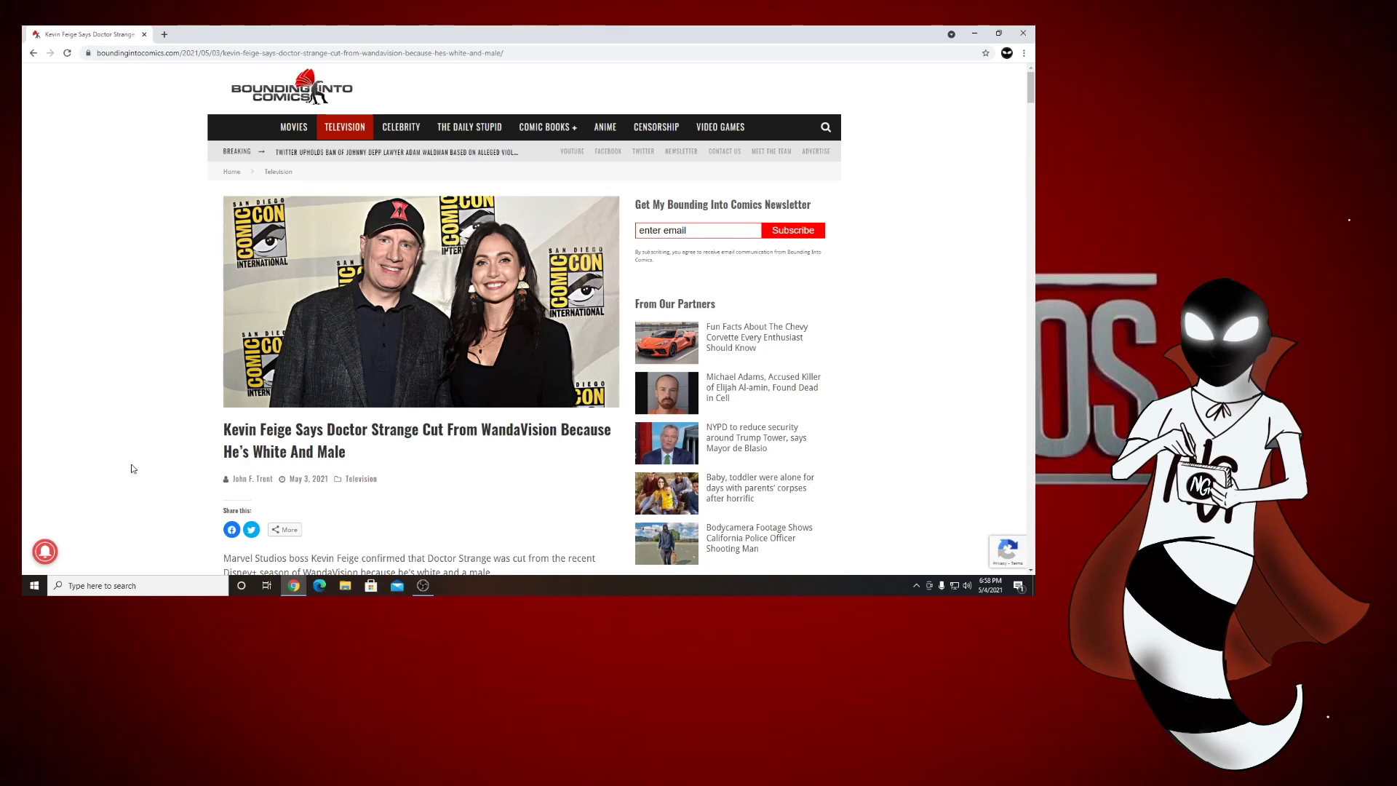
- Scroll down past the embedded YouTube video to the Strücker Watch commercial paragraph
scroll("down", 3)
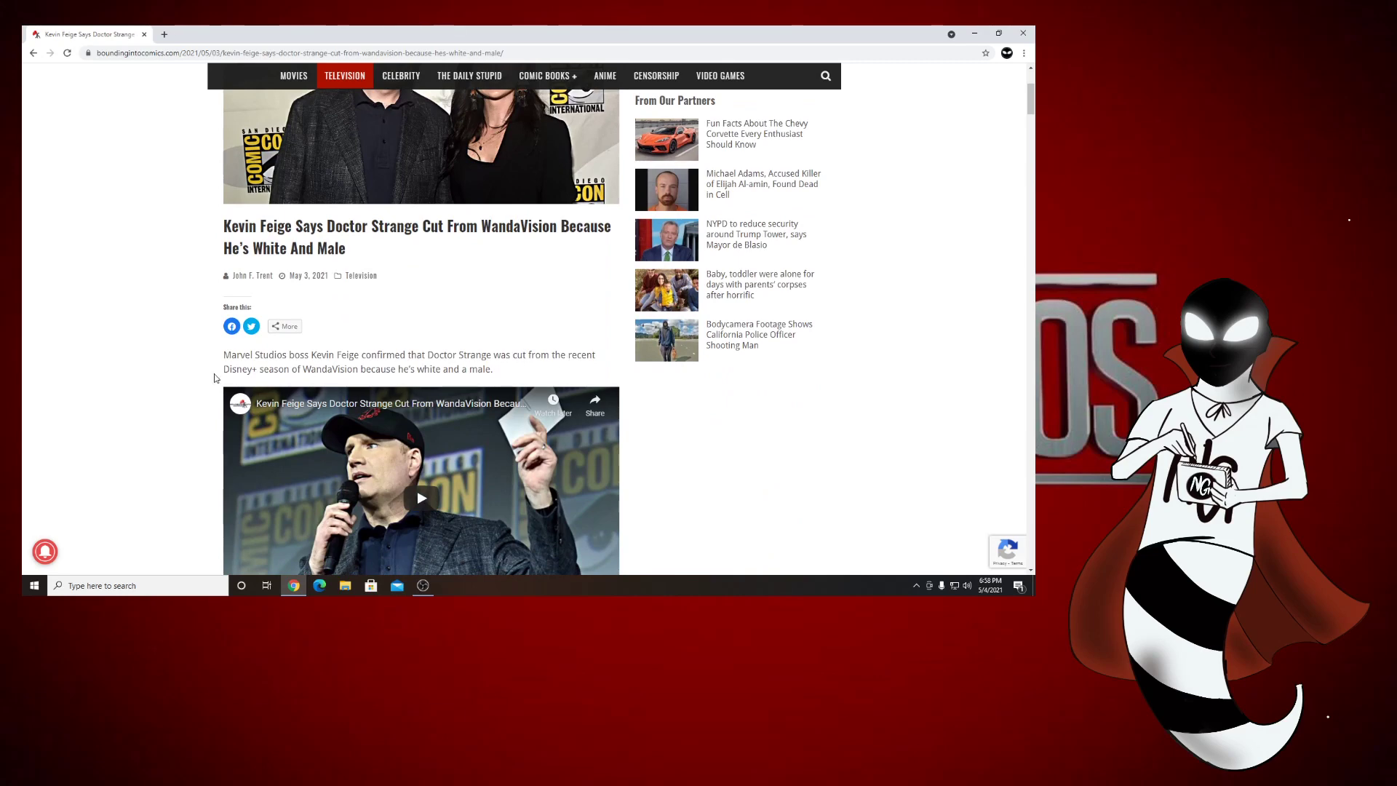
mouse_move(218, 382)
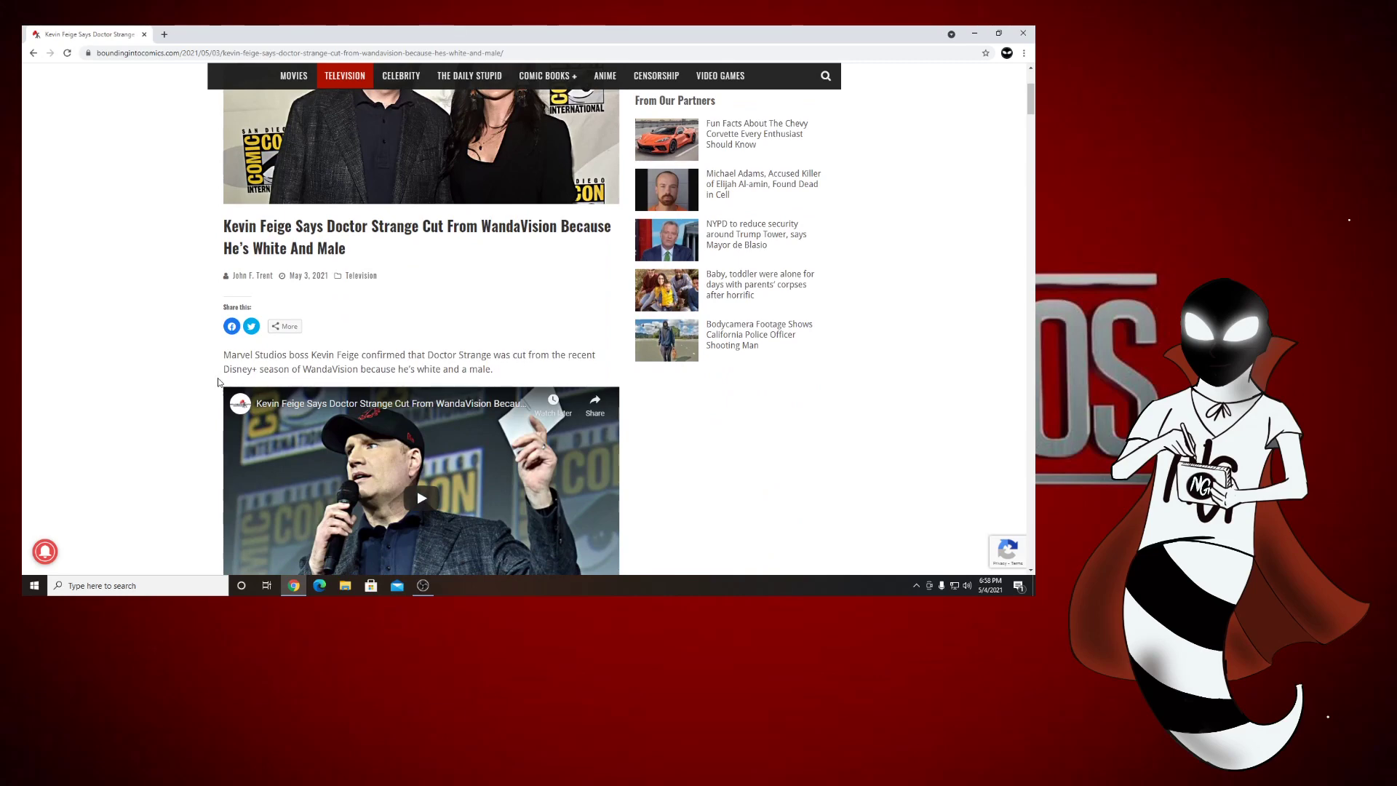
scroll("down", 3)
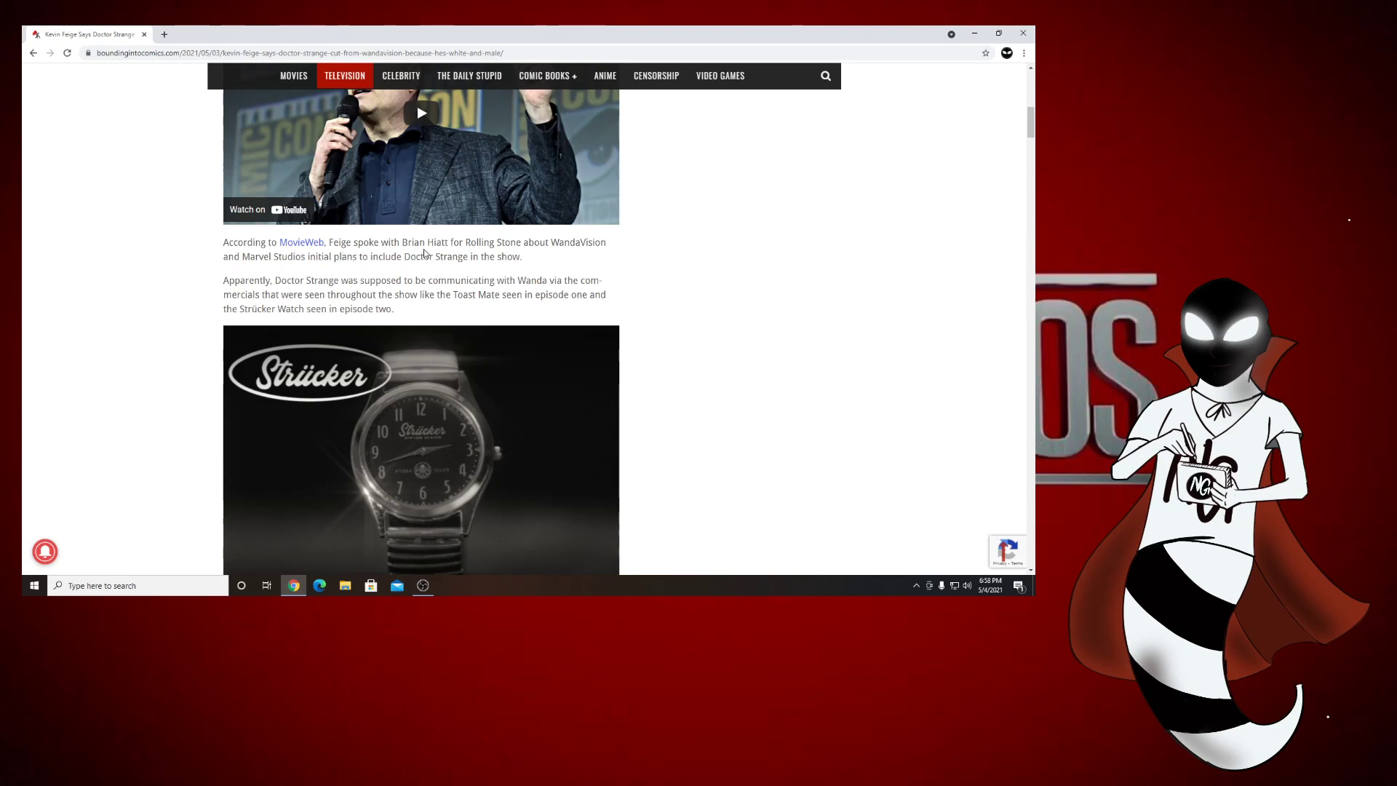
mouse_move(457, 253)
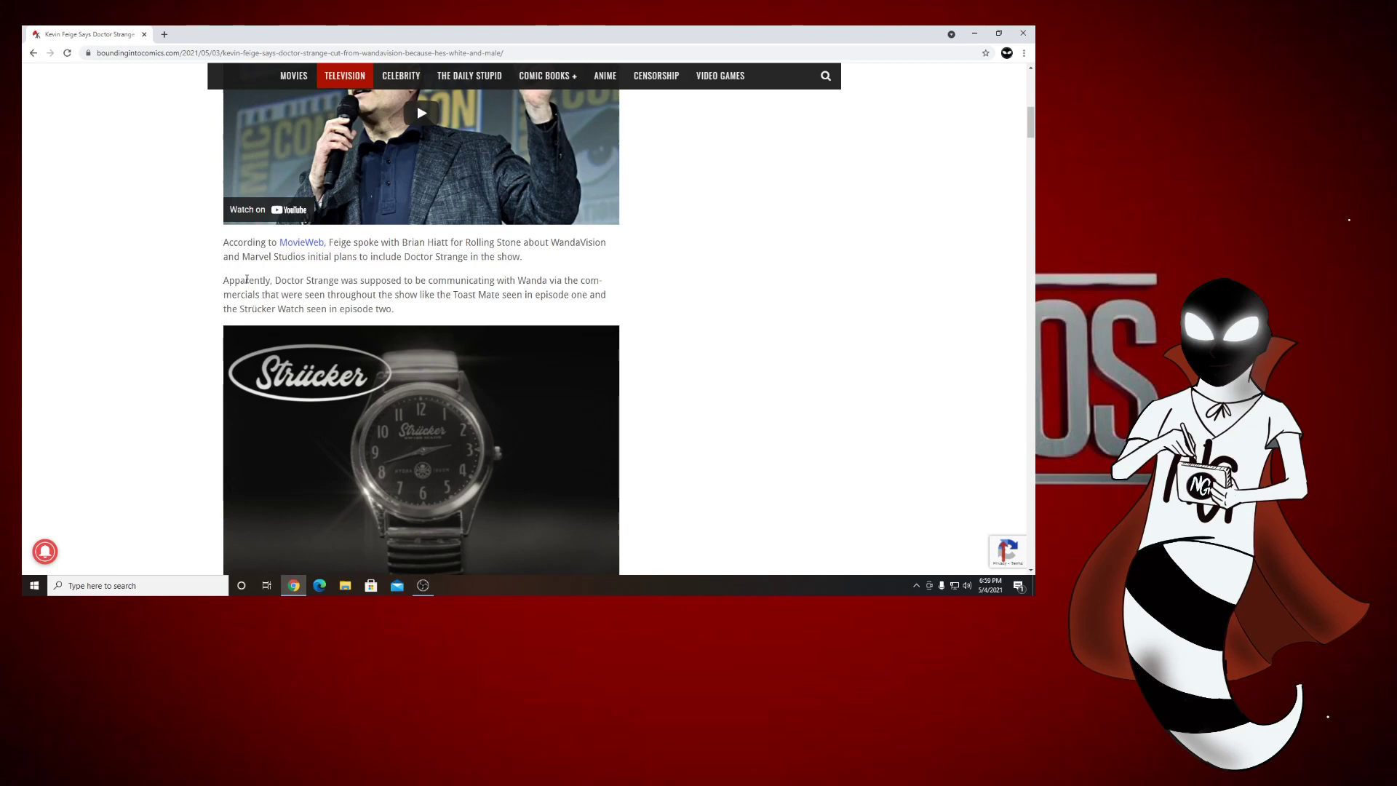
mouse_move(425, 263)
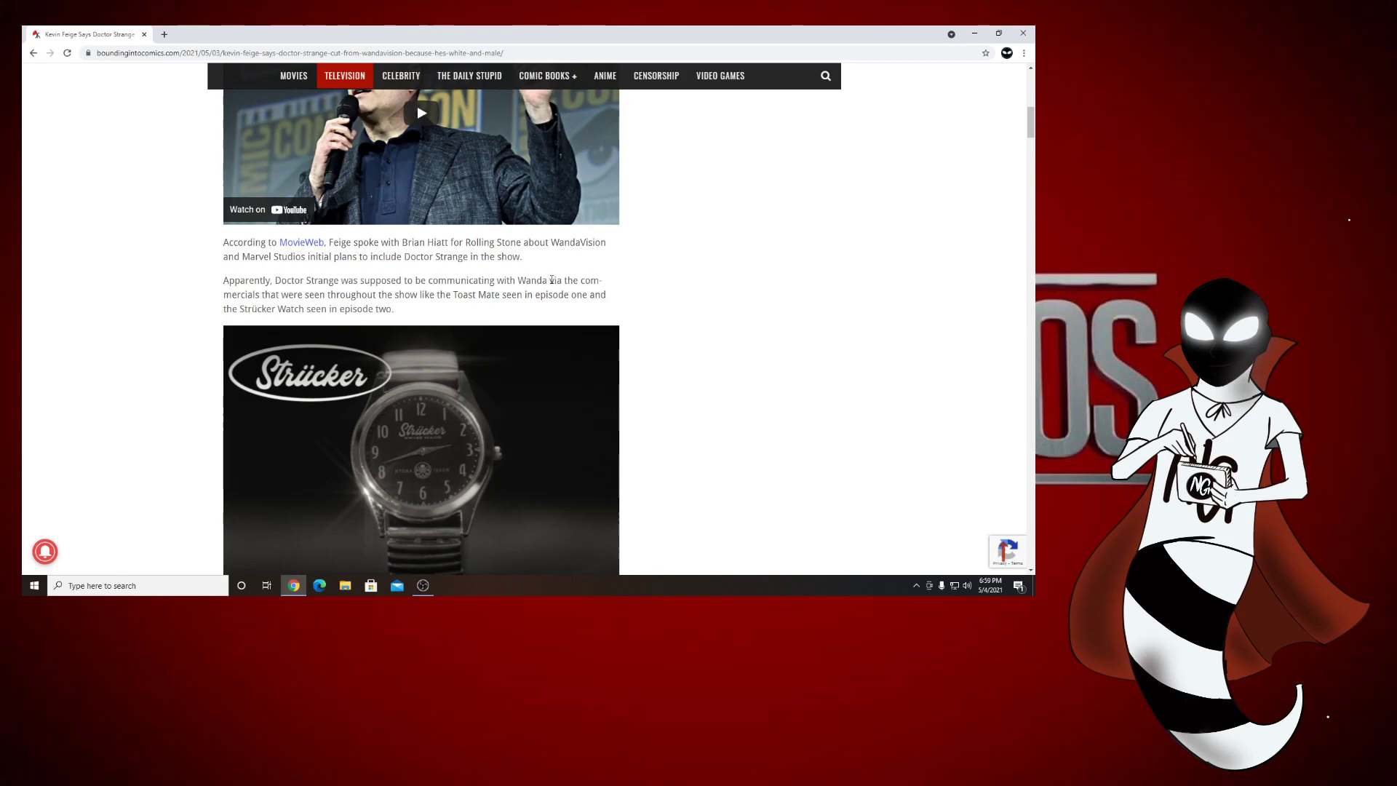
mouse_move(424, 305)
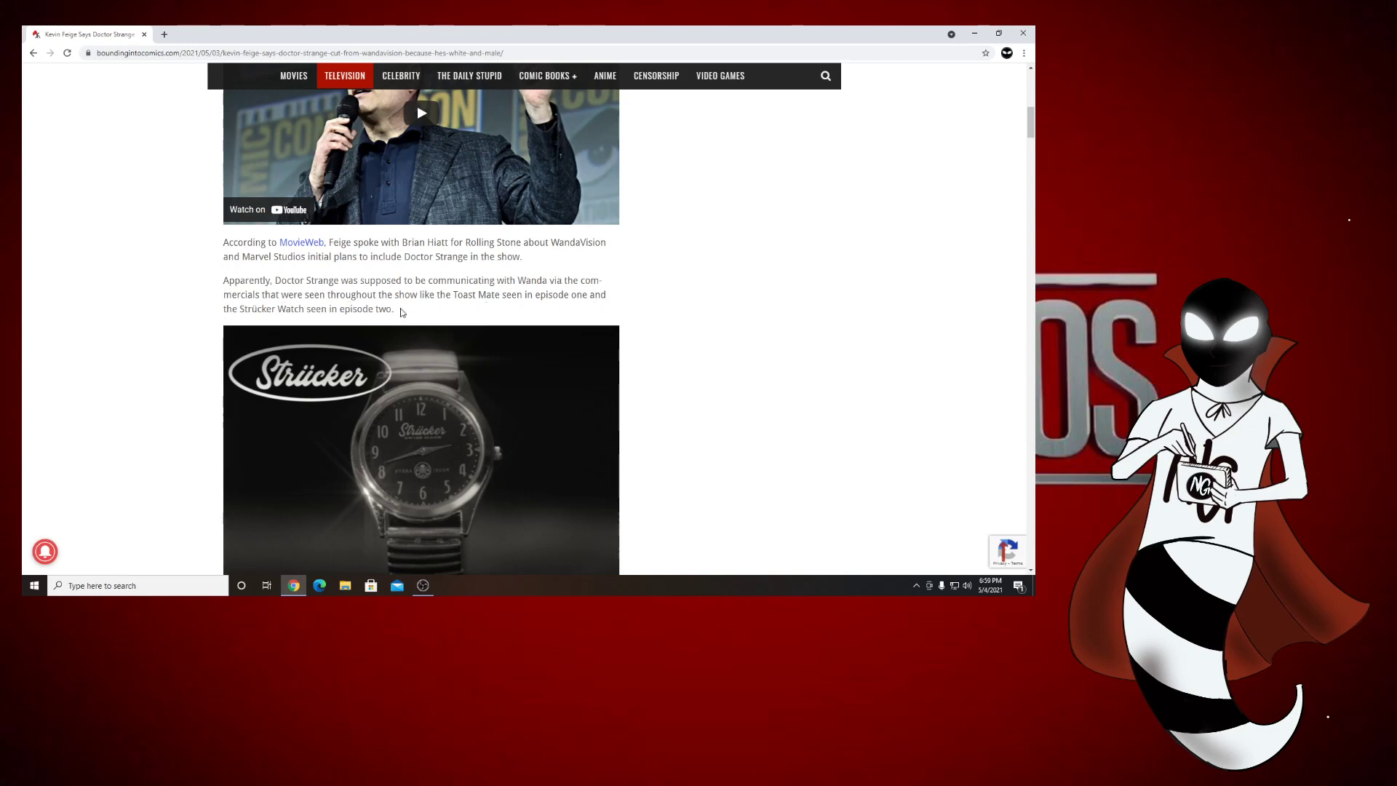
mouse_move(358, 311)
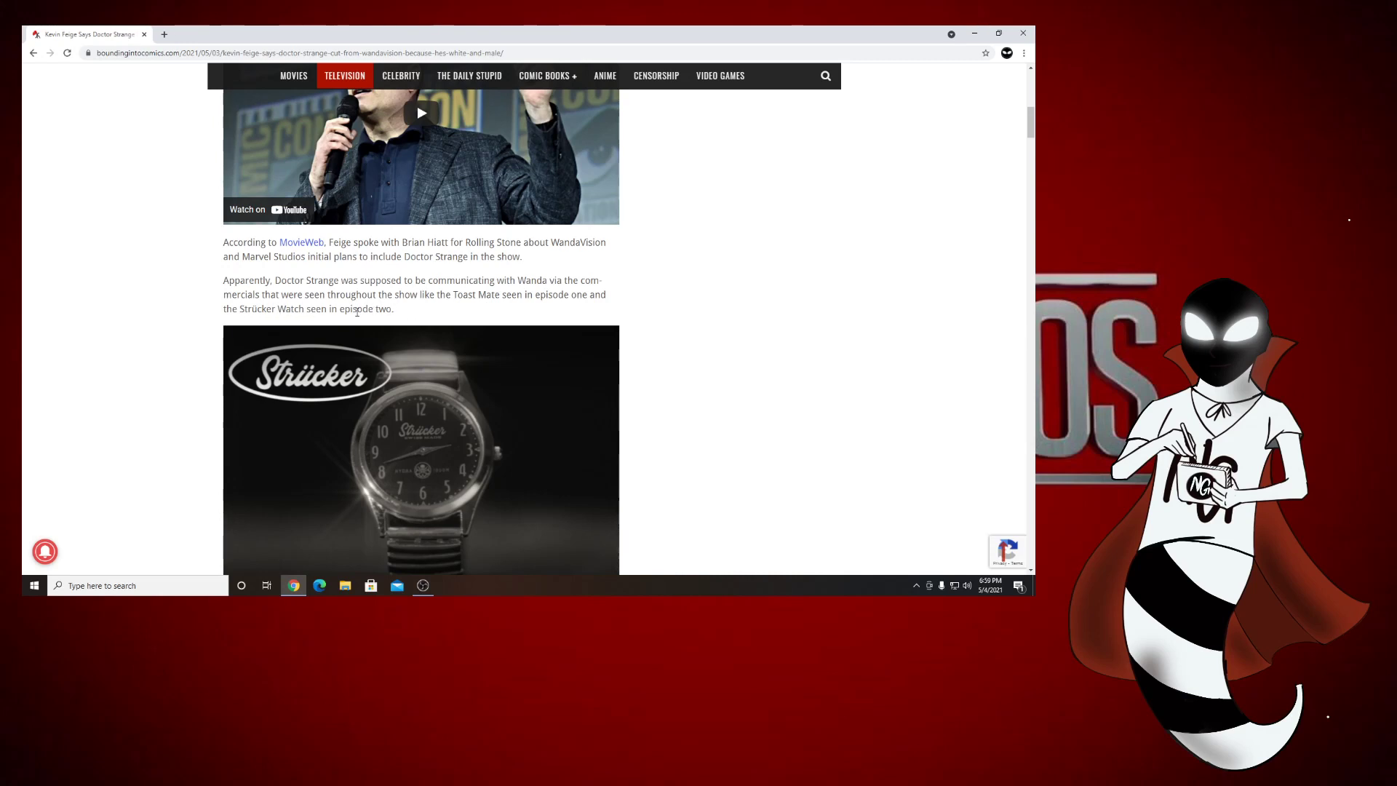
mouse_move(169, 388)
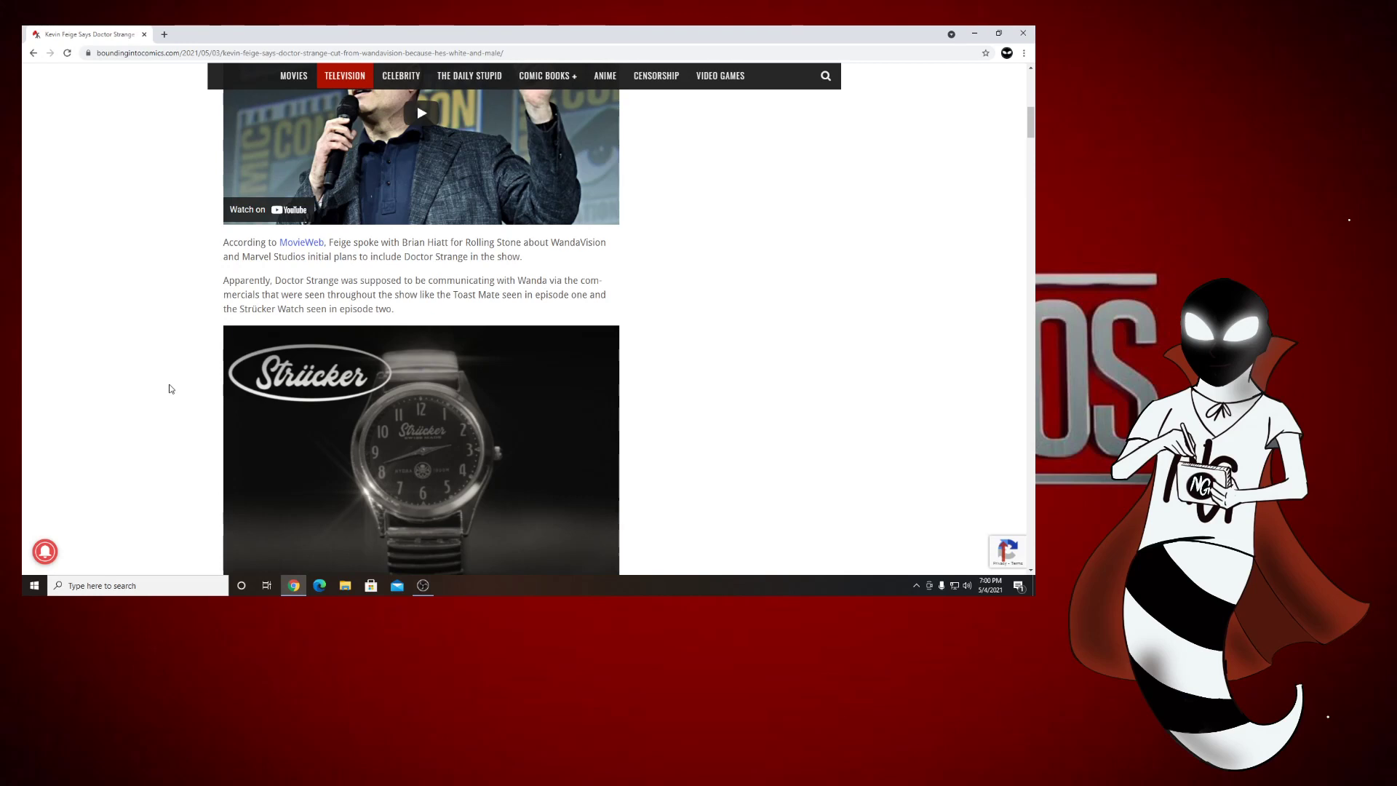
mouse_move(86, 393)
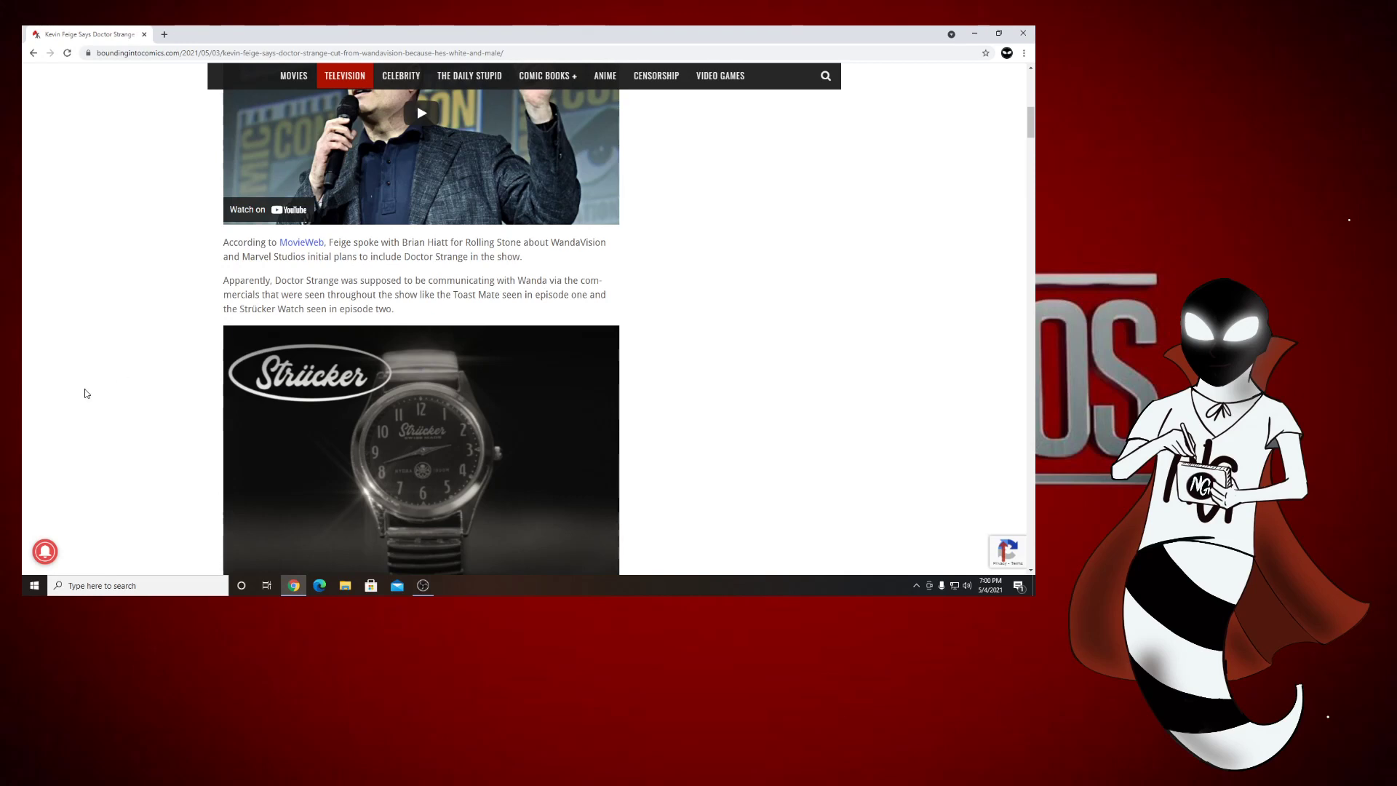
- Scroll down to Feige's quotes about not taking away from Wanda beneath the commercial image
scroll("down", 3)
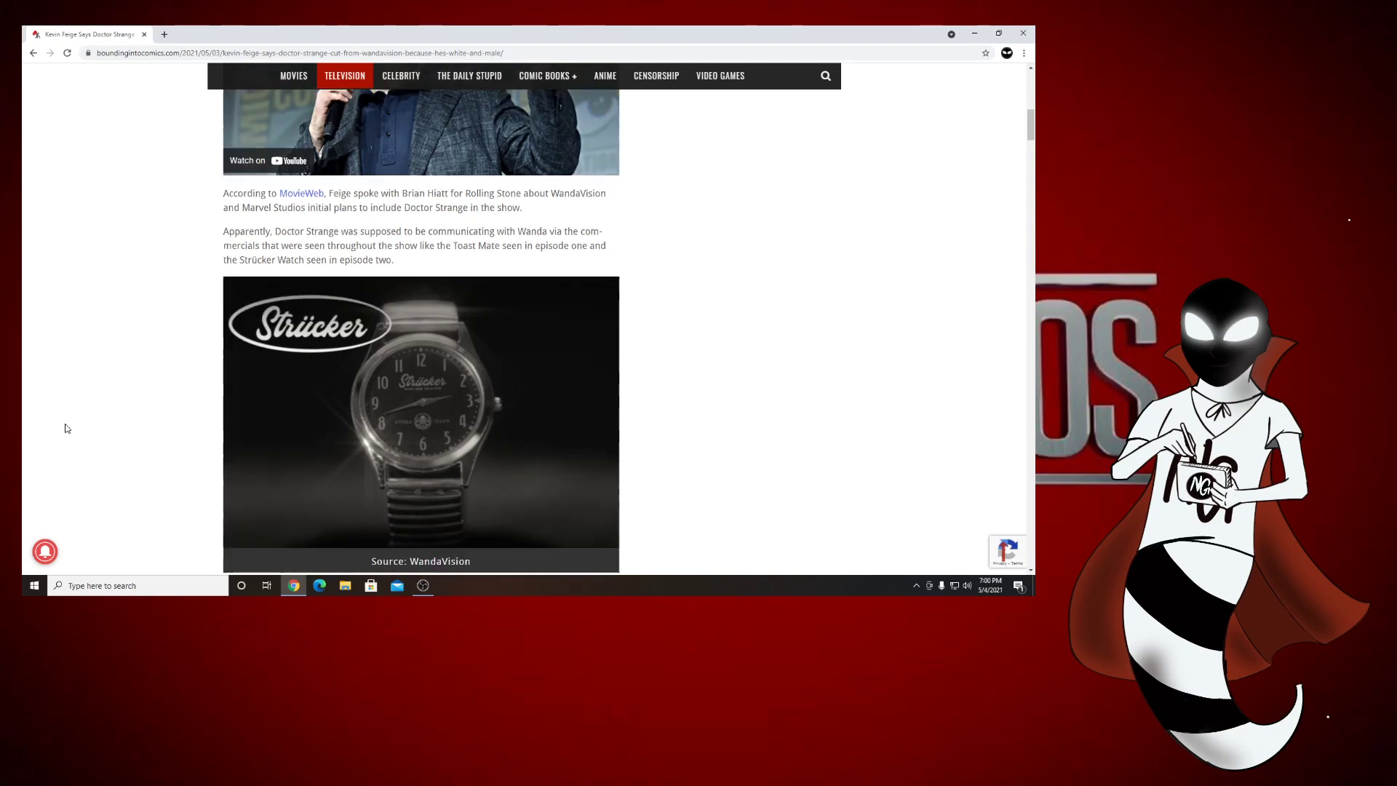
scroll("down", 3)
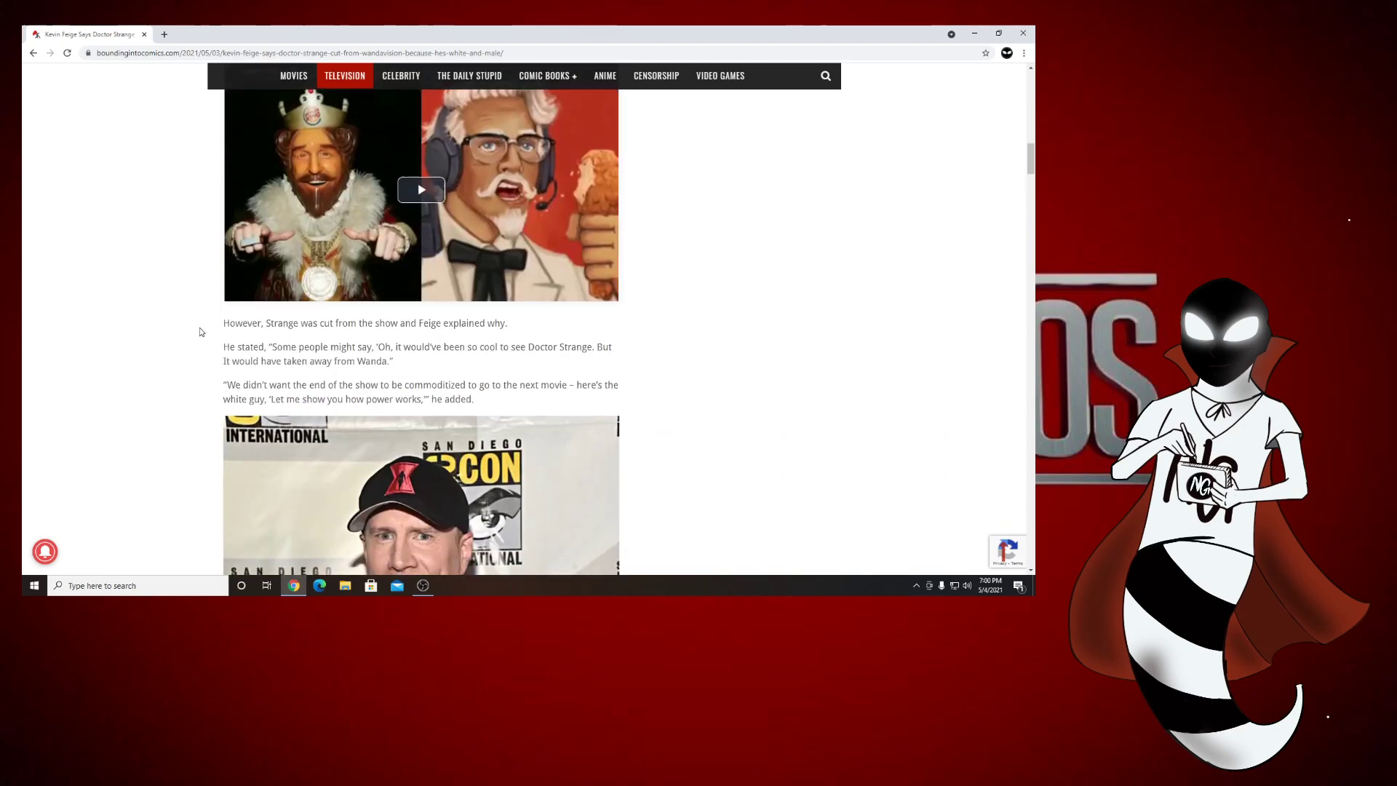
mouse_move(400, 326)
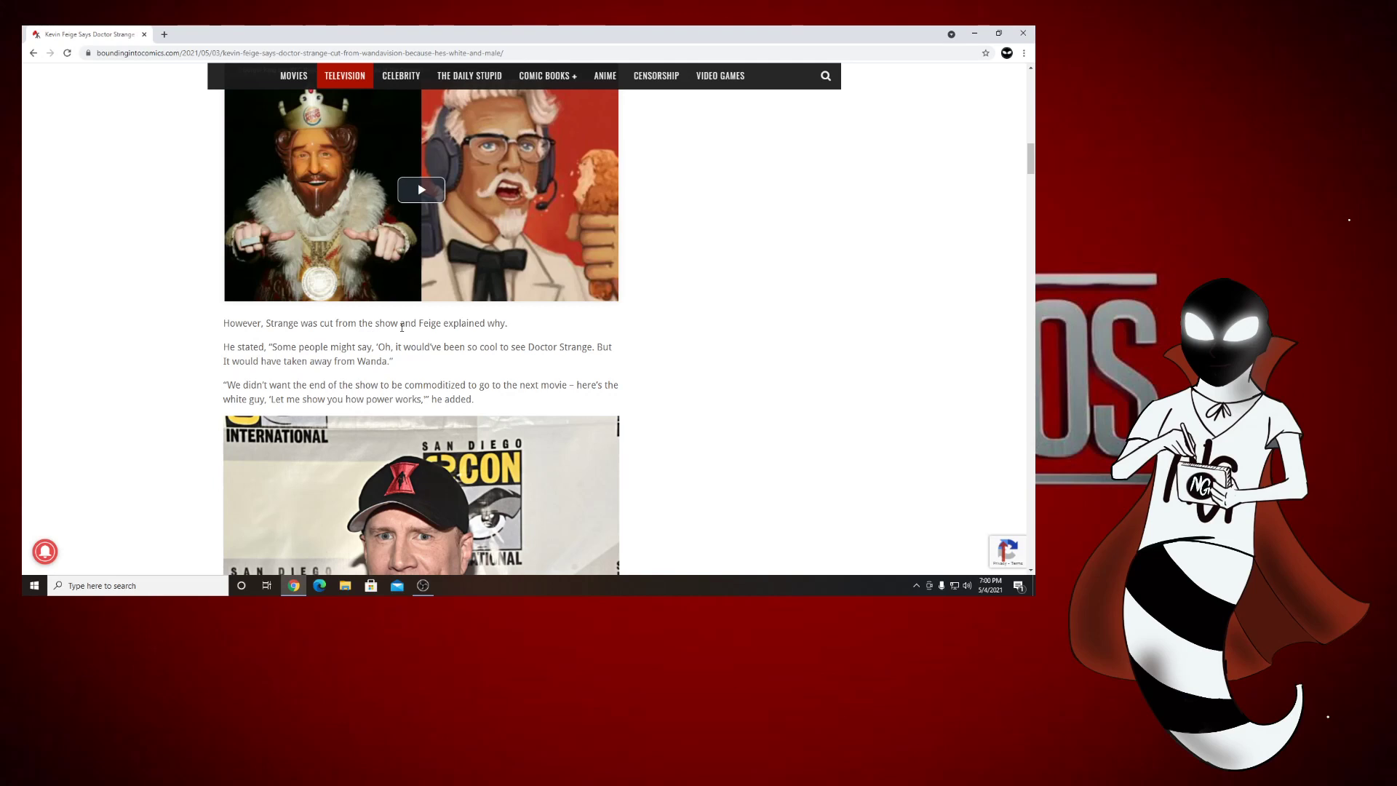
mouse_move(245, 357)
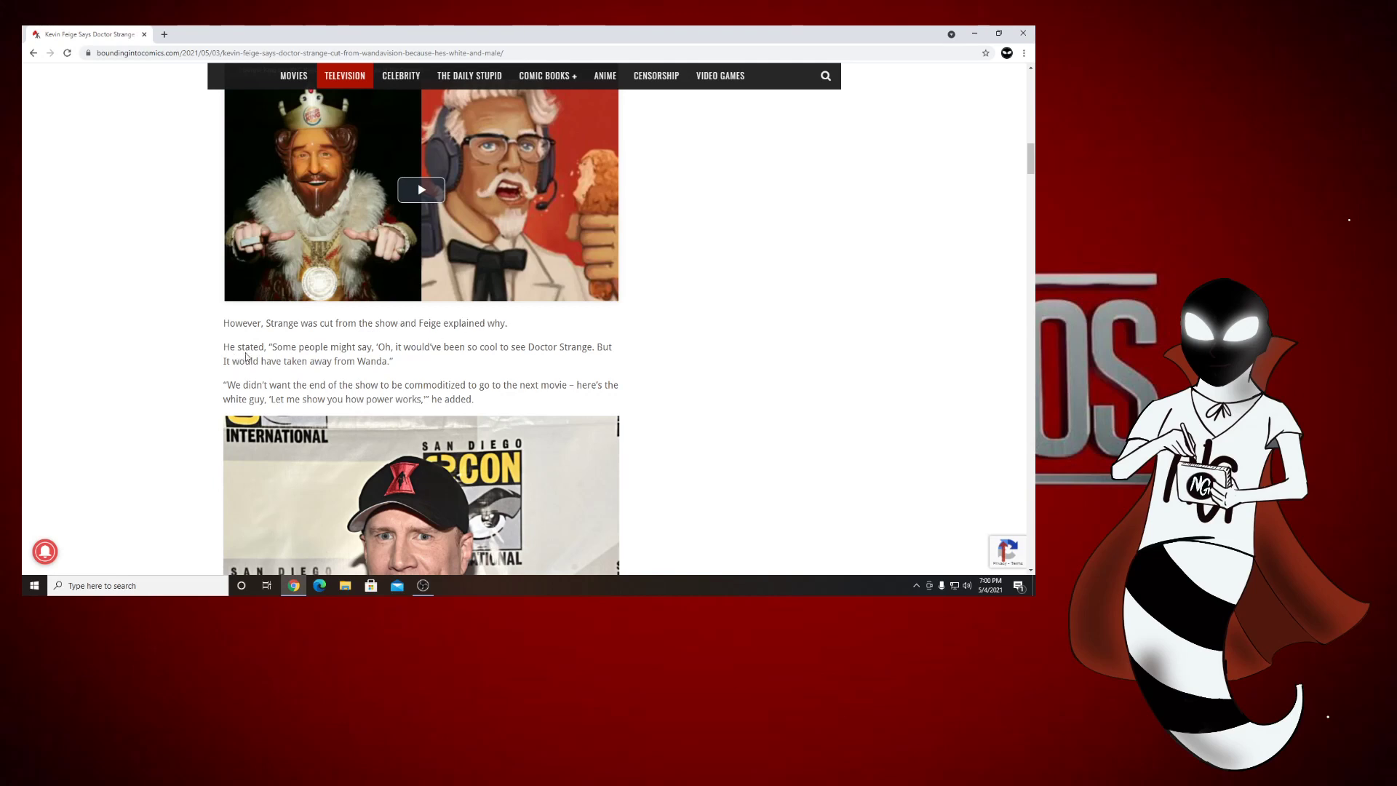
mouse_move(562, 358)
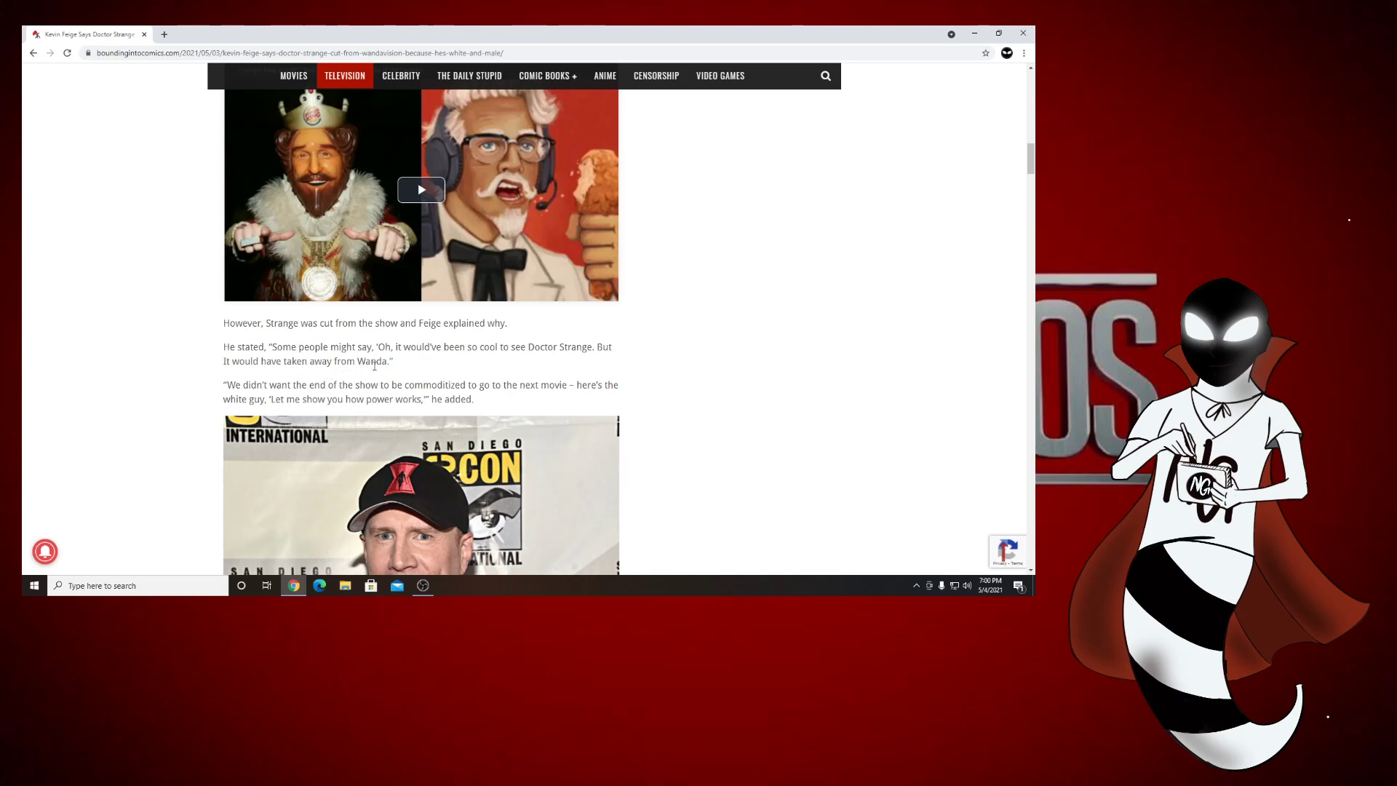
mouse_move(394, 375)
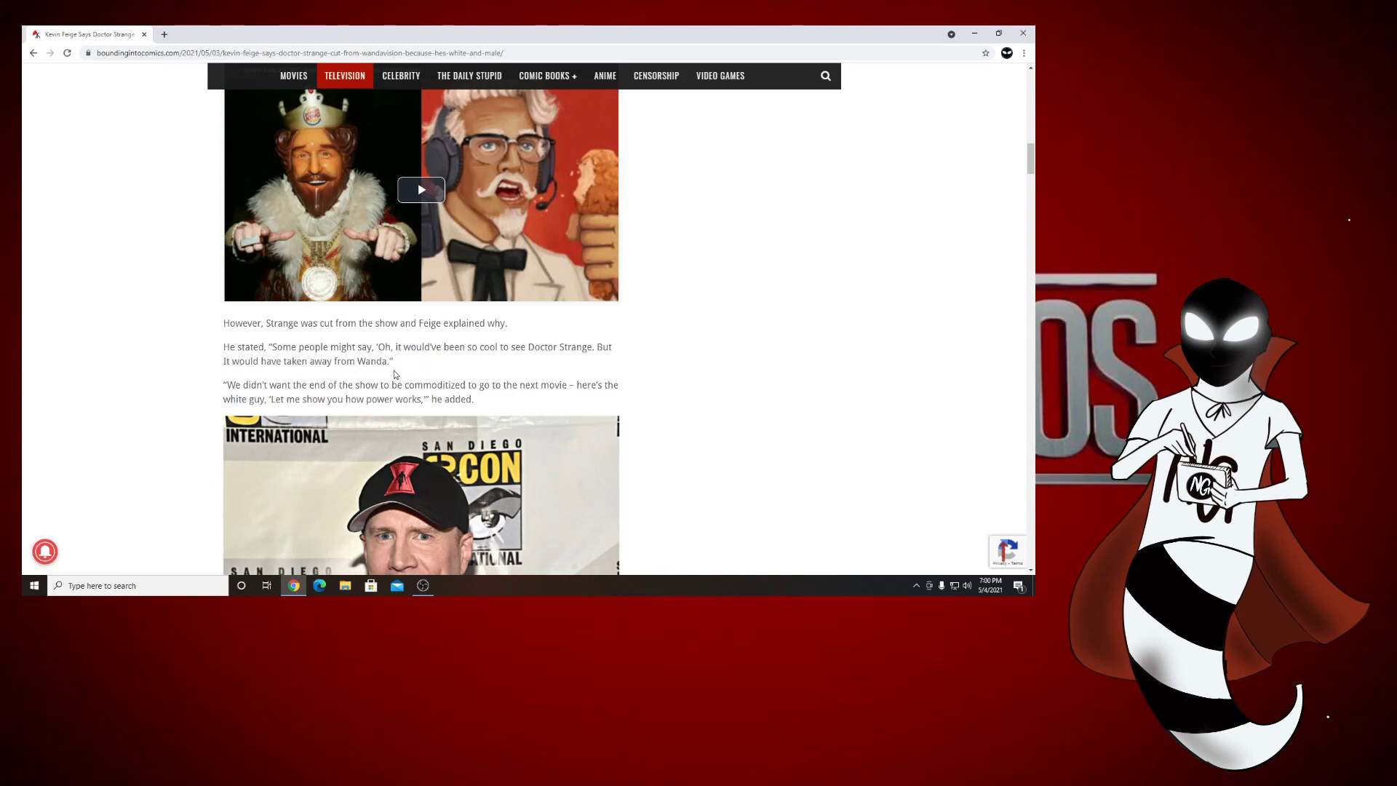
mouse_move(397, 368)
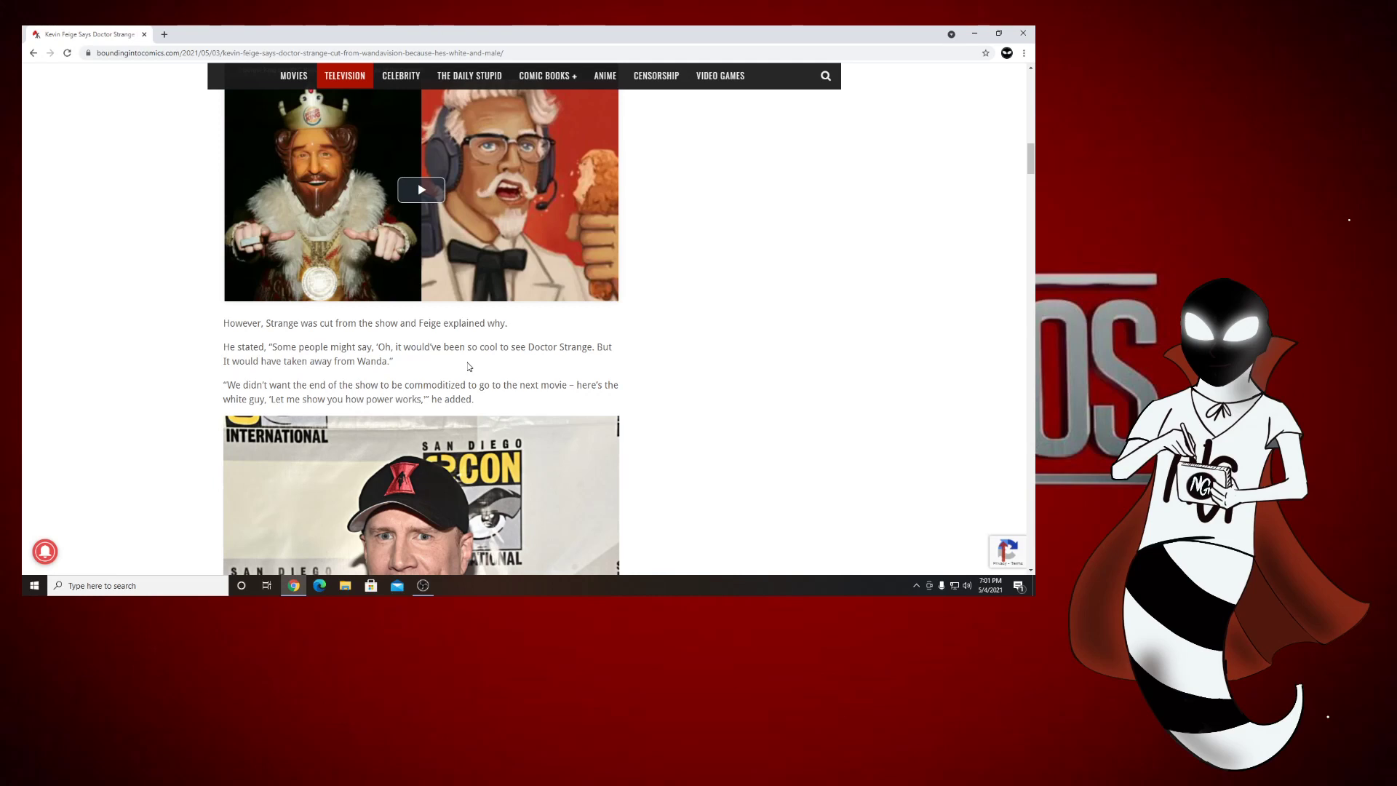
mouse_move(453, 384)
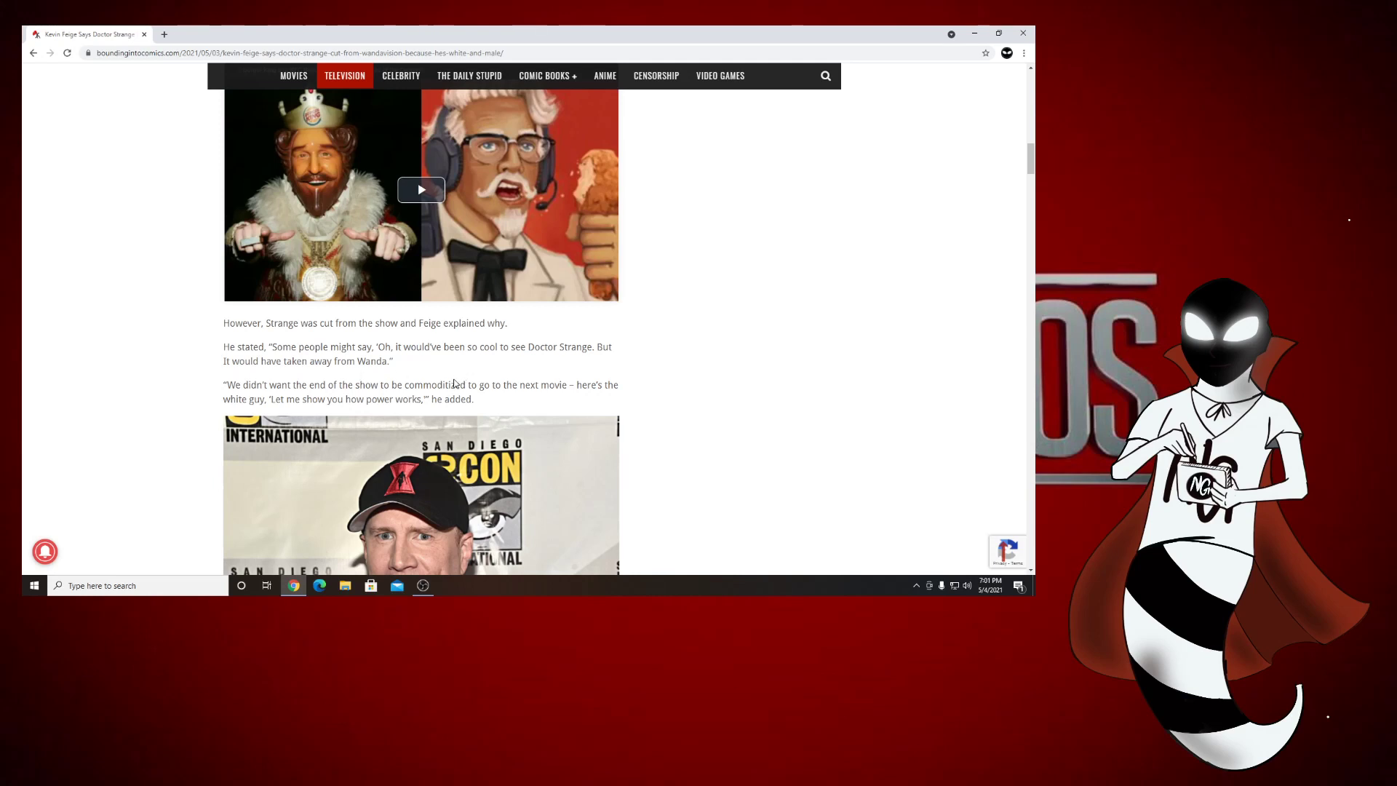
mouse_move(553, 393)
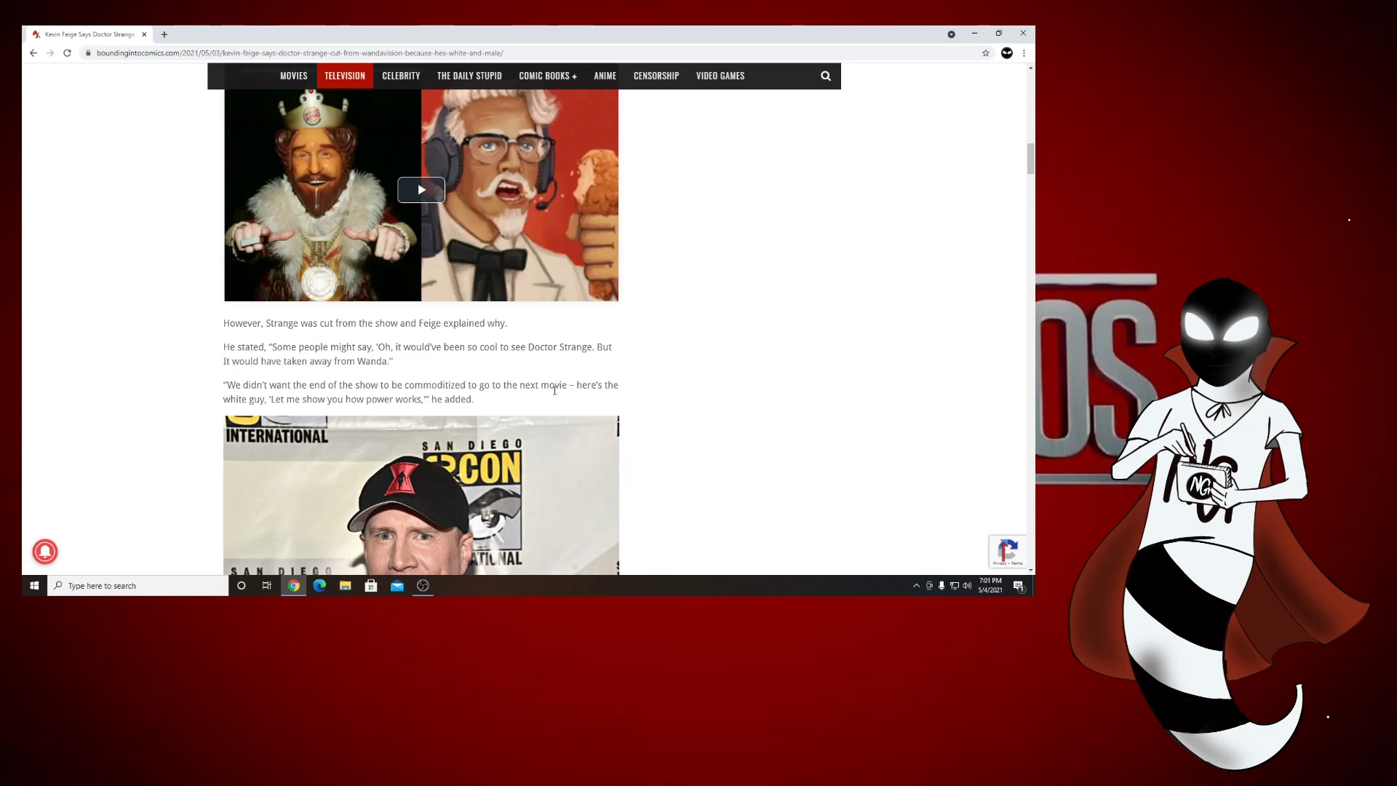
left_click_drag(578, 384, 621, 384)
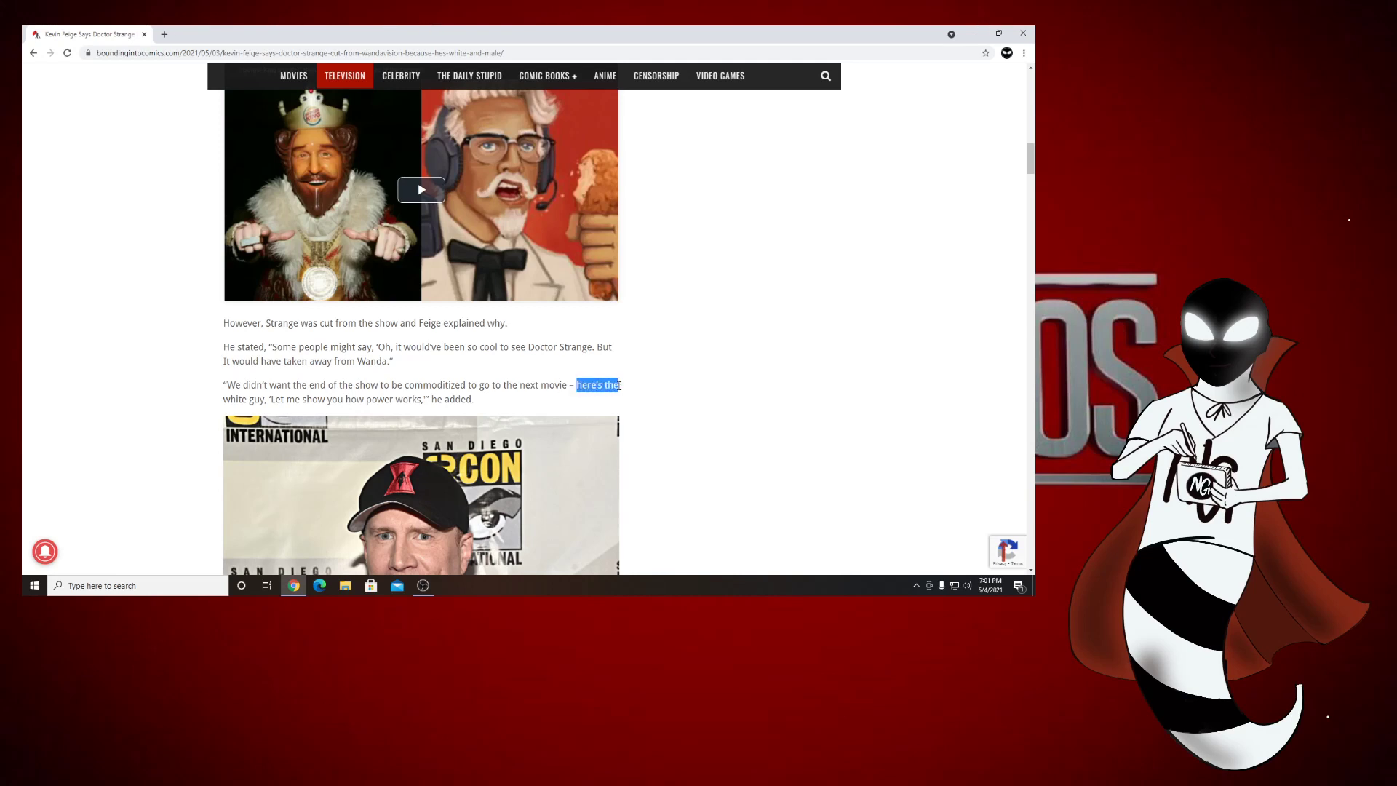
left_click_drag(621, 384, 263, 398)
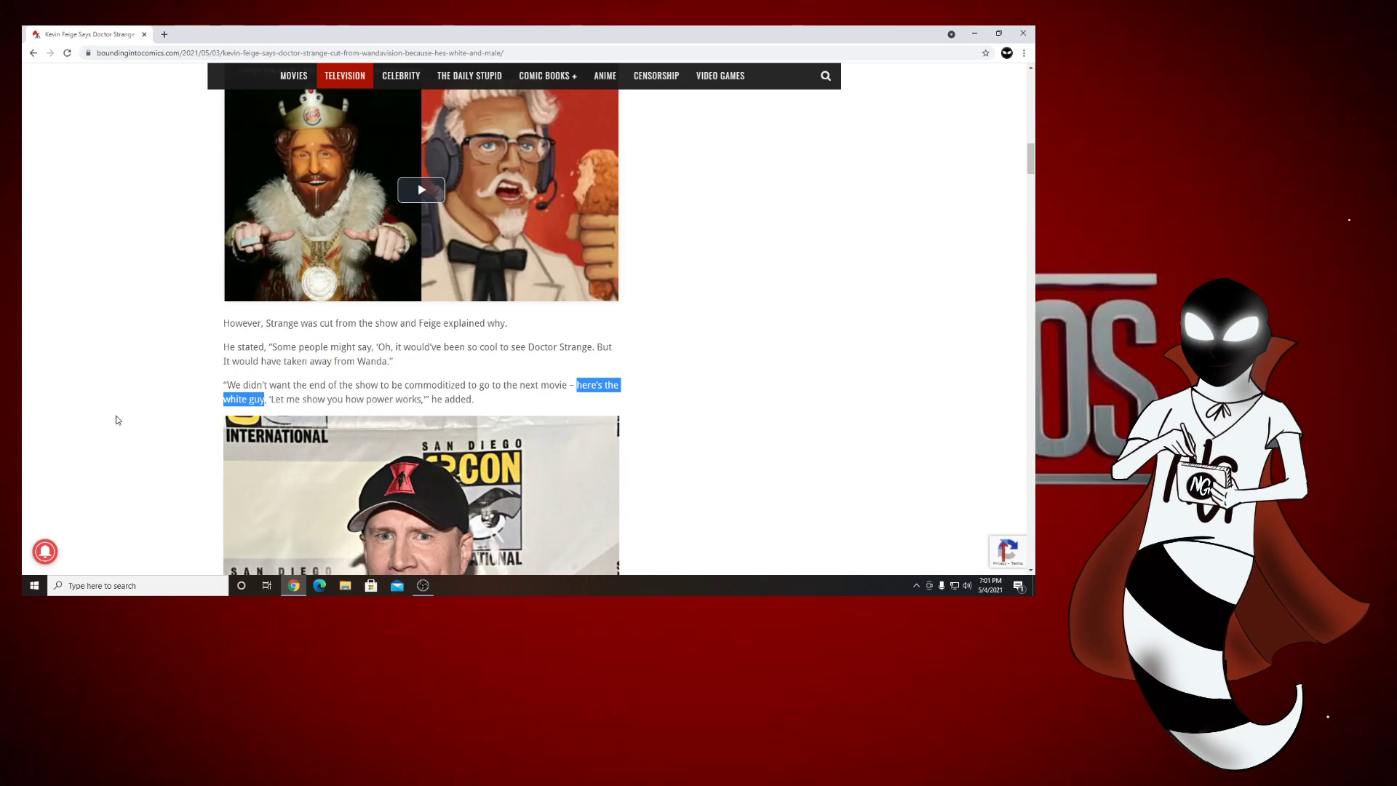
left_click(139, 419)
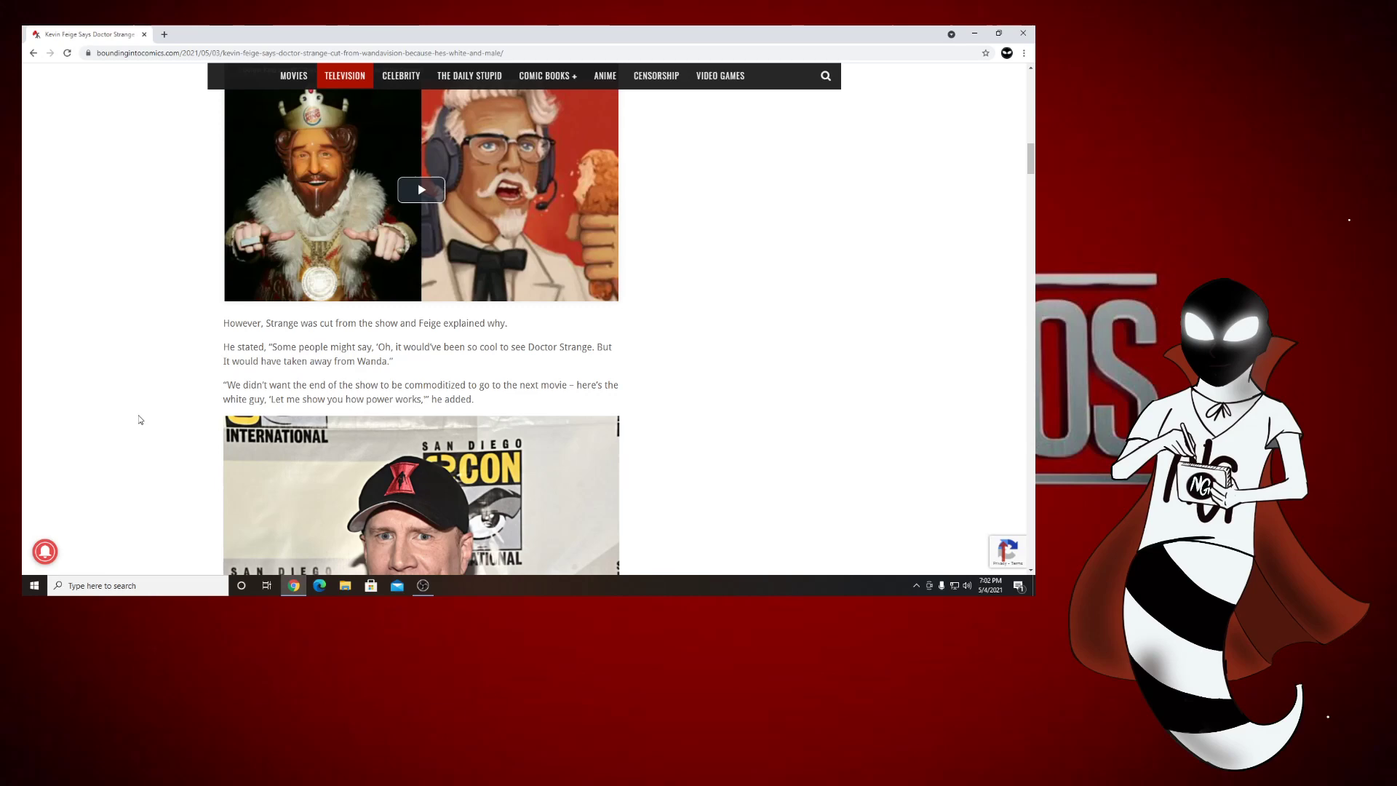
- Scroll past the second Kevin Feige photo to the identity politics paragraphs and Related link
scroll("down", 3)
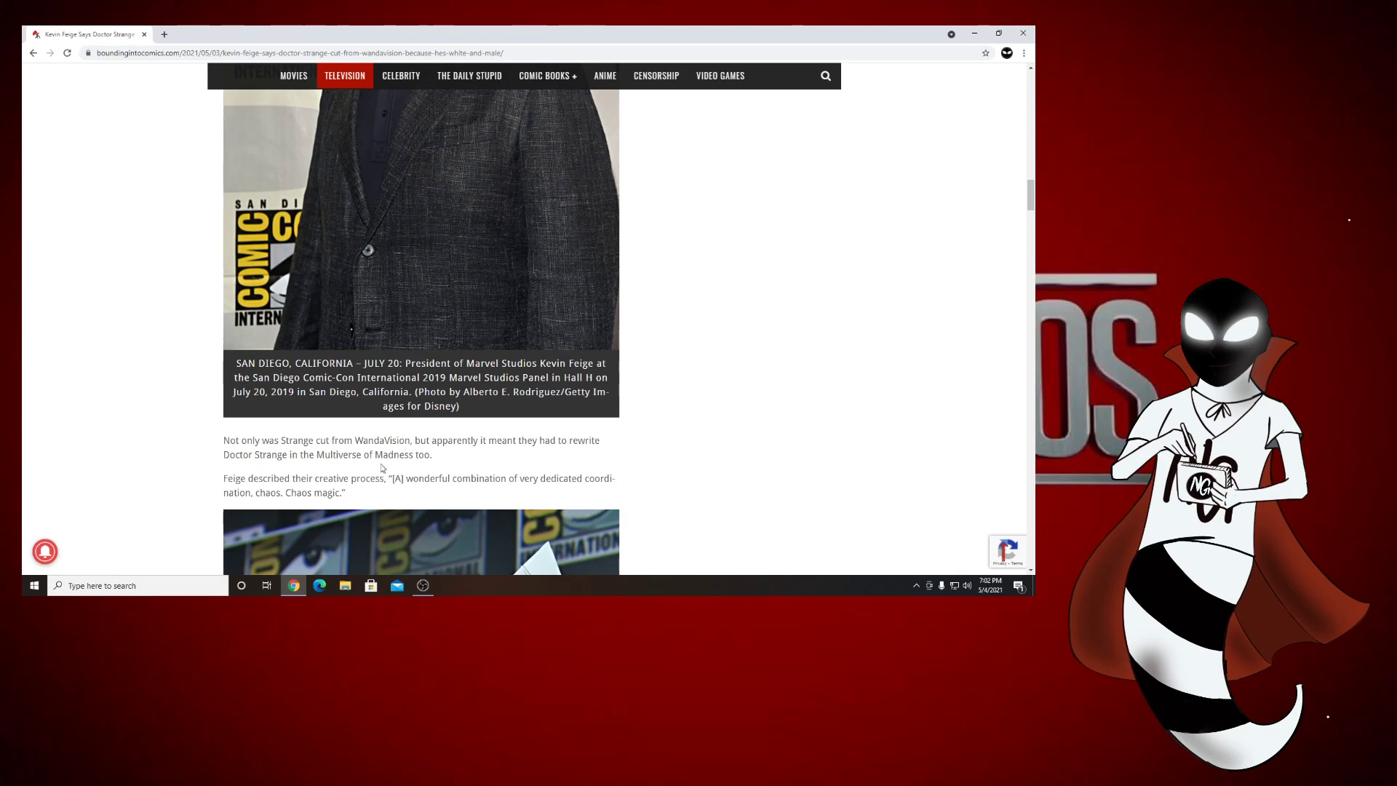
mouse_move(329, 487)
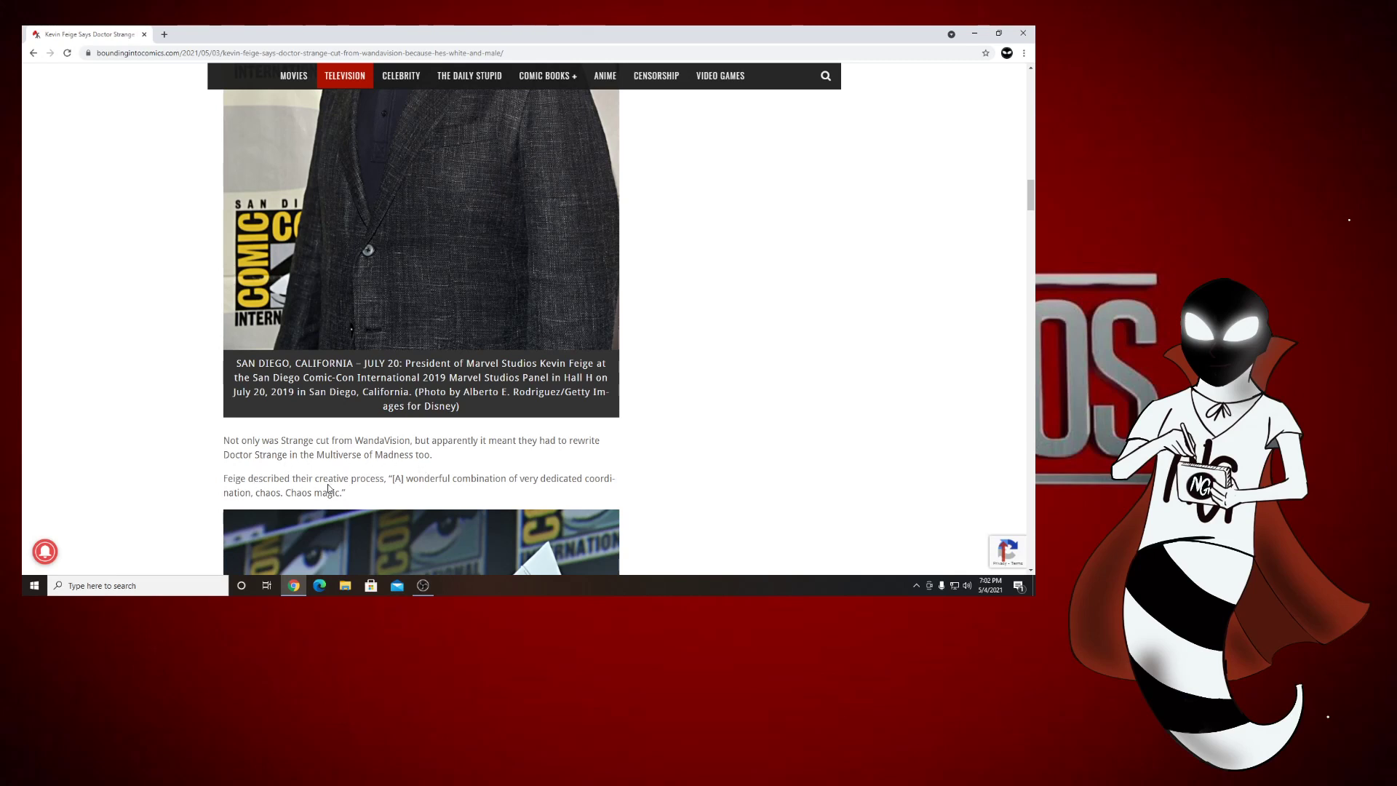
mouse_move(504, 489)
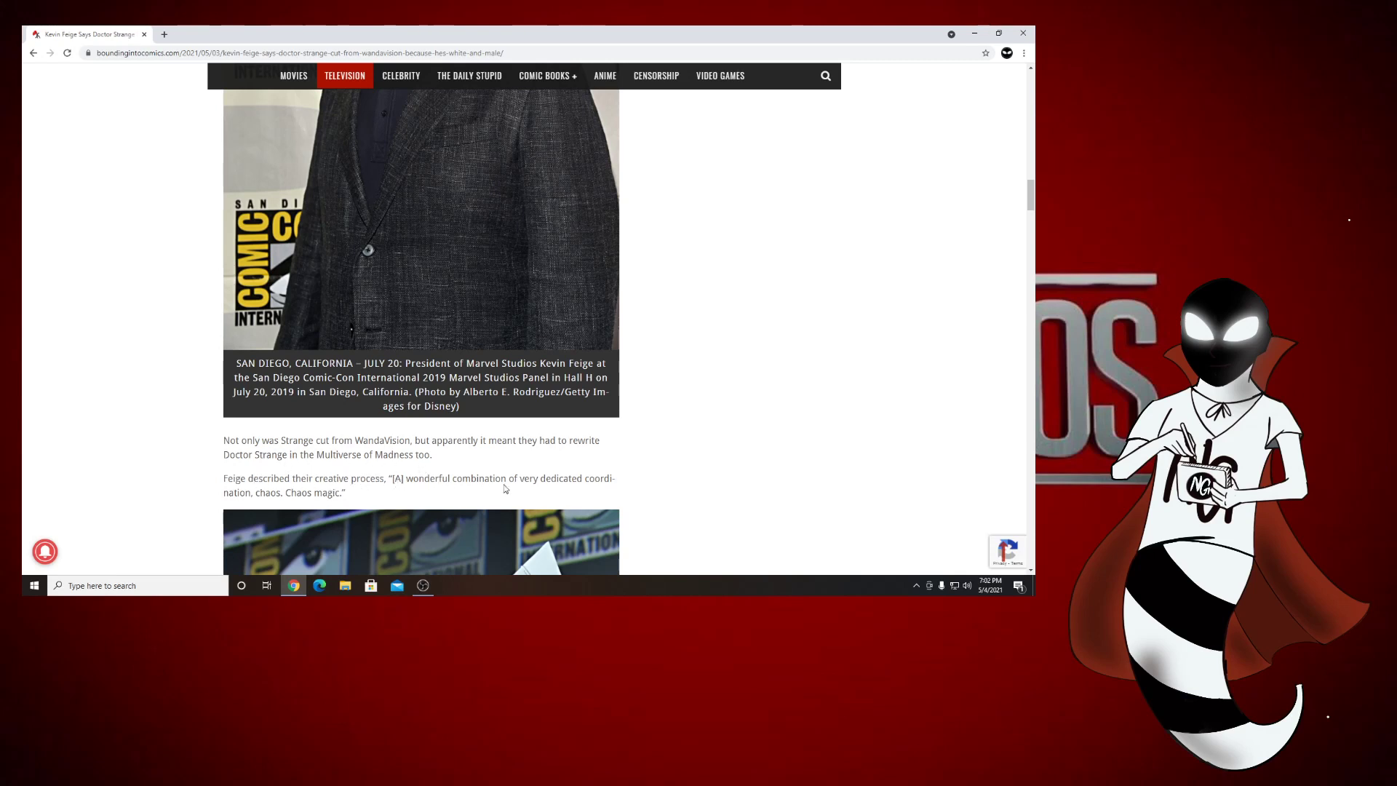
scroll("down", 3)
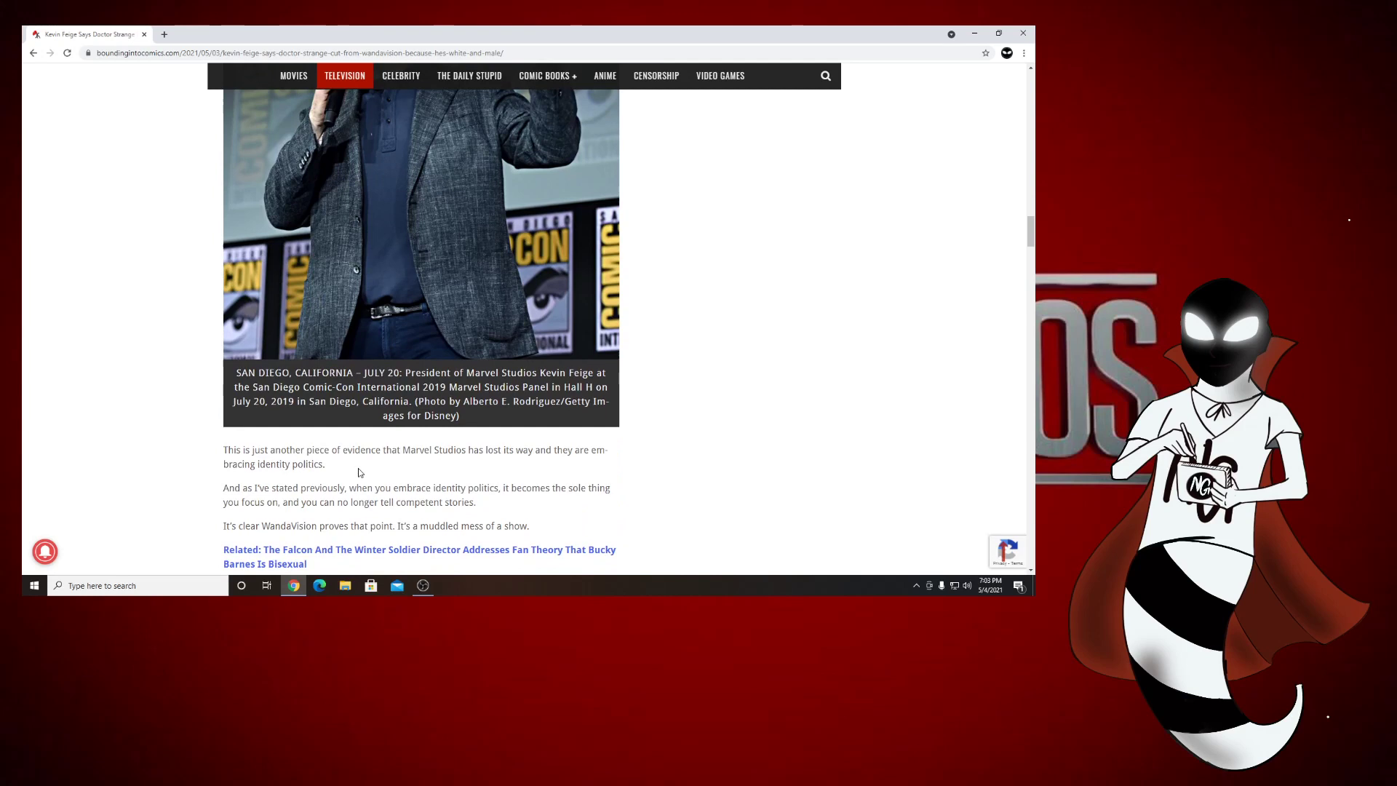
mouse_move(284, 464)
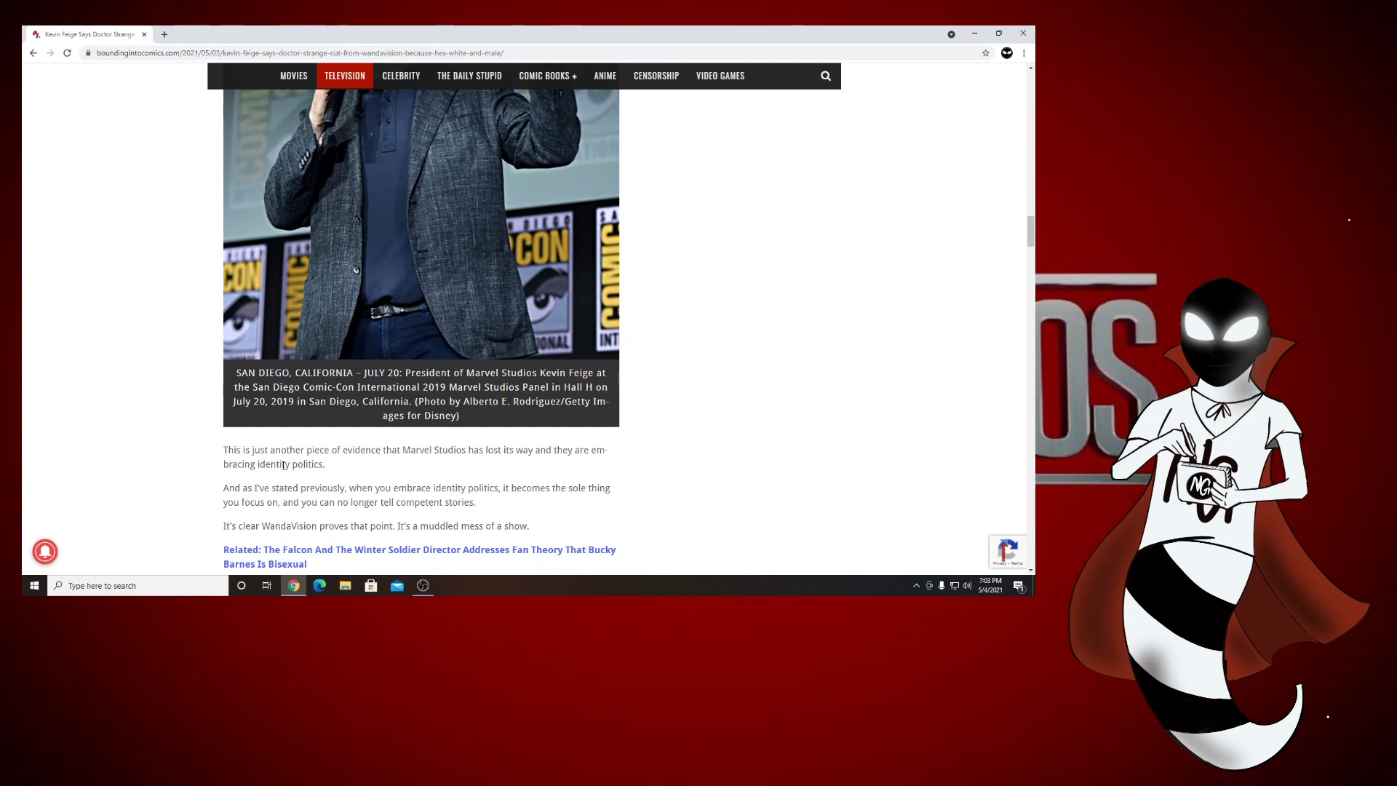
mouse_move(347, 498)
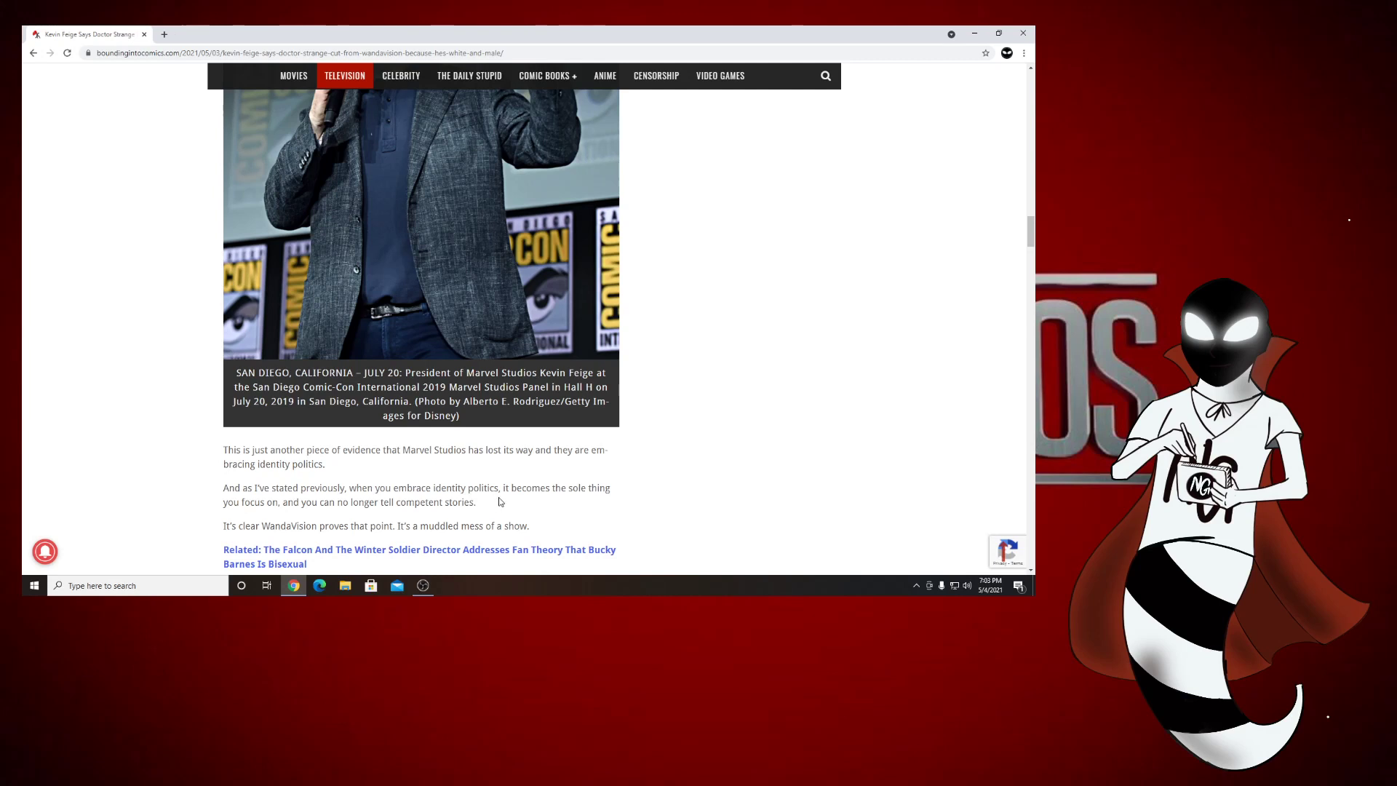
mouse_move(359, 512)
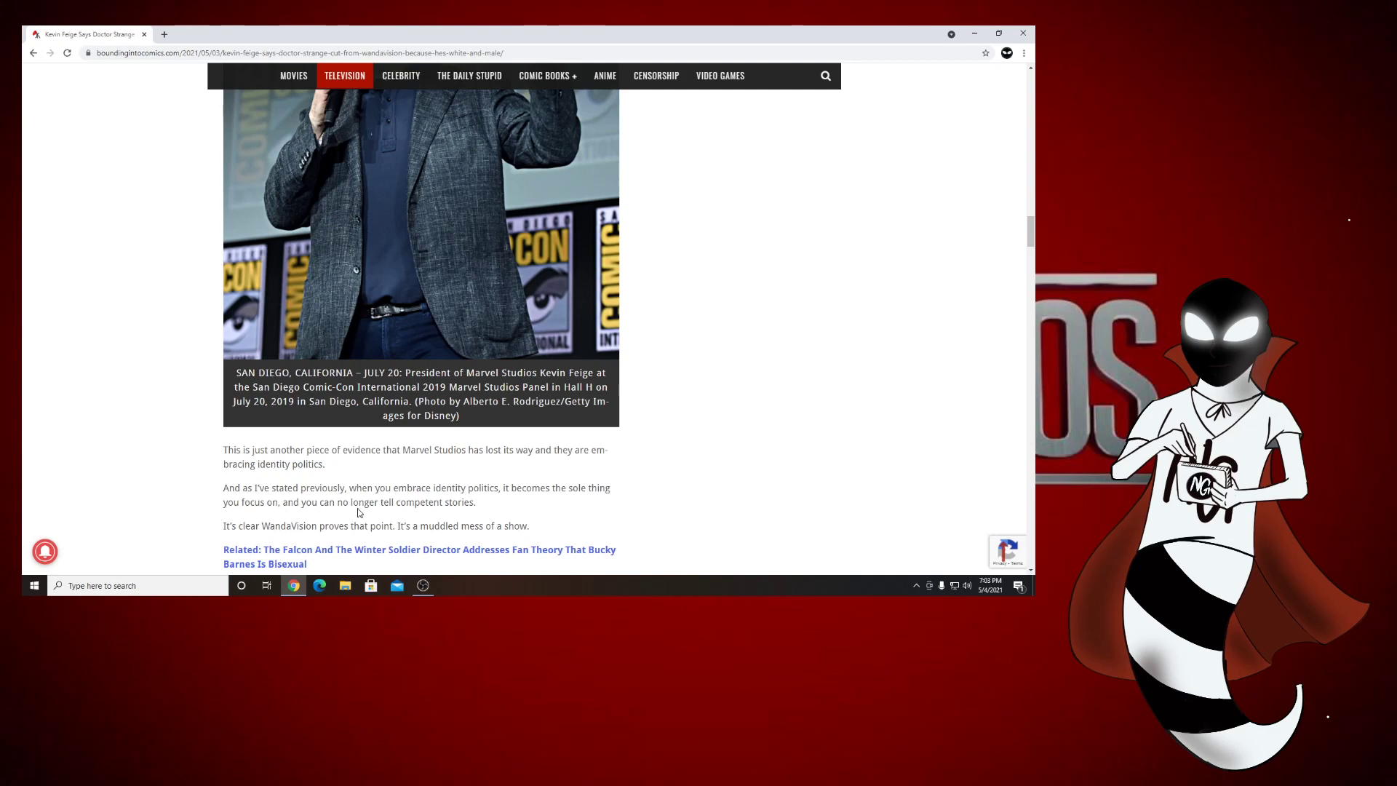
mouse_move(210, 511)
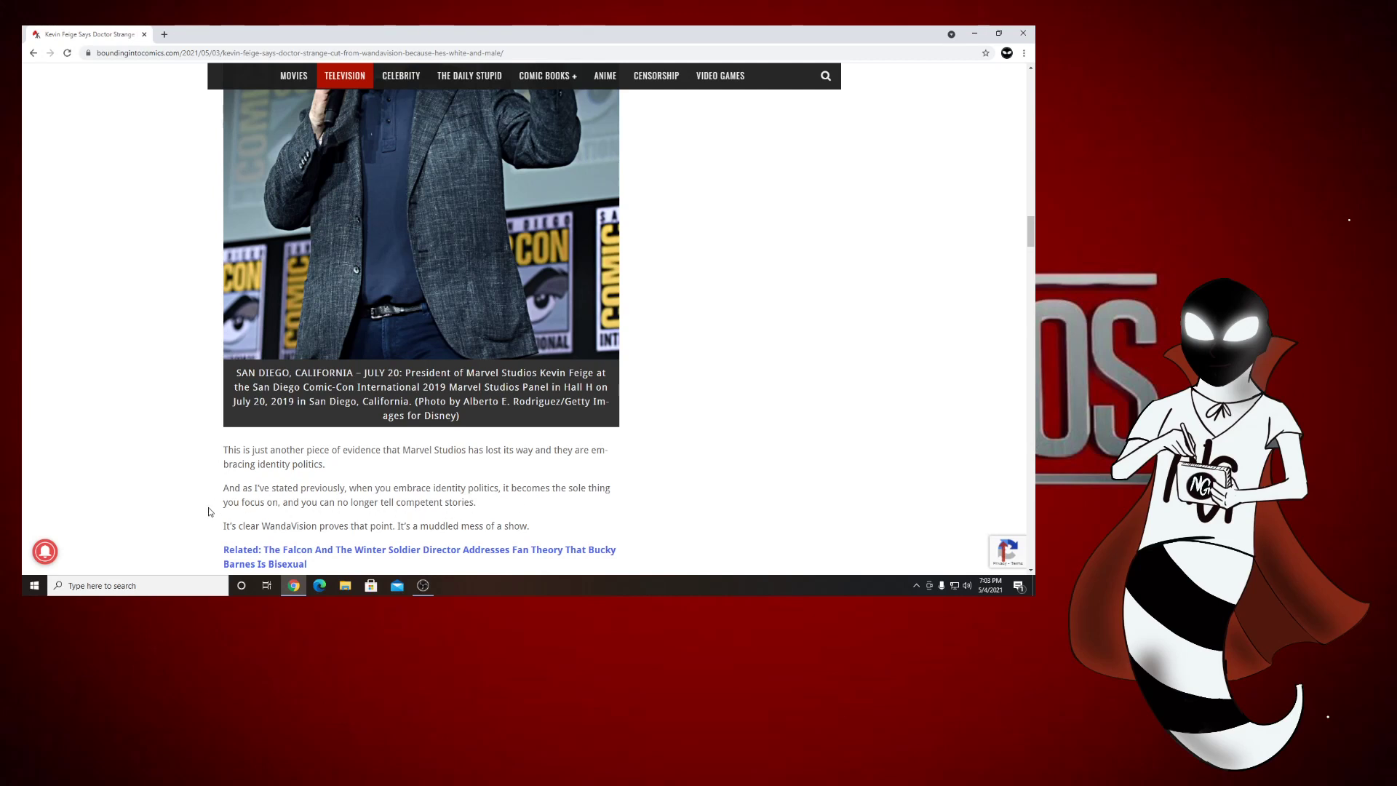
mouse_move(399, 530)
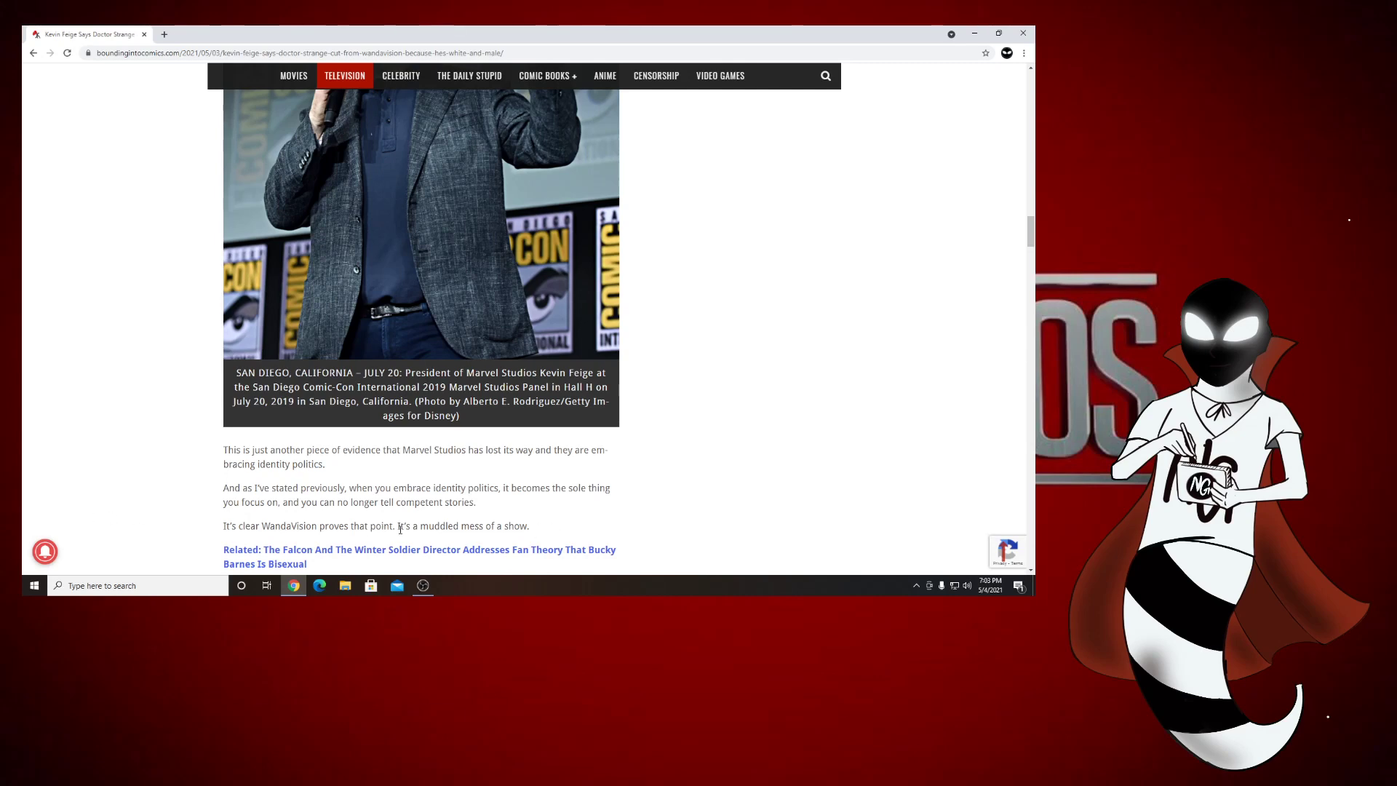
- Scroll past the Elizabeth Olsen photo to the Captain Marvel $1.129 billion gross paragraphs
scroll("down", 3)
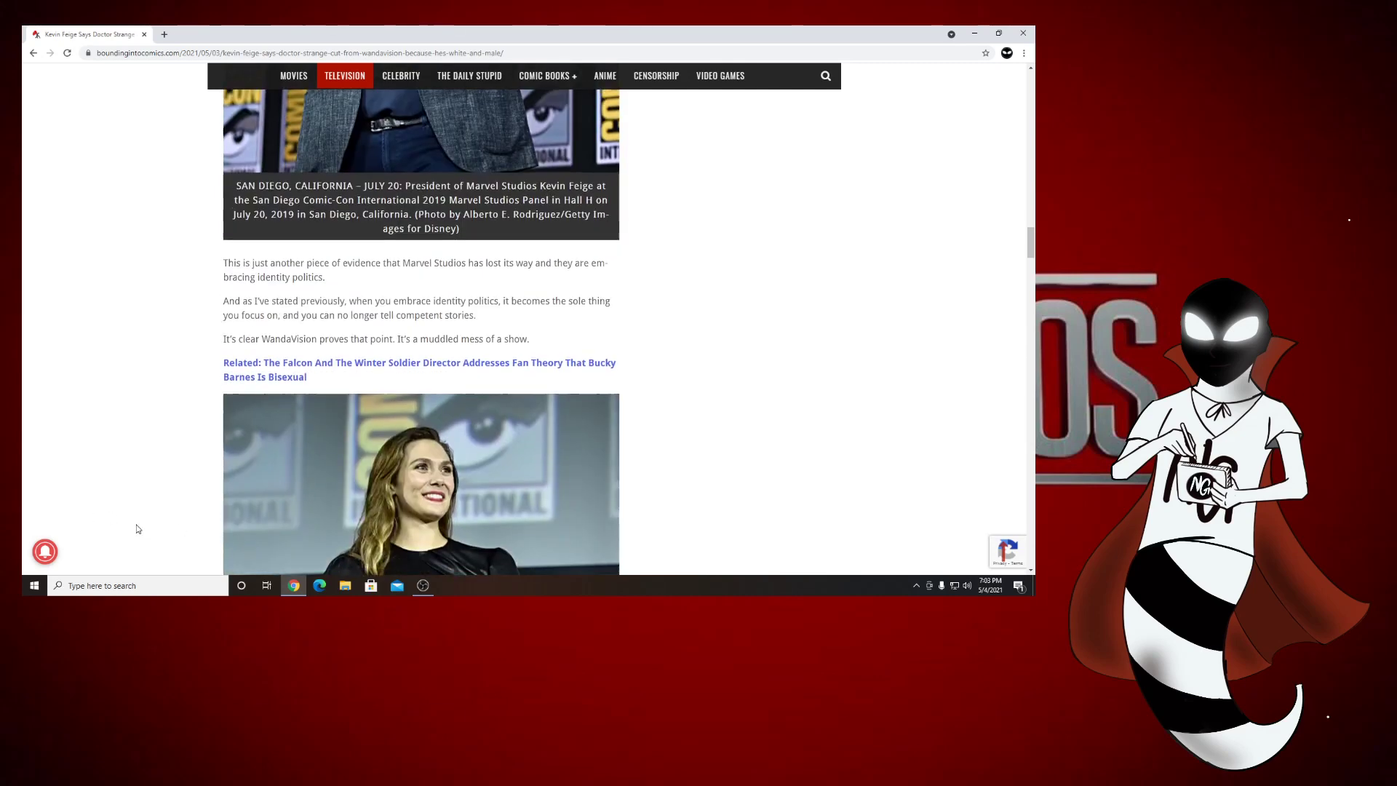
scroll("down", 3)
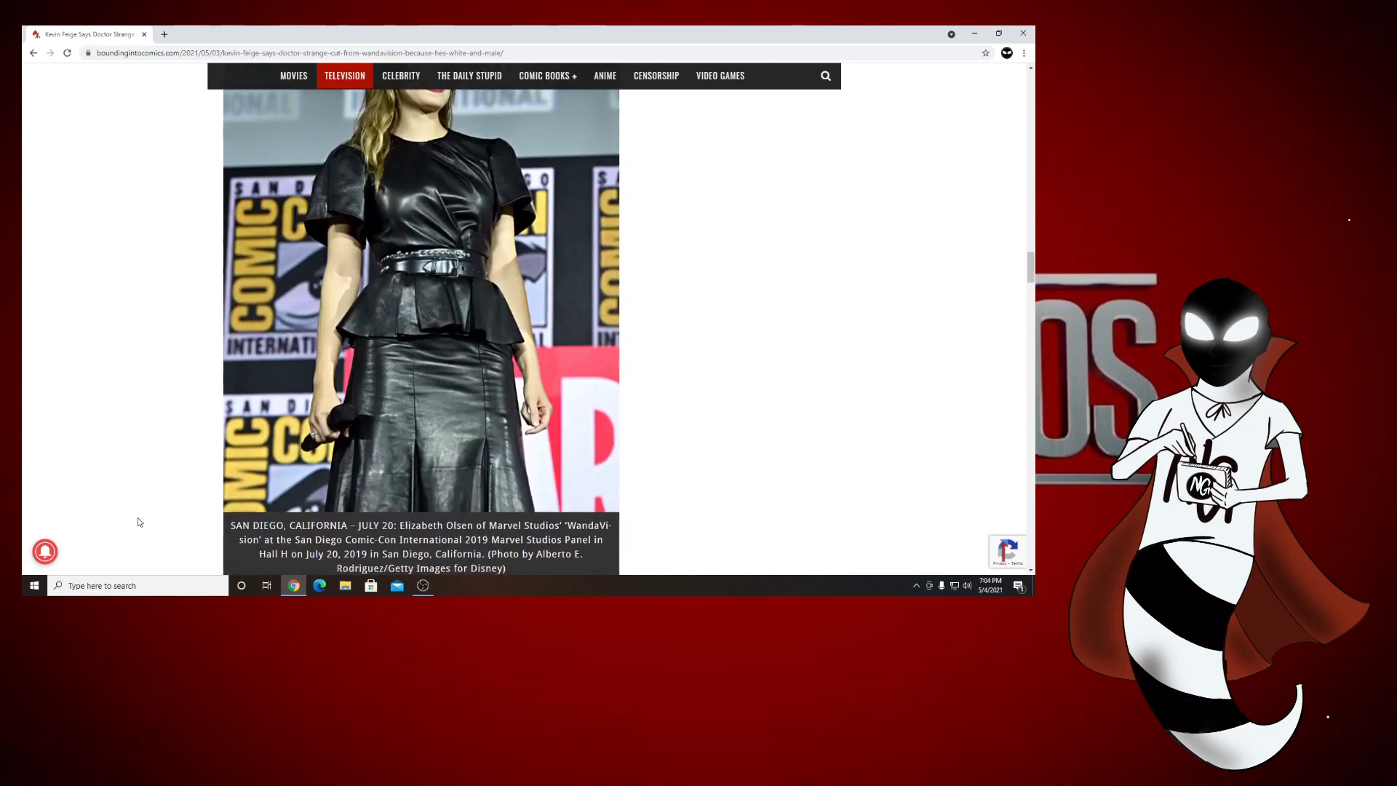
scroll("down", 3)
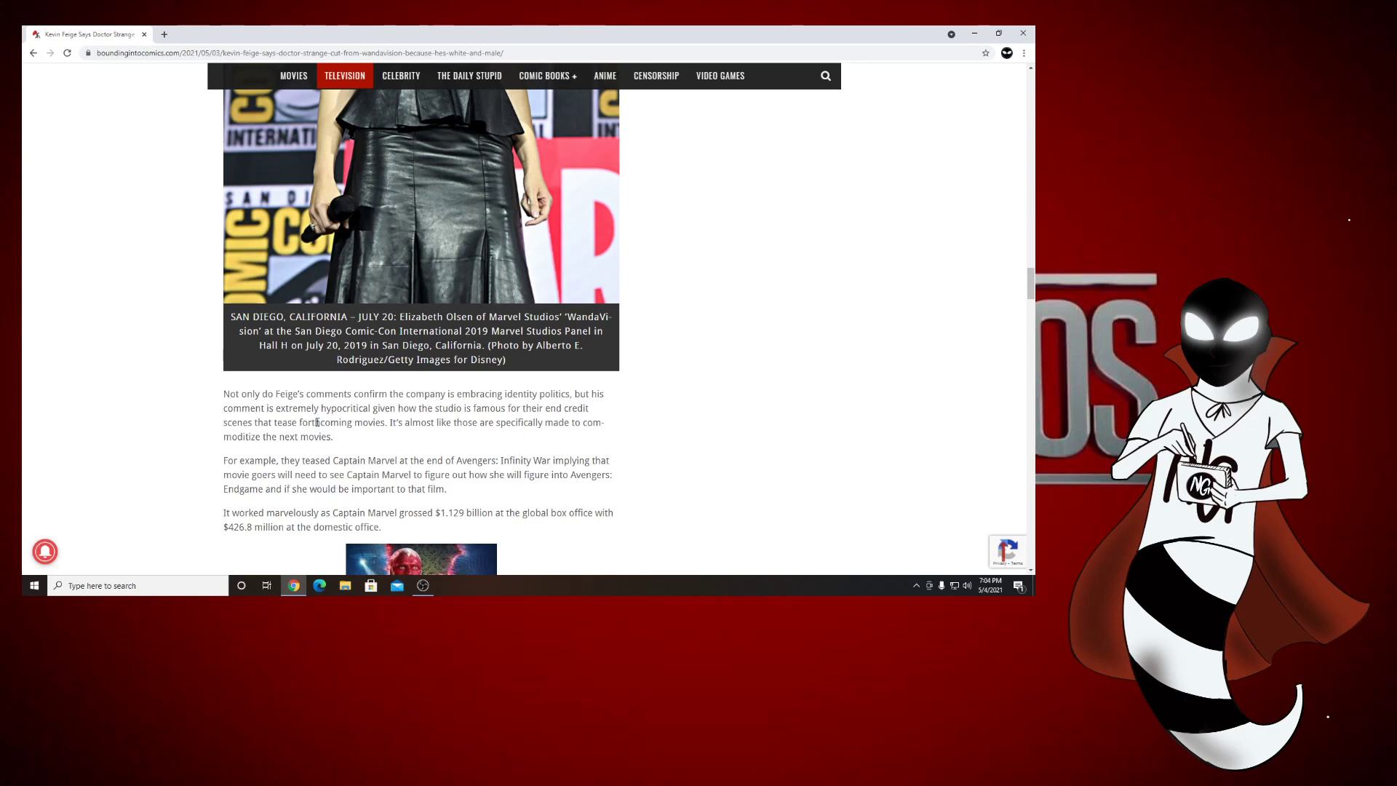
mouse_move(394, 437)
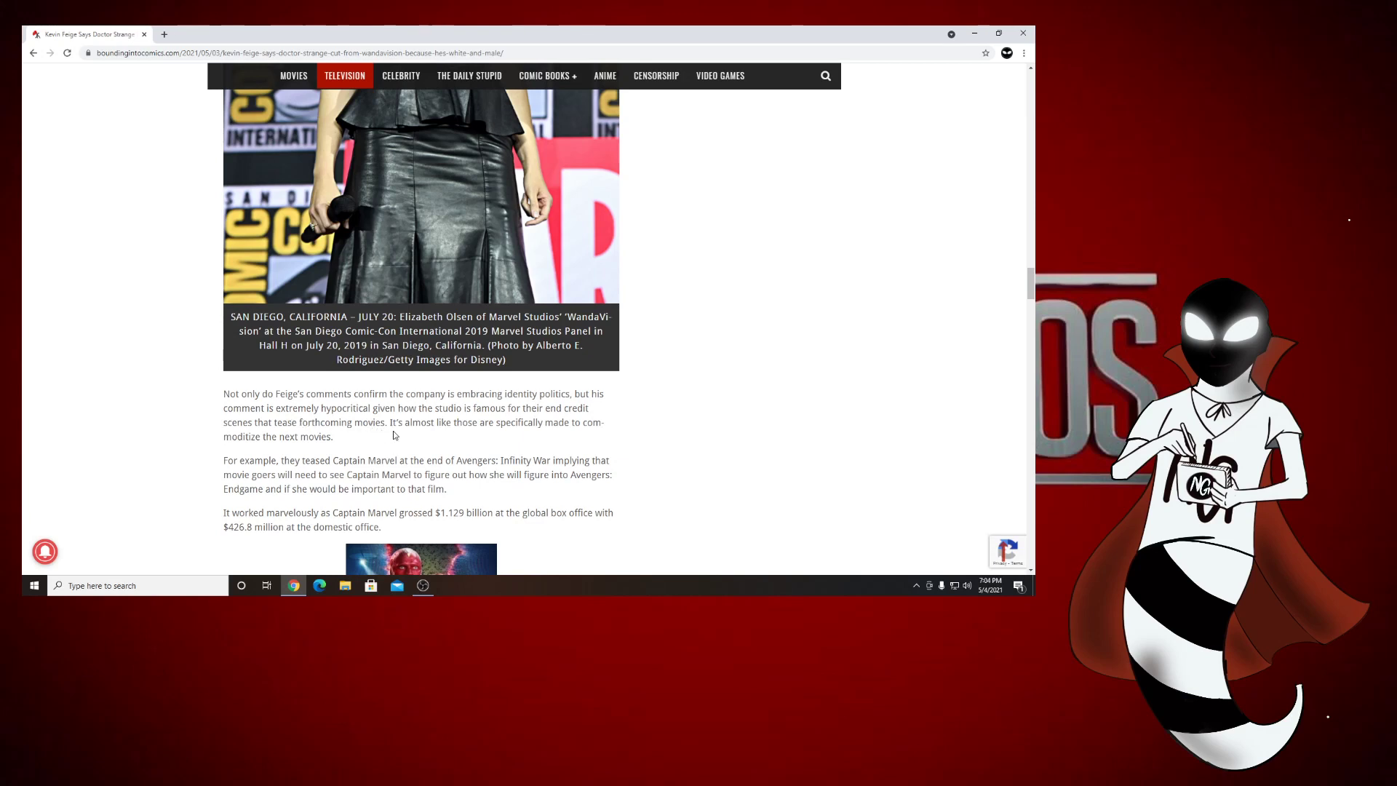
mouse_move(296, 447)
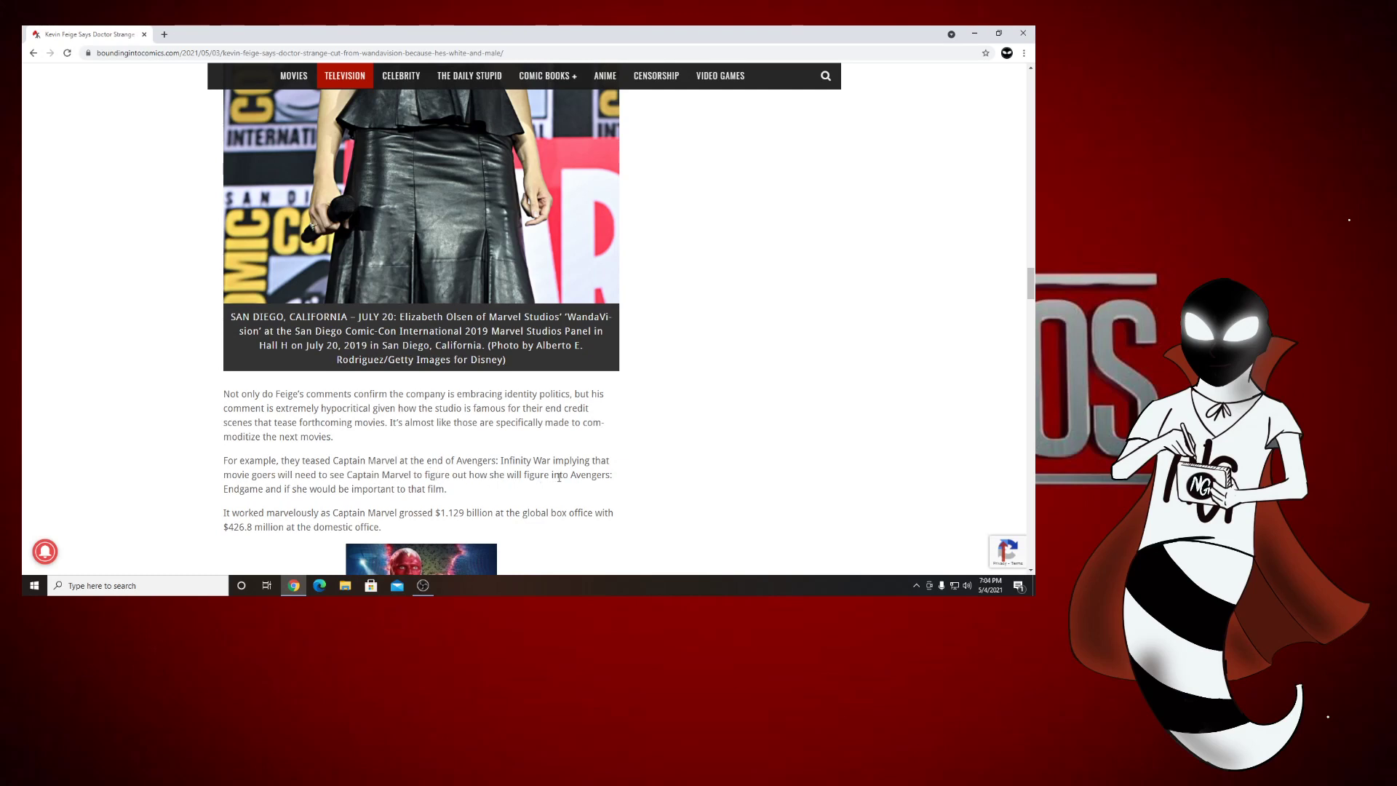
mouse_move(221, 497)
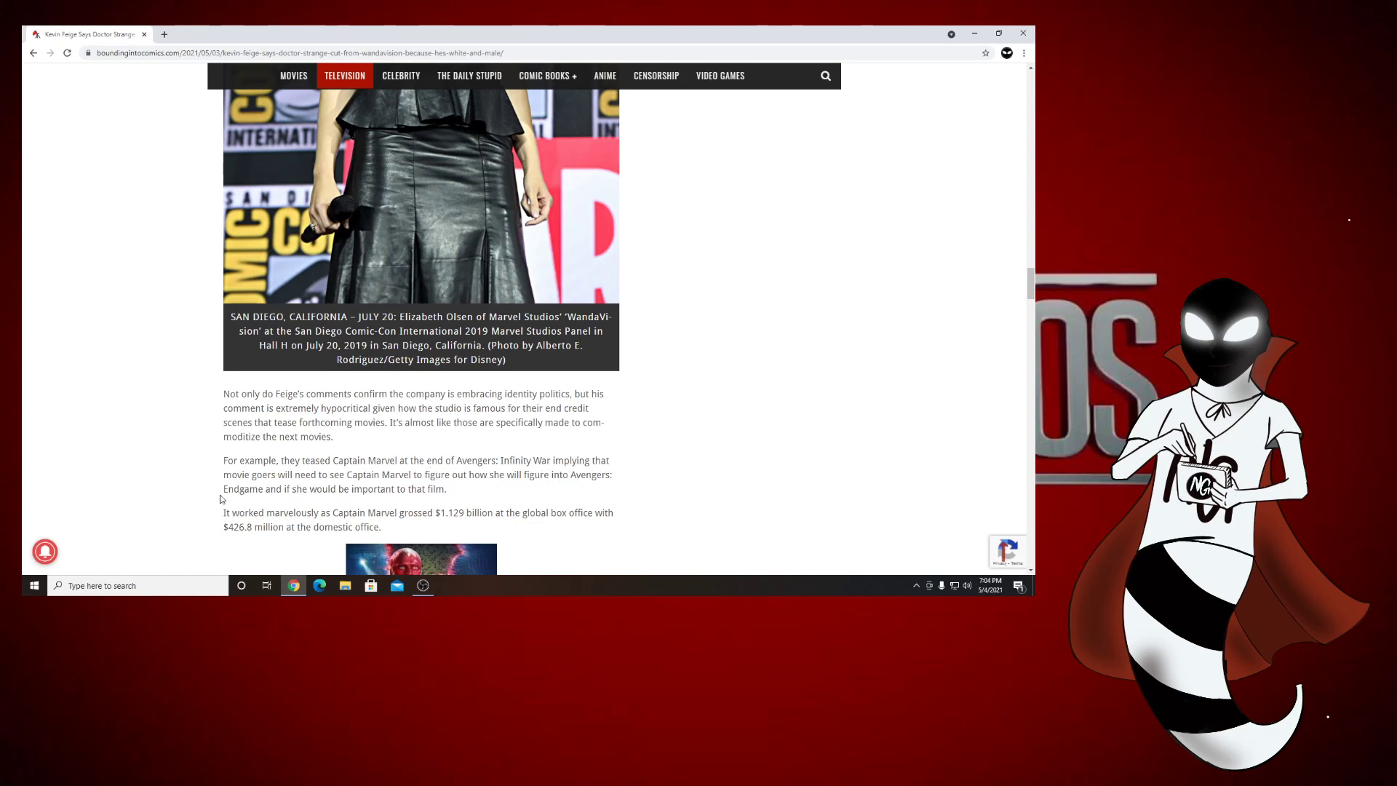
mouse_move(451, 496)
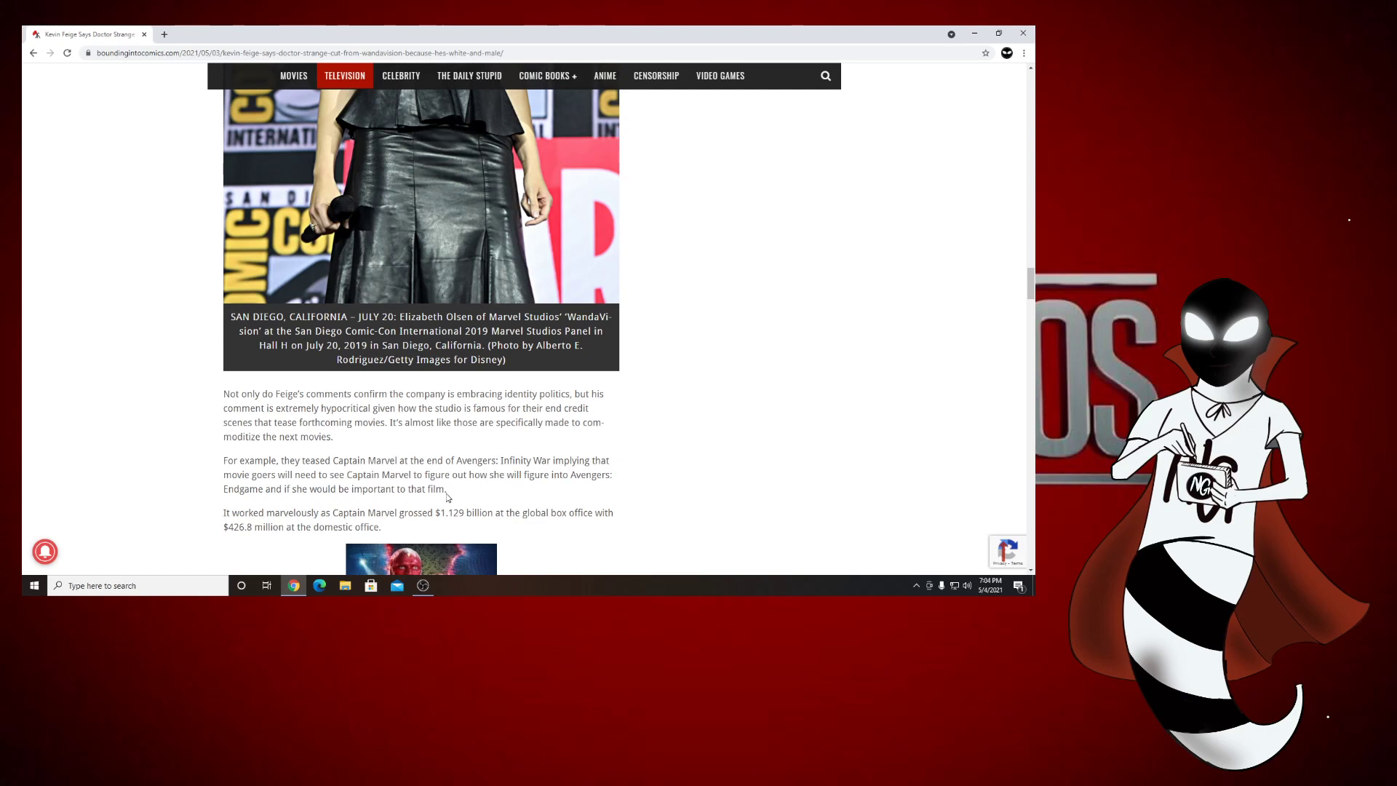
mouse_move(413, 515)
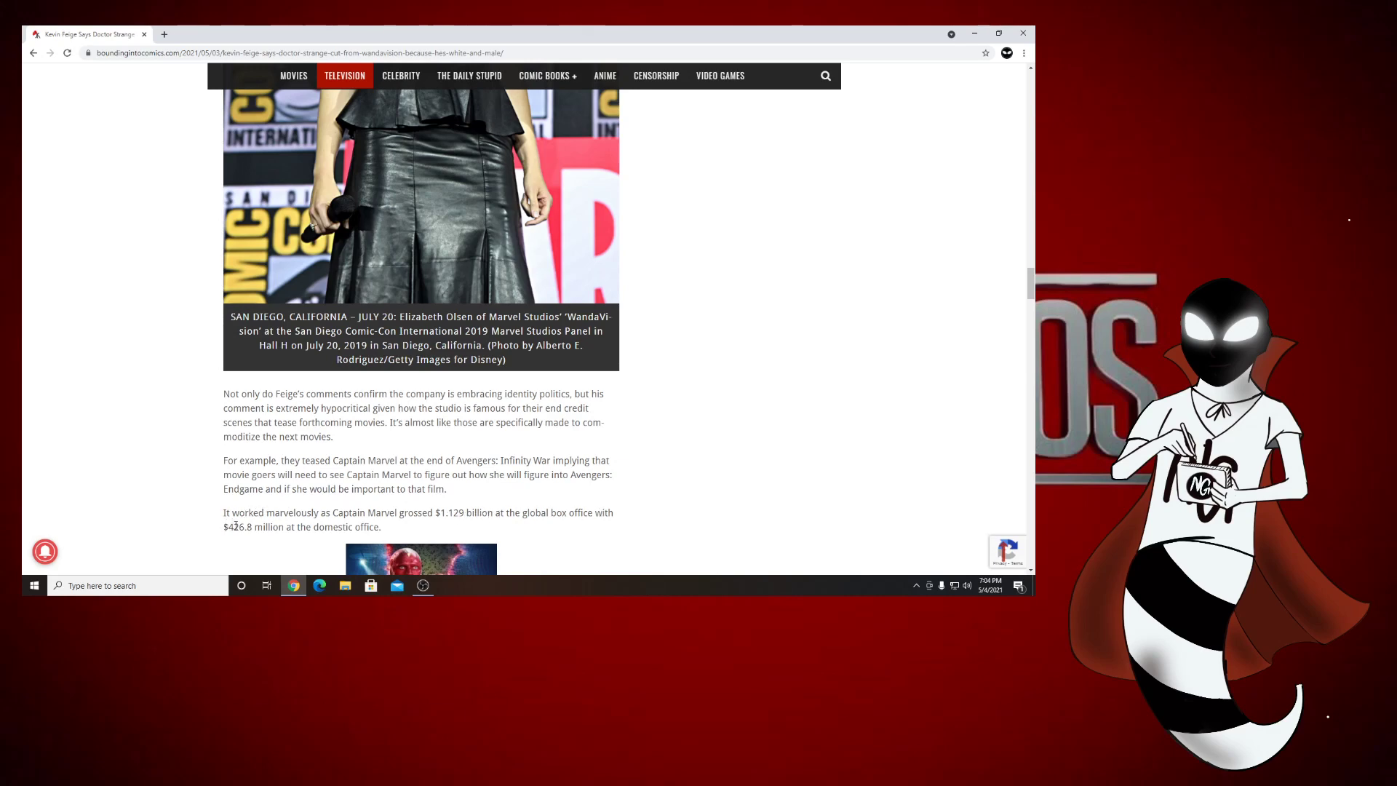
scroll("down", 3)
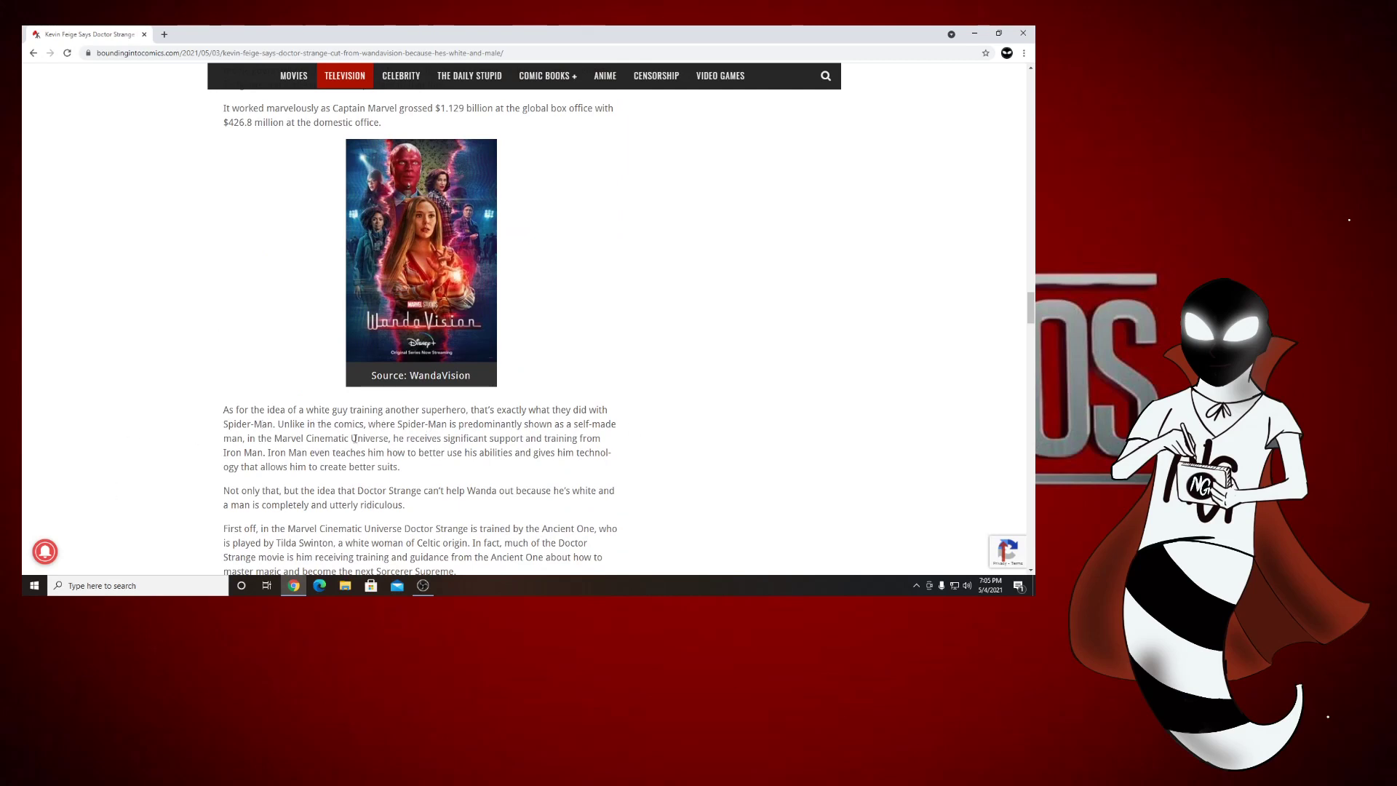
mouse_move(427, 423)
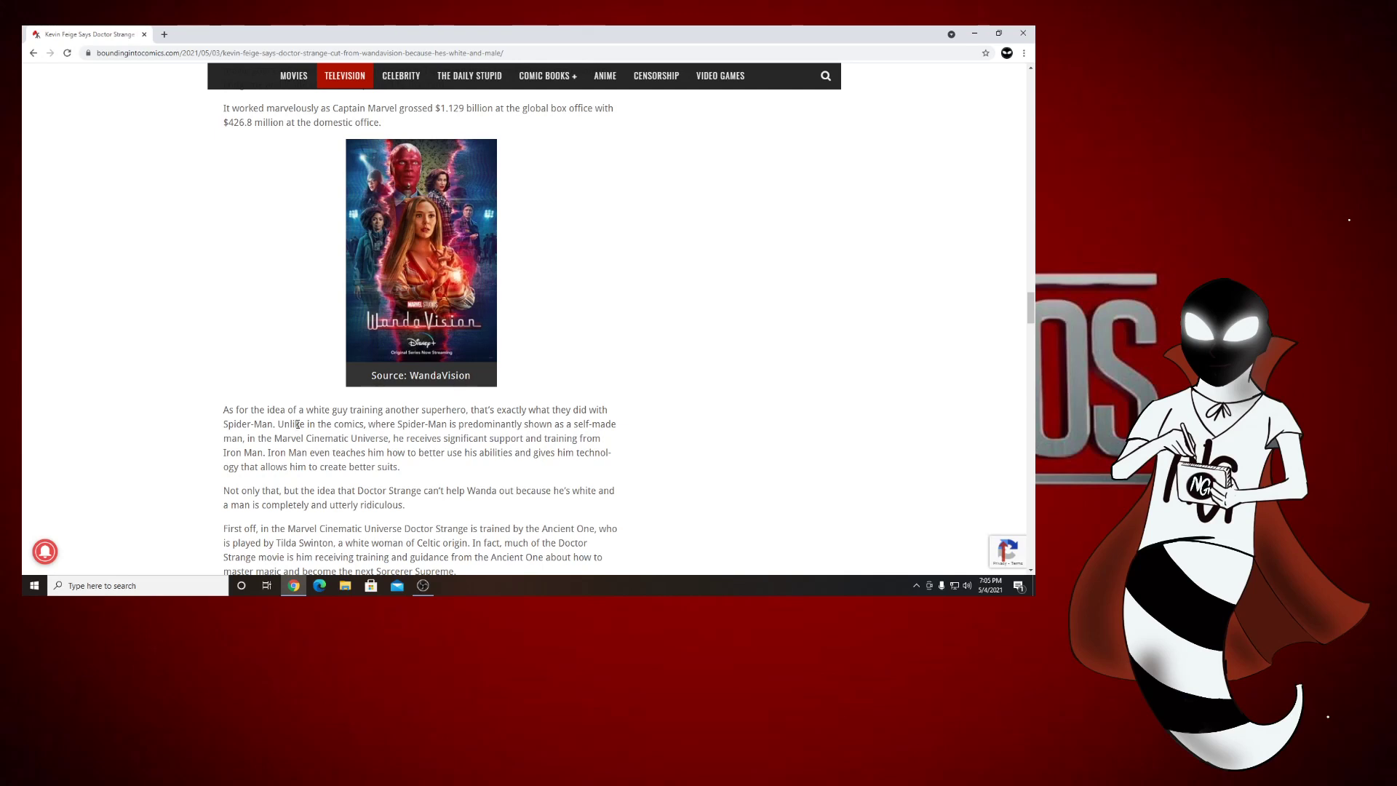
mouse_move(231, 436)
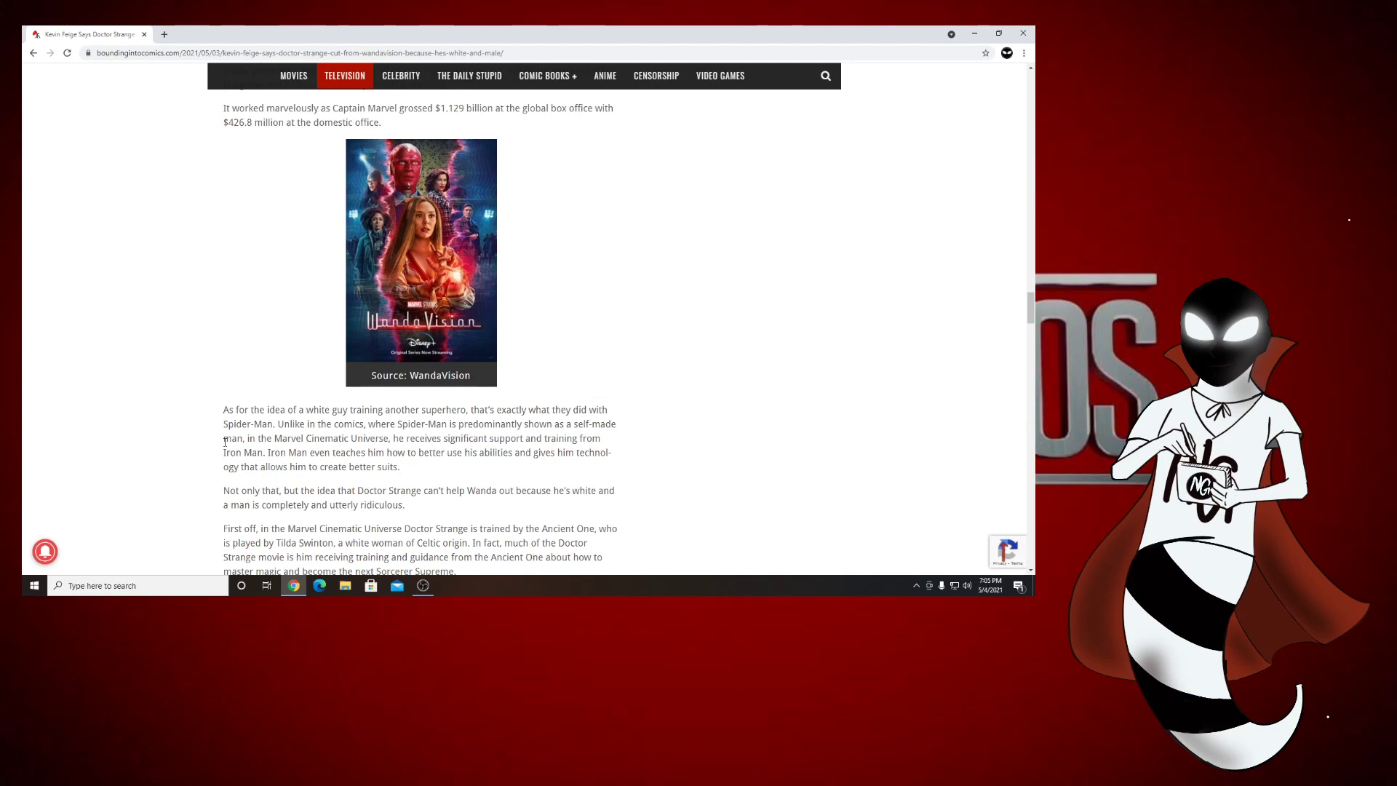
mouse_move(196, 442)
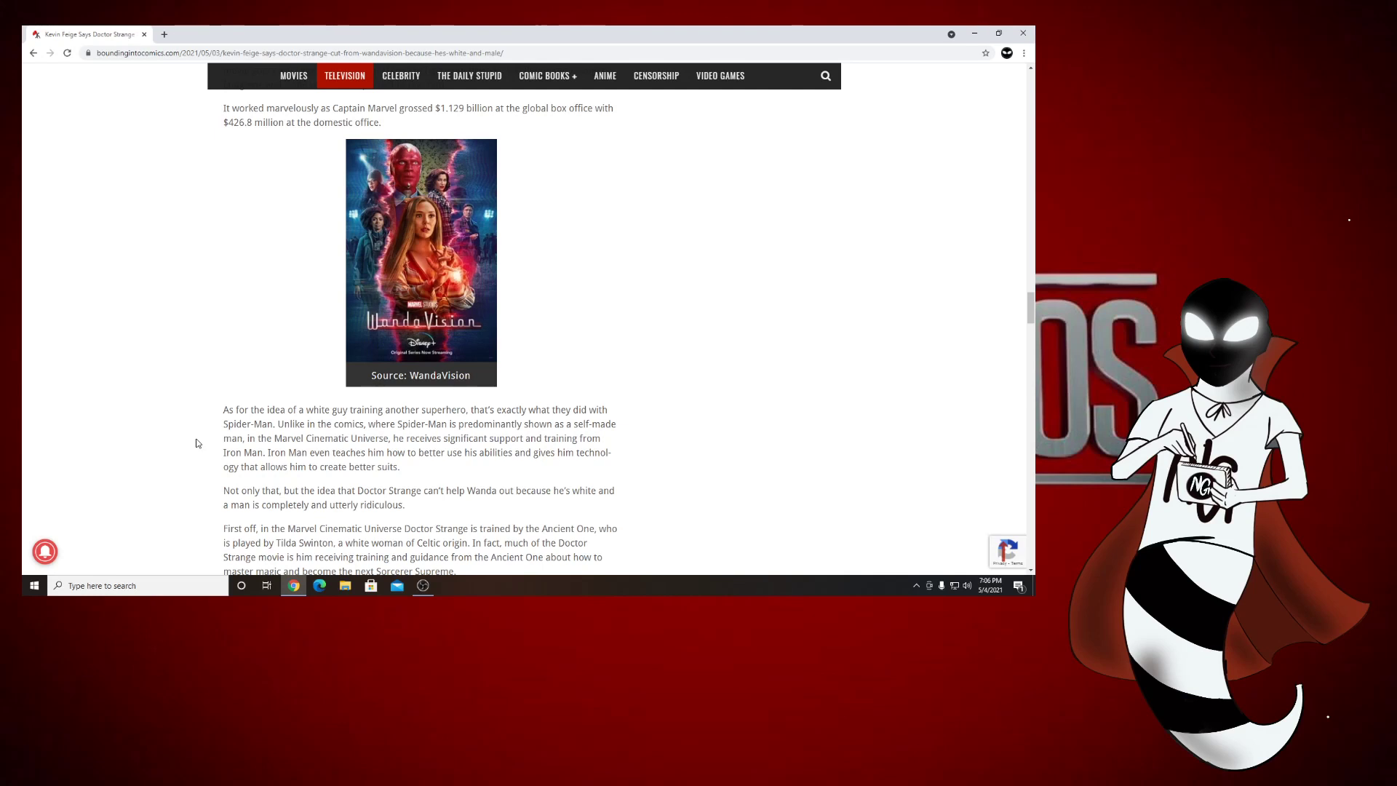
mouse_move(282, 451)
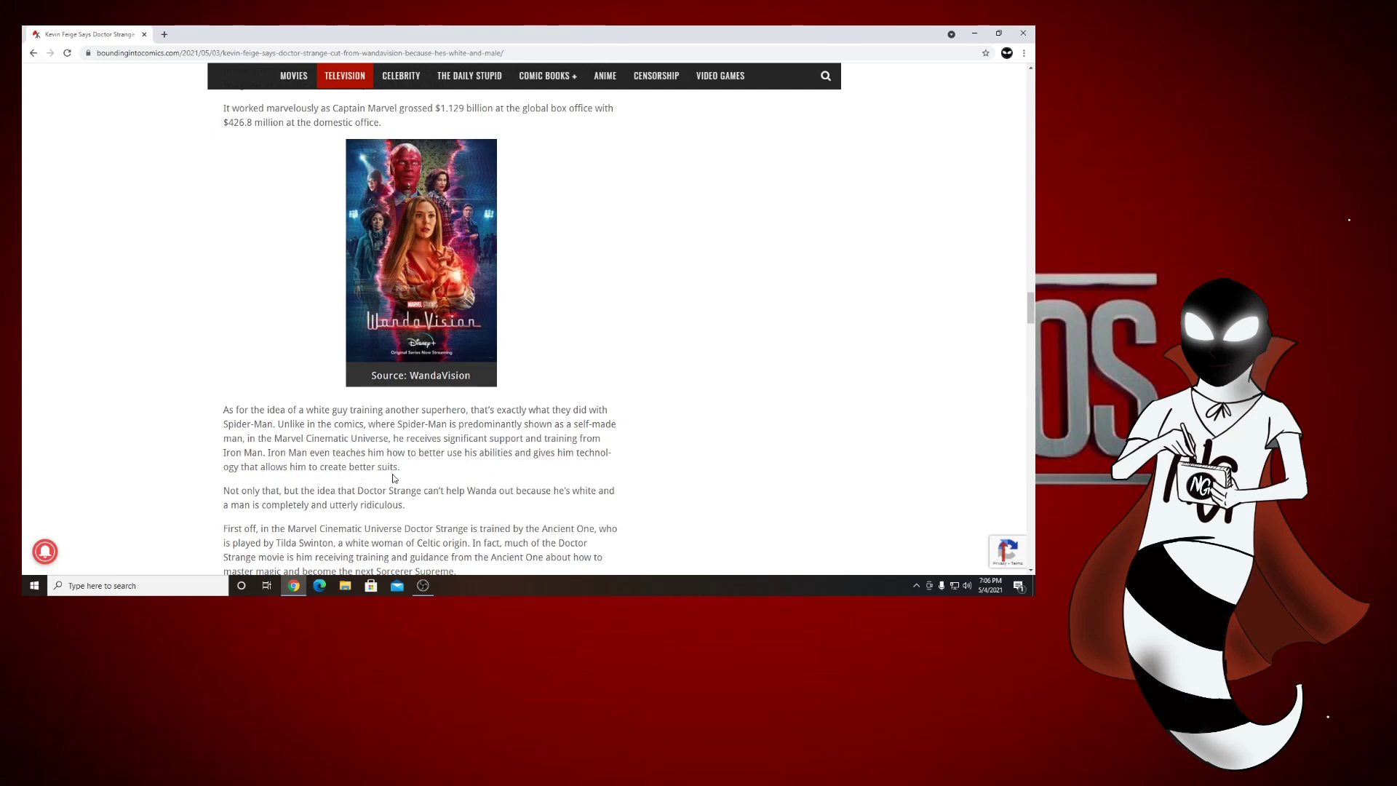
mouse_move(337, 489)
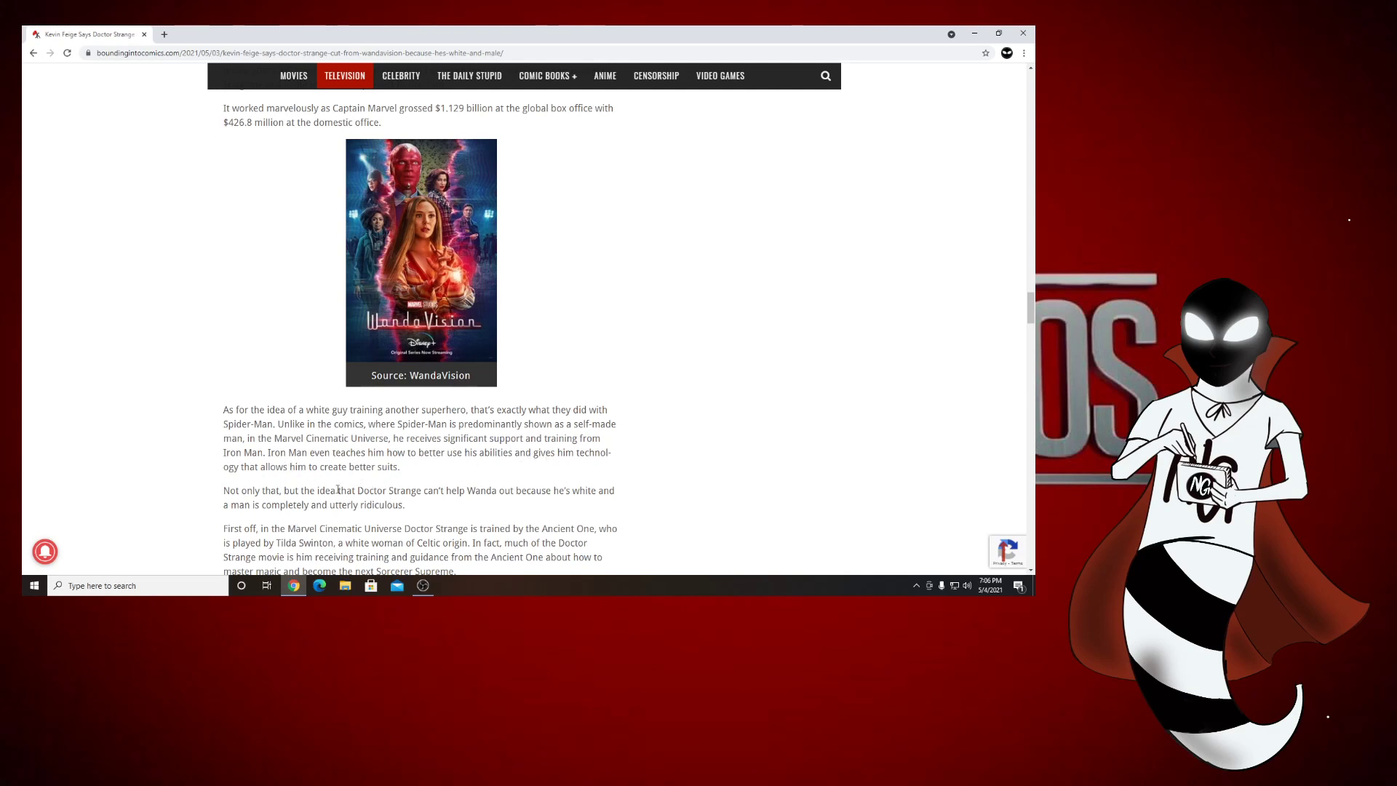
mouse_move(425, 498)
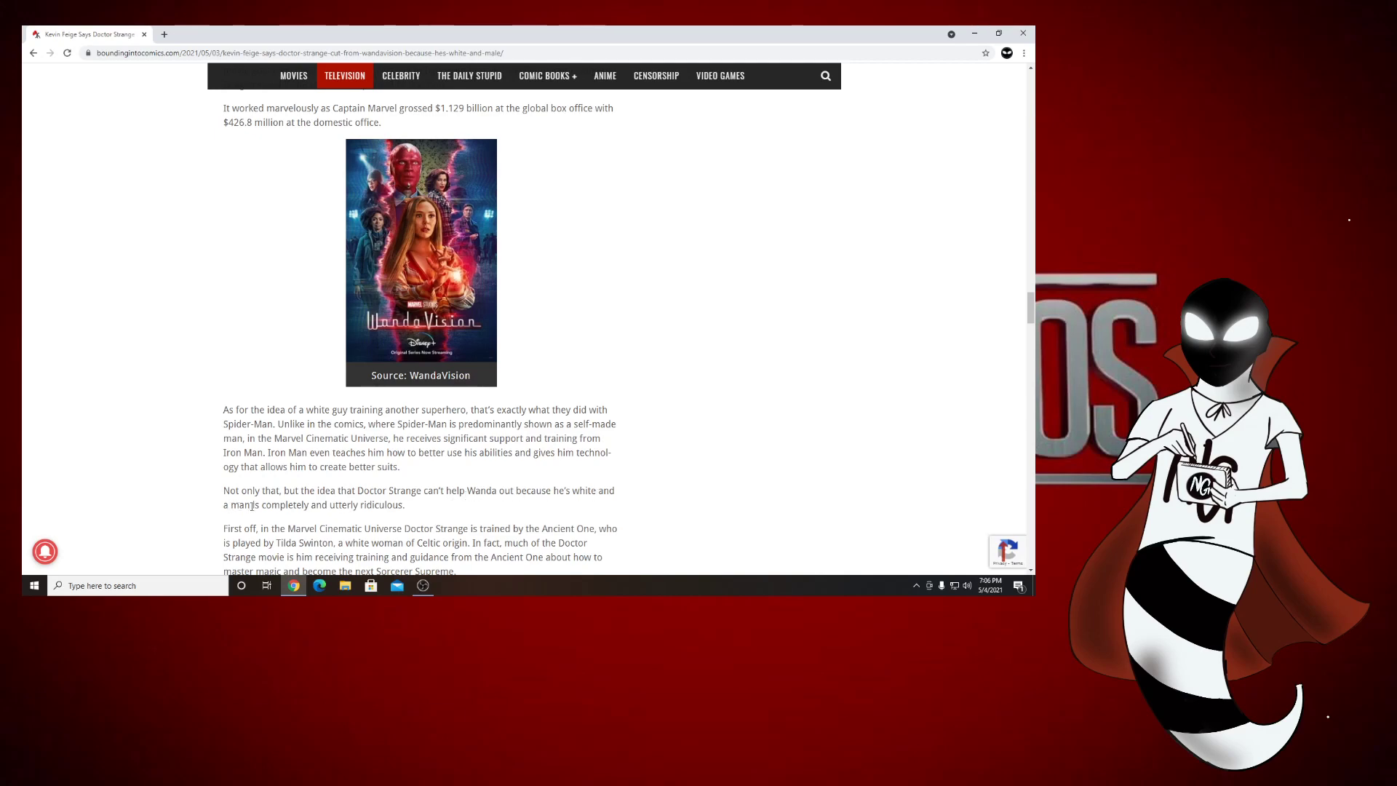
- Scroll past the Doctor Strange still to Wong's quotes about Agamotto's Sanctums
scroll("down", 3)
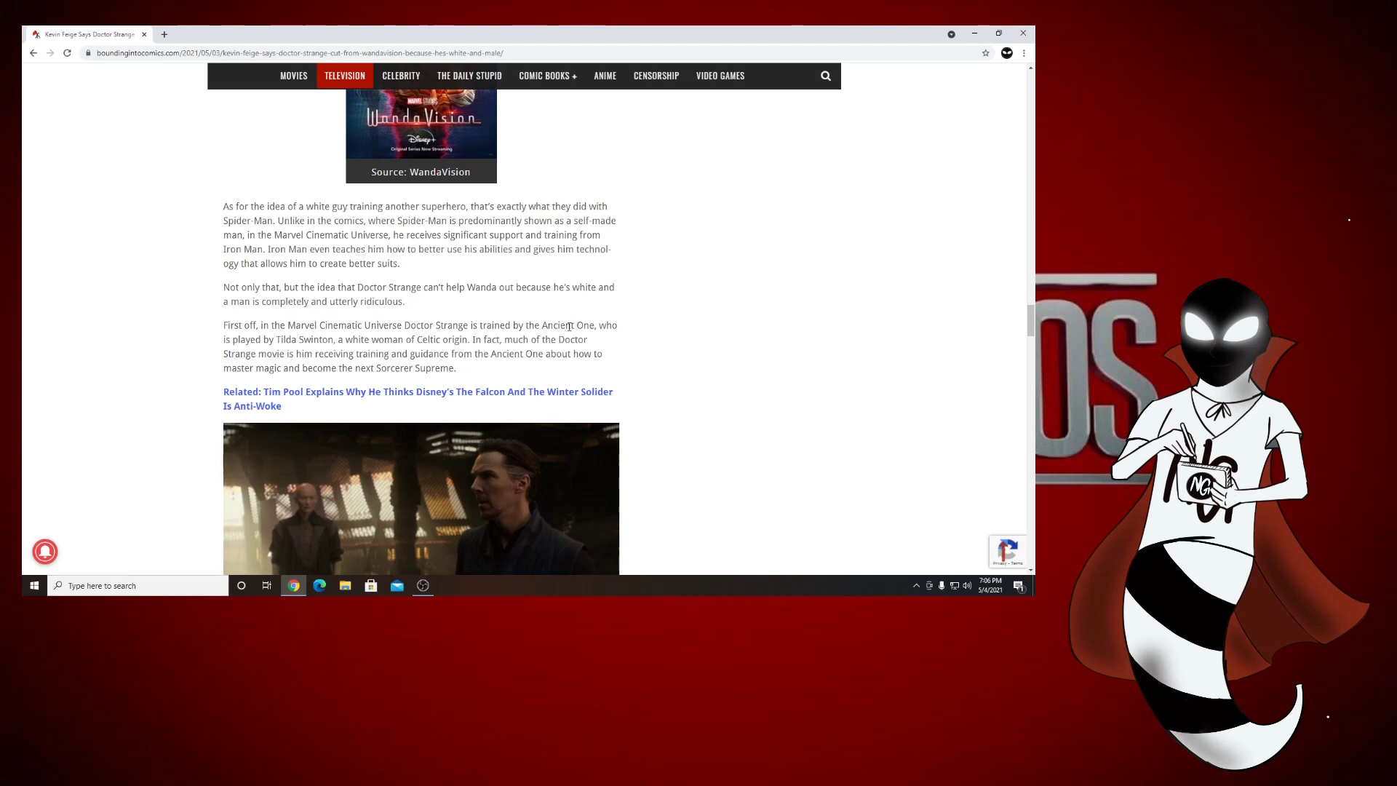
mouse_move(371, 341)
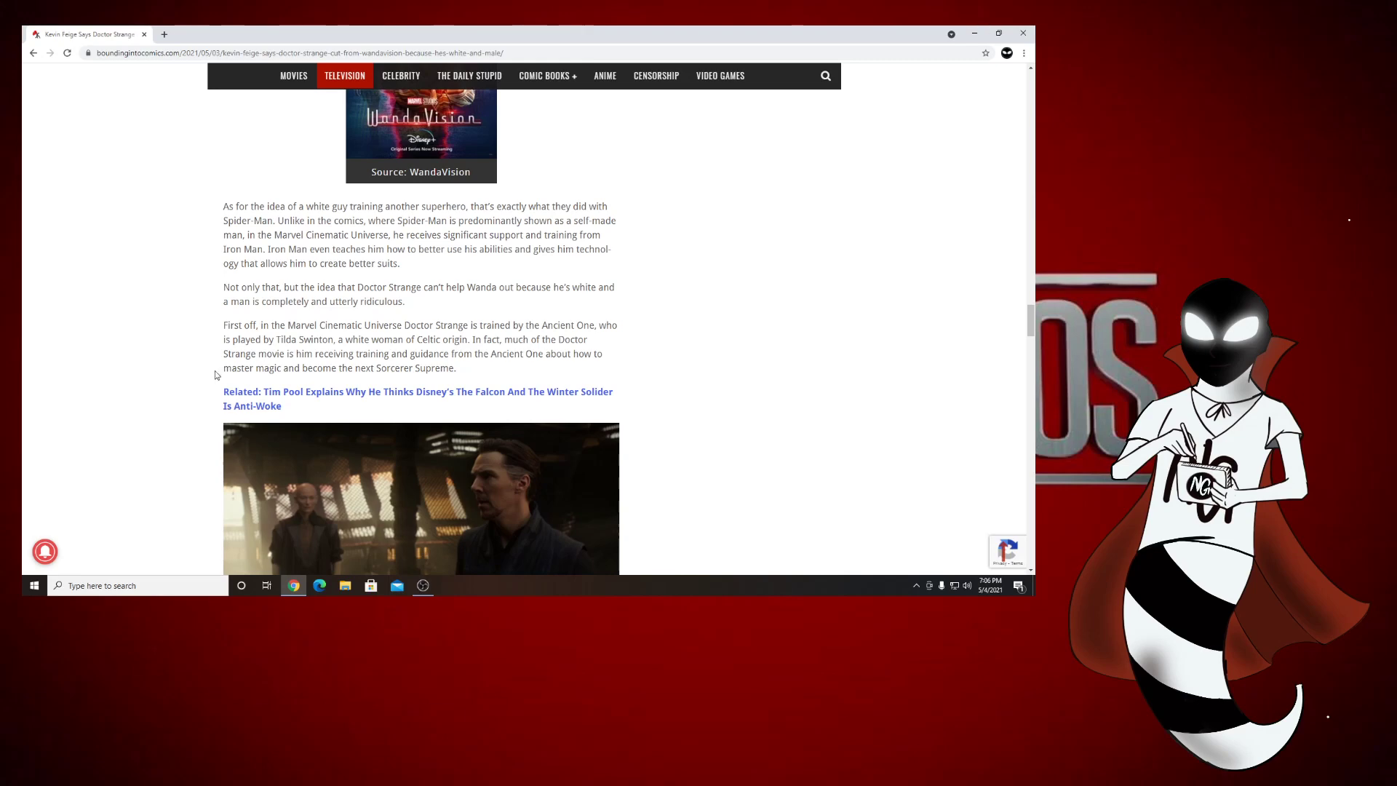
mouse_move(113, 432)
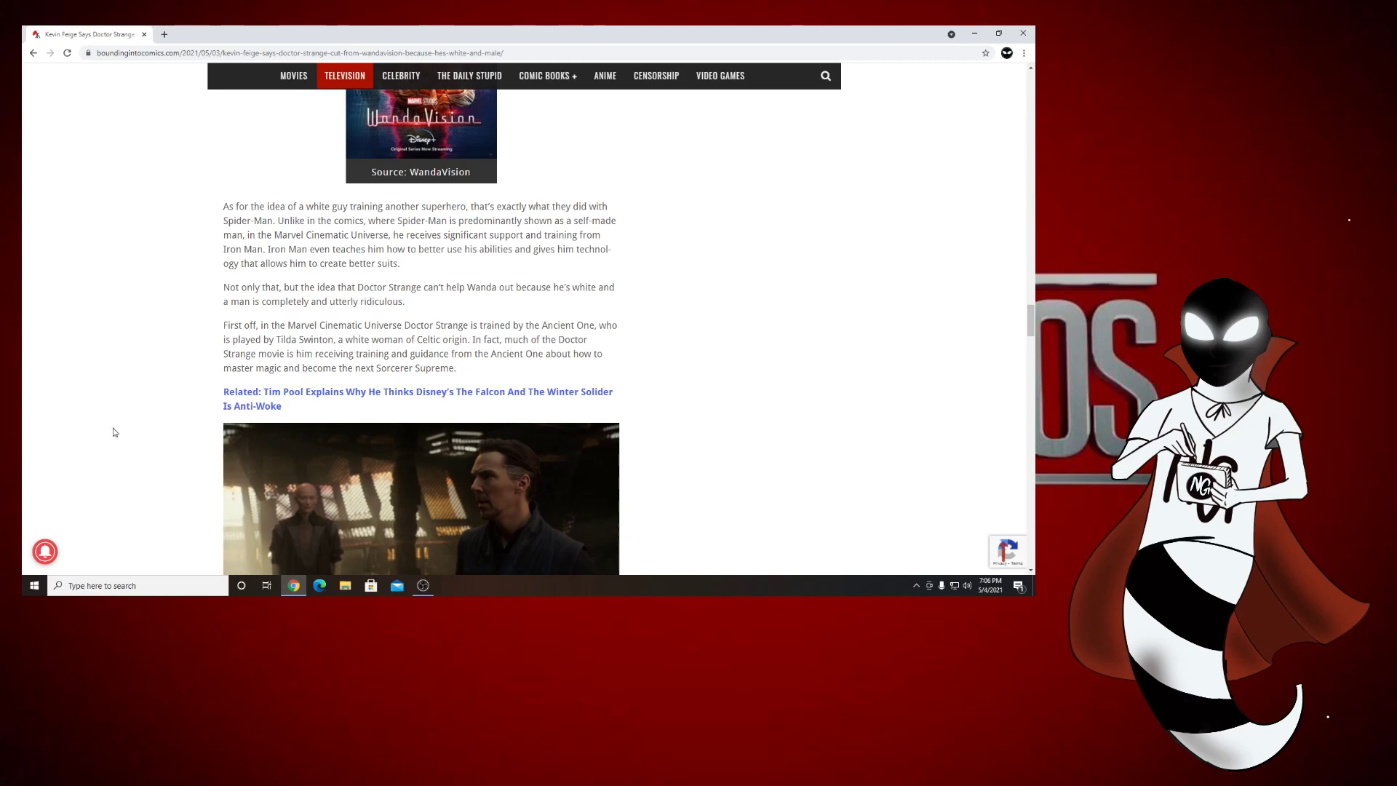
scroll("down", 3)
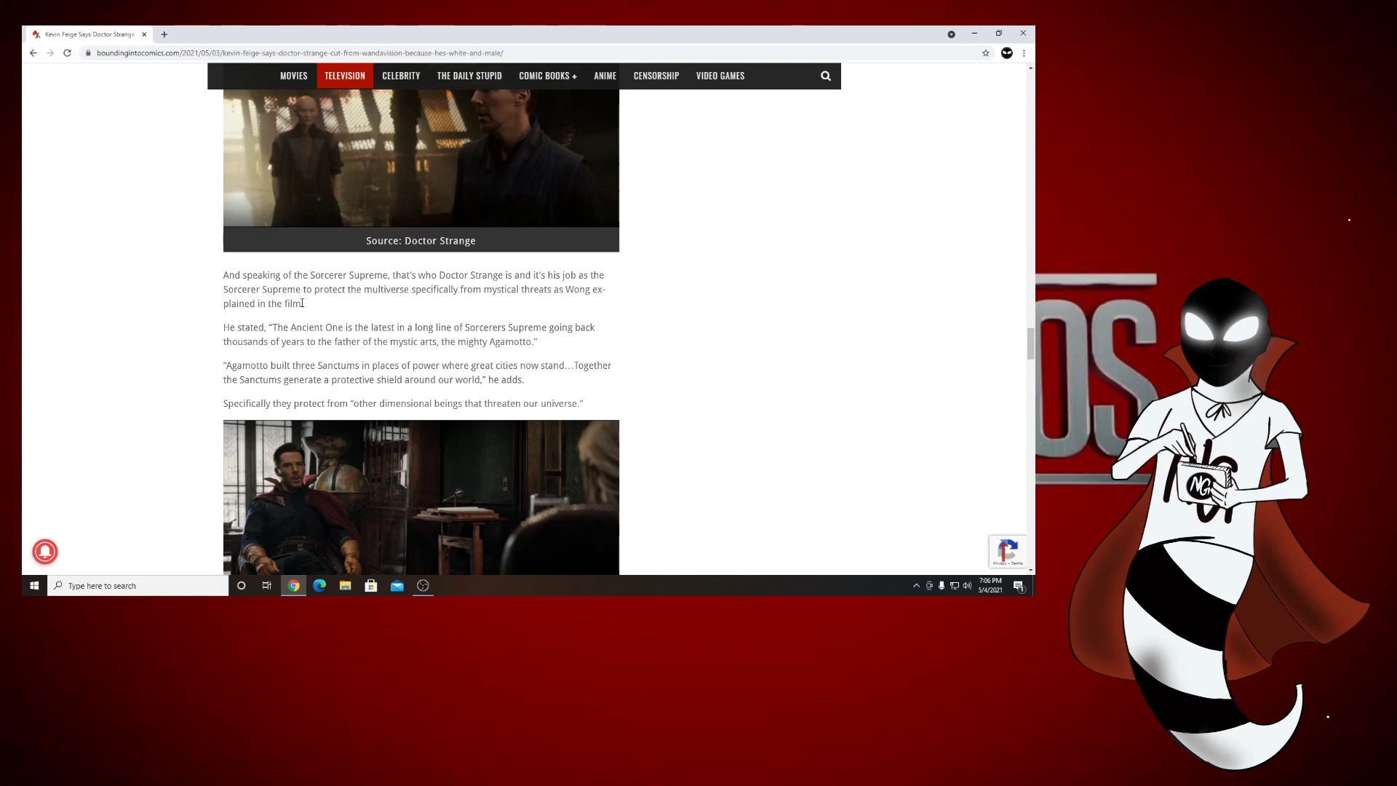
mouse_move(478, 294)
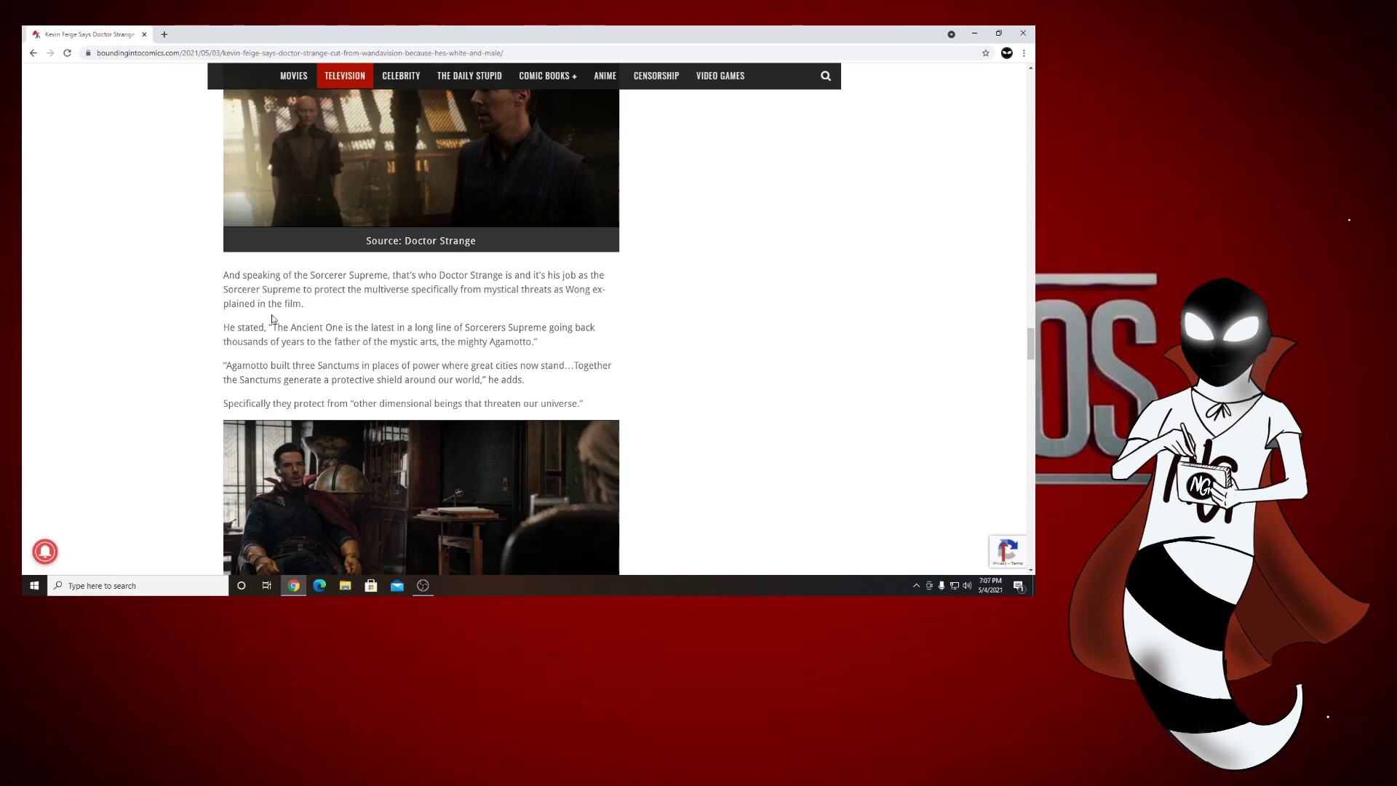
mouse_move(344, 340)
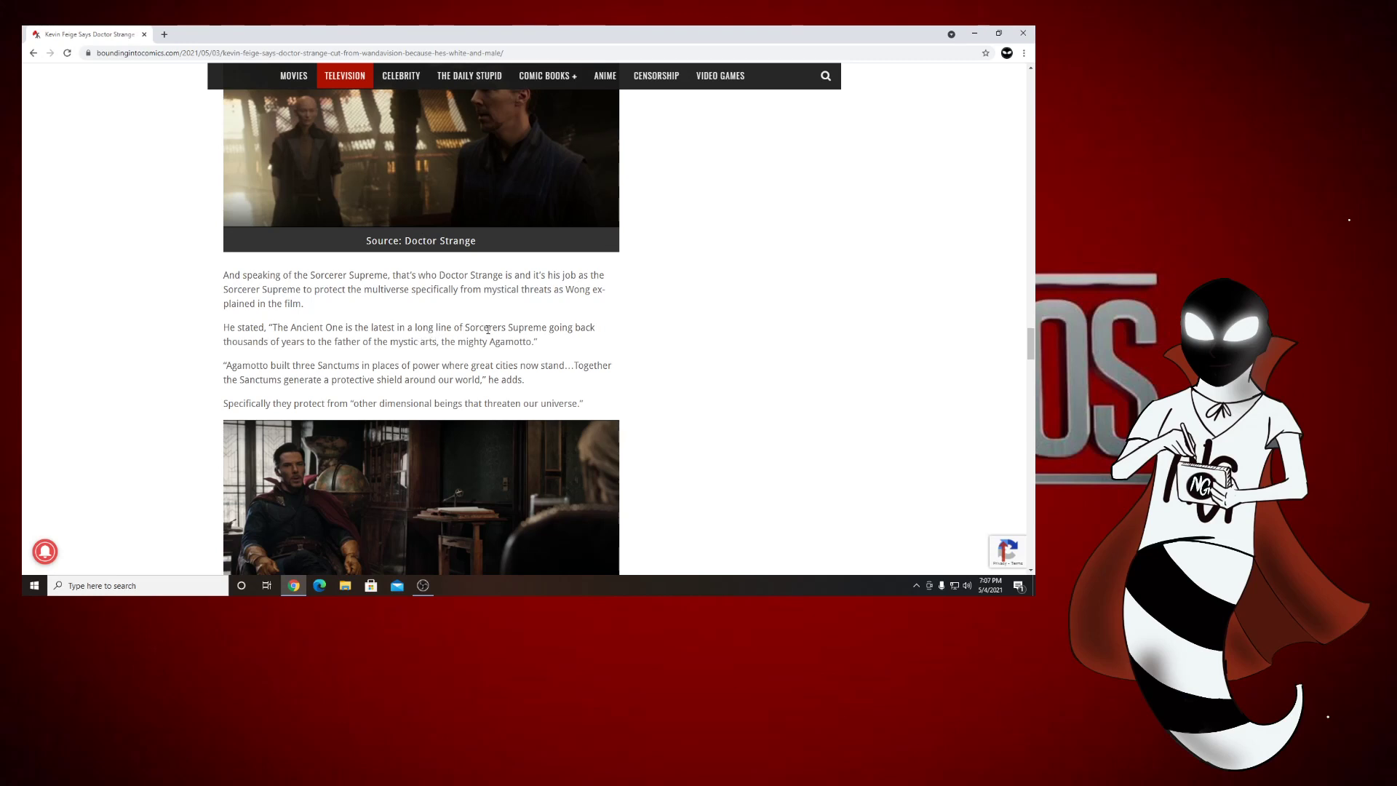
mouse_move(313, 343)
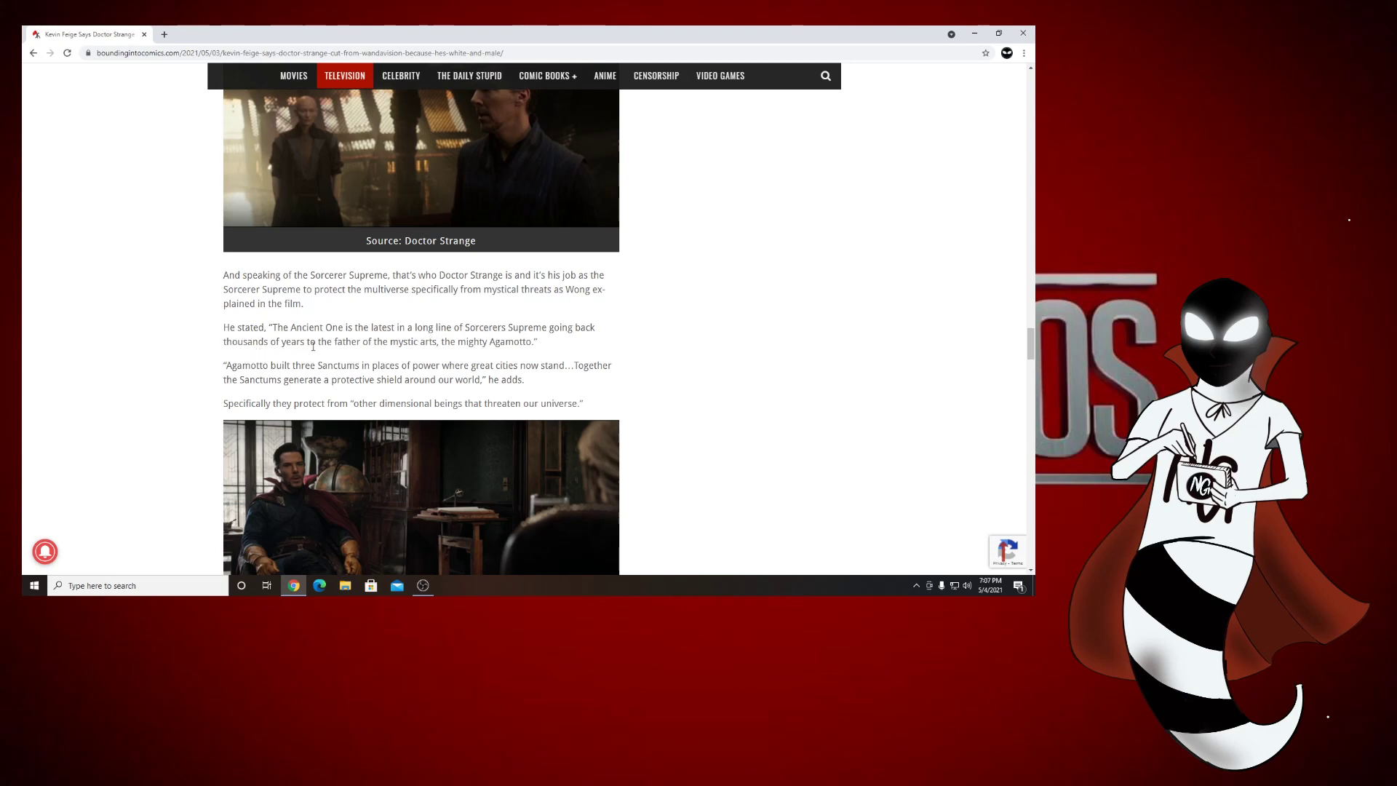
mouse_move(436, 352)
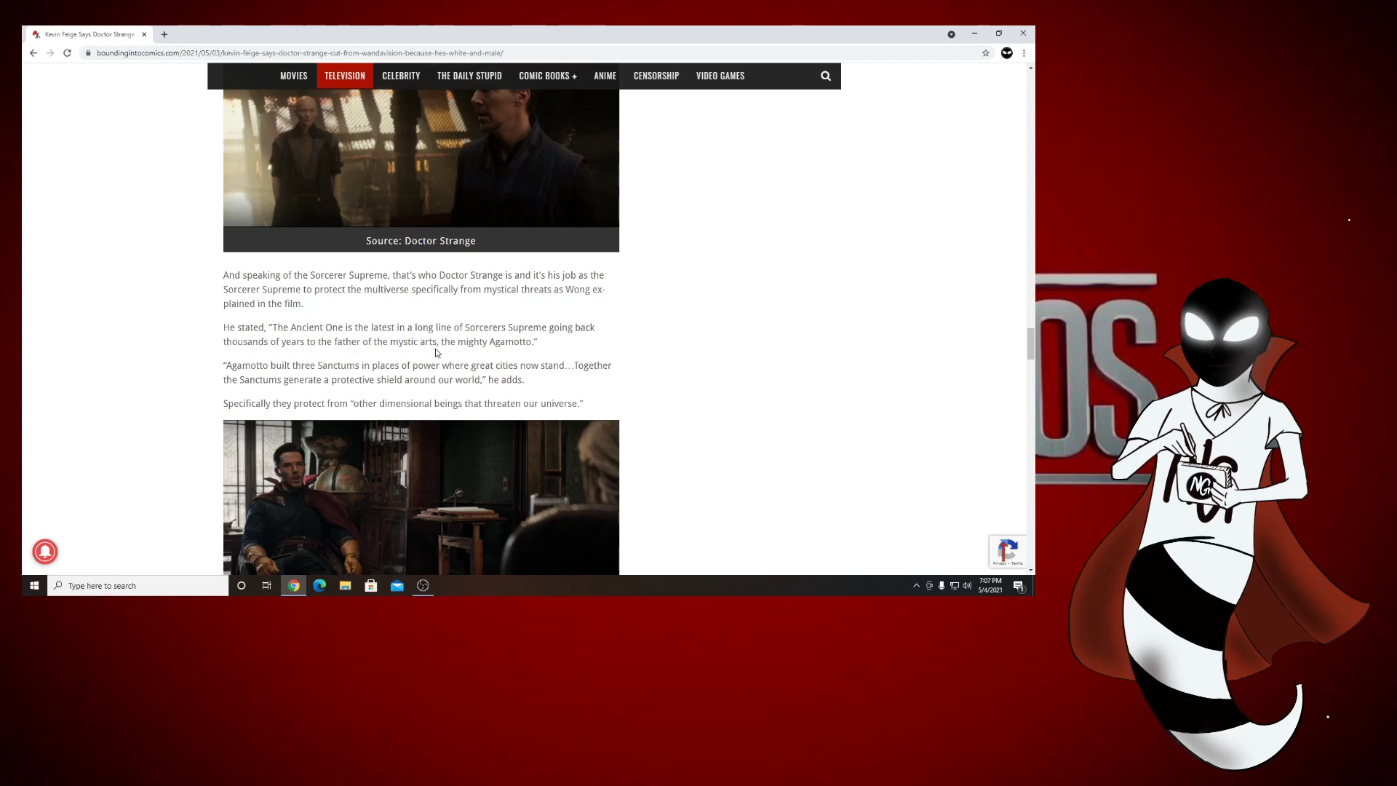
mouse_move(256, 365)
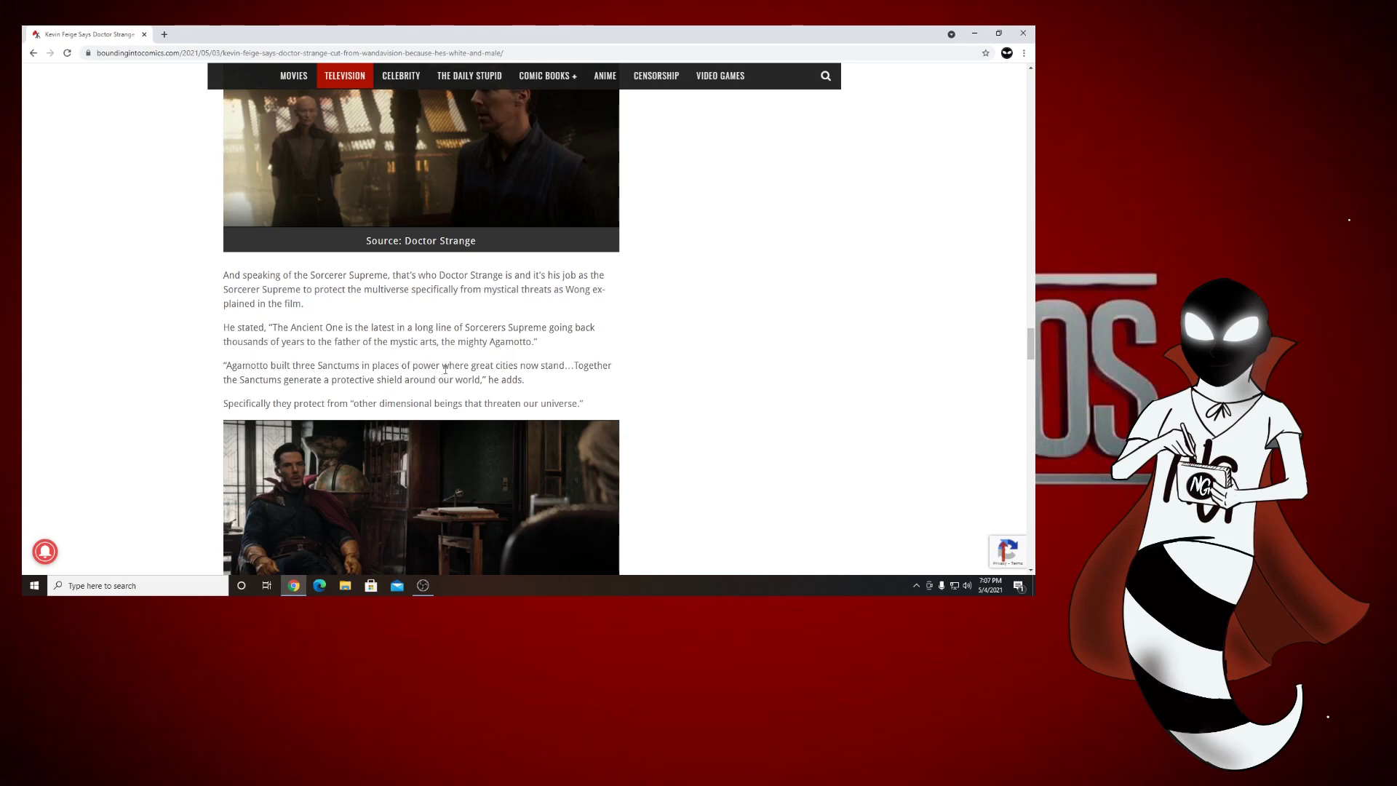
mouse_move(244, 393)
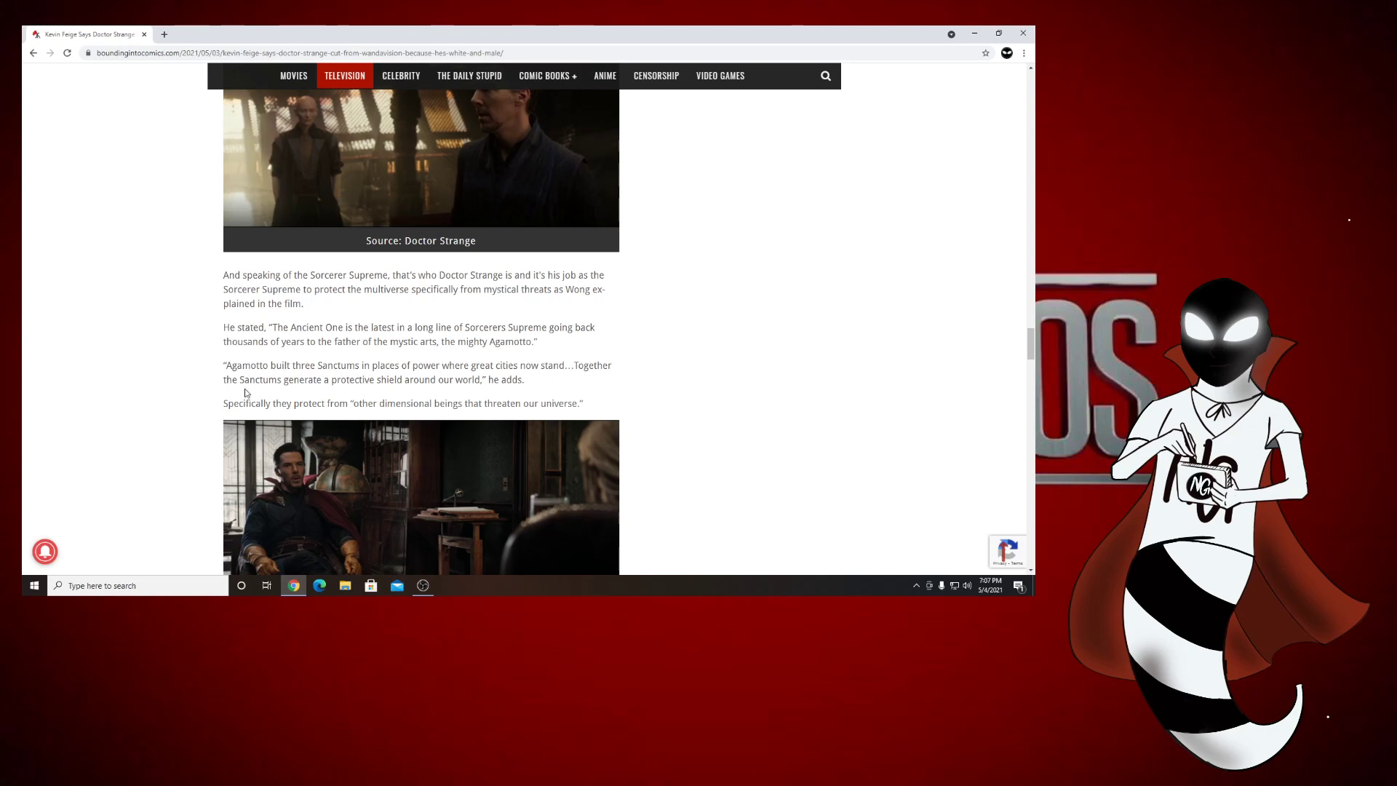
mouse_move(474, 391)
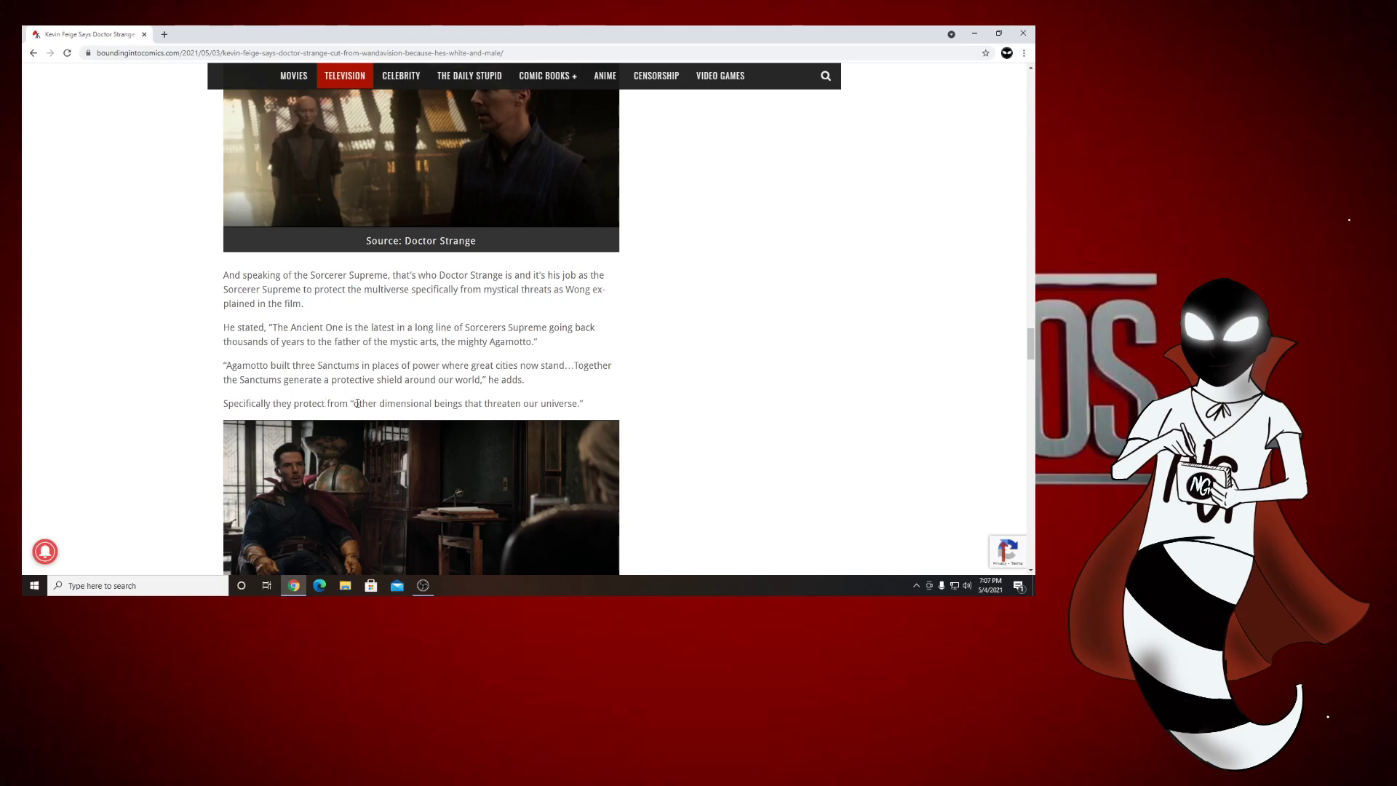
- Scroll to the New York sanctum guardian paragraph and Feige's San Diego Comic Con quote
scroll("down", 3)
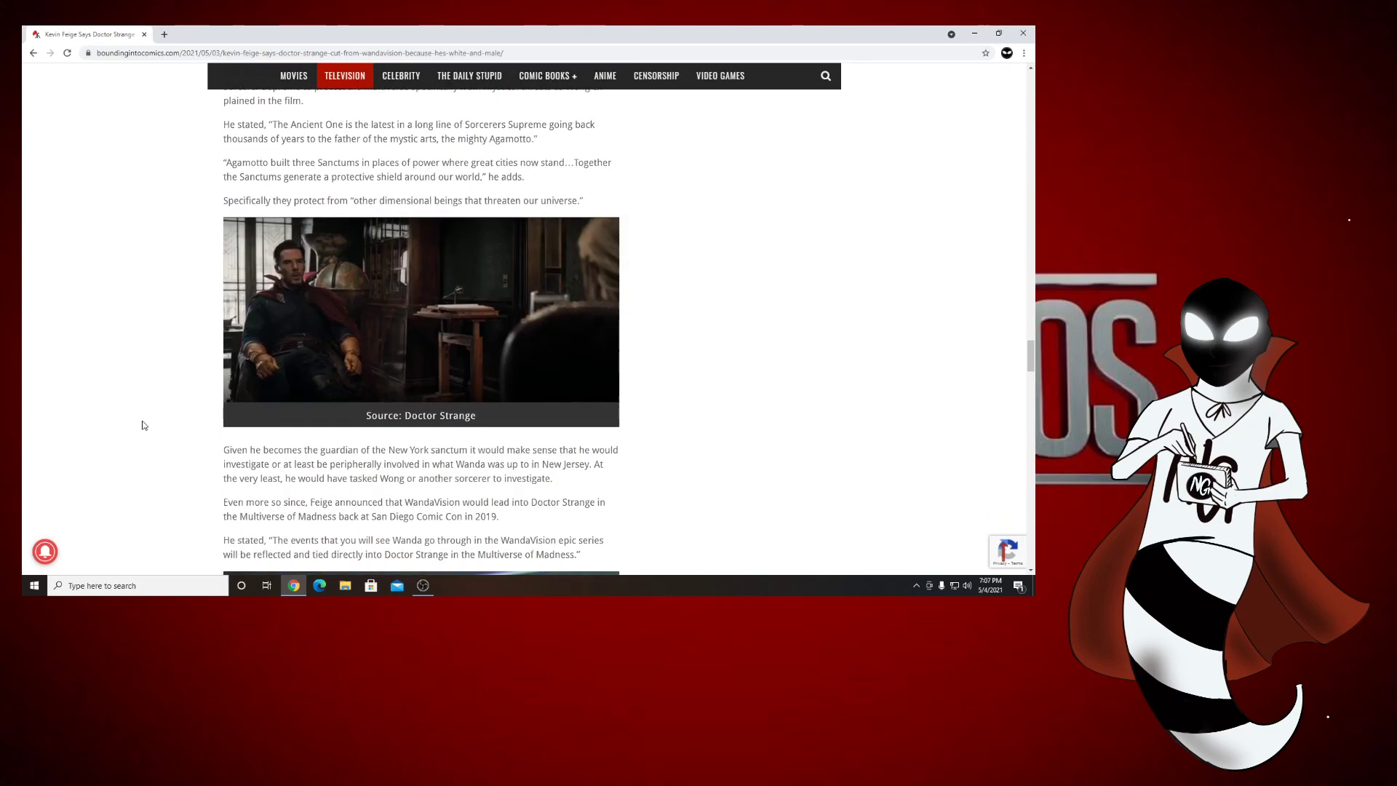
scroll("down", 3)
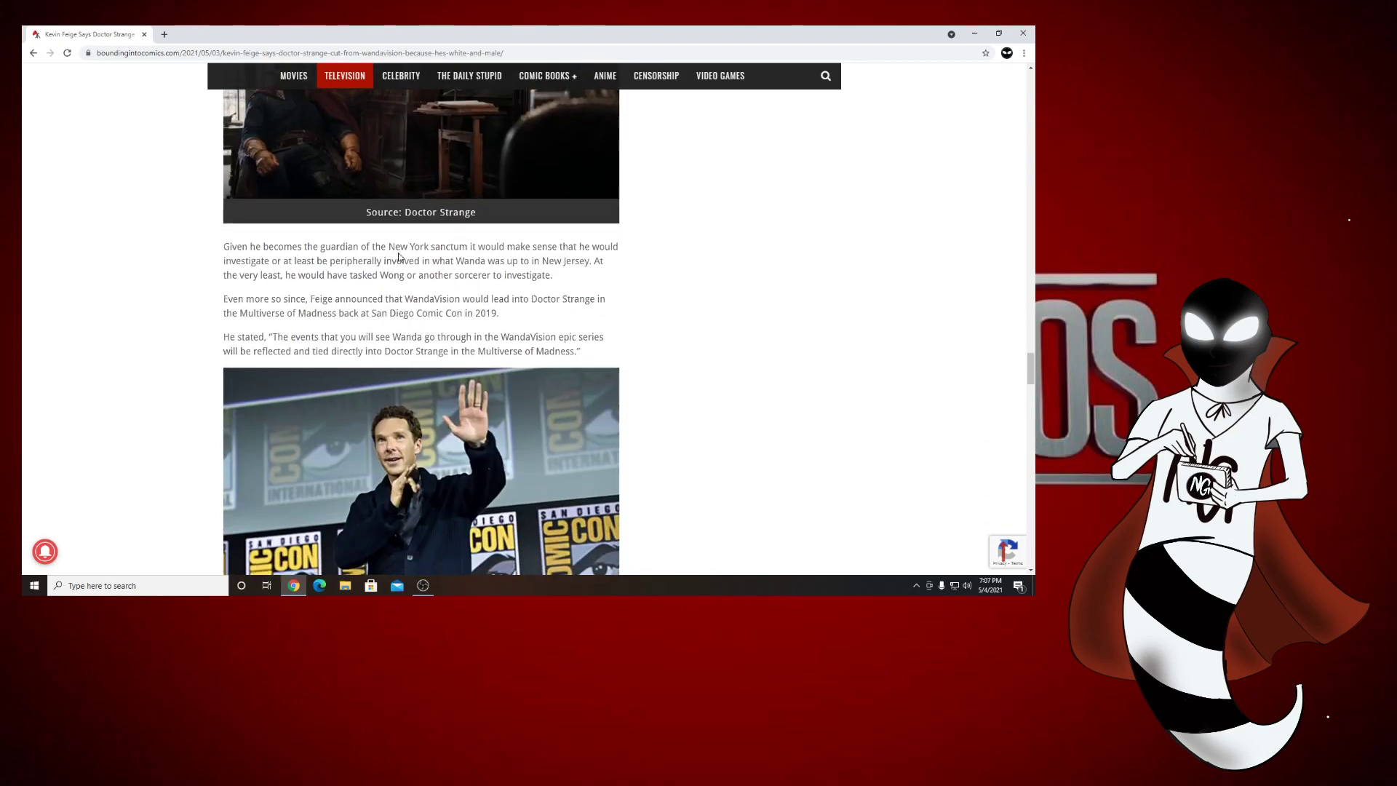
mouse_move(525, 259)
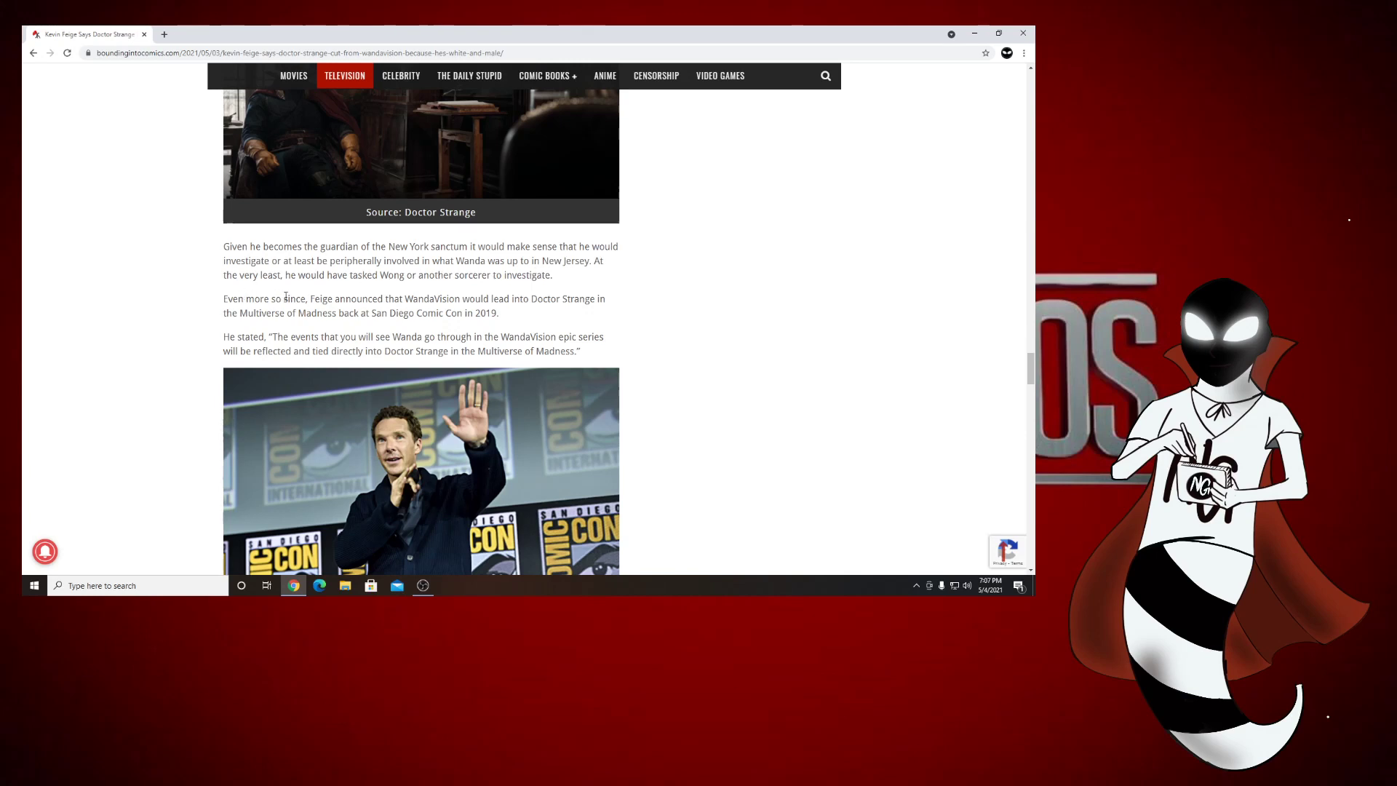
mouse_move(560, 308)
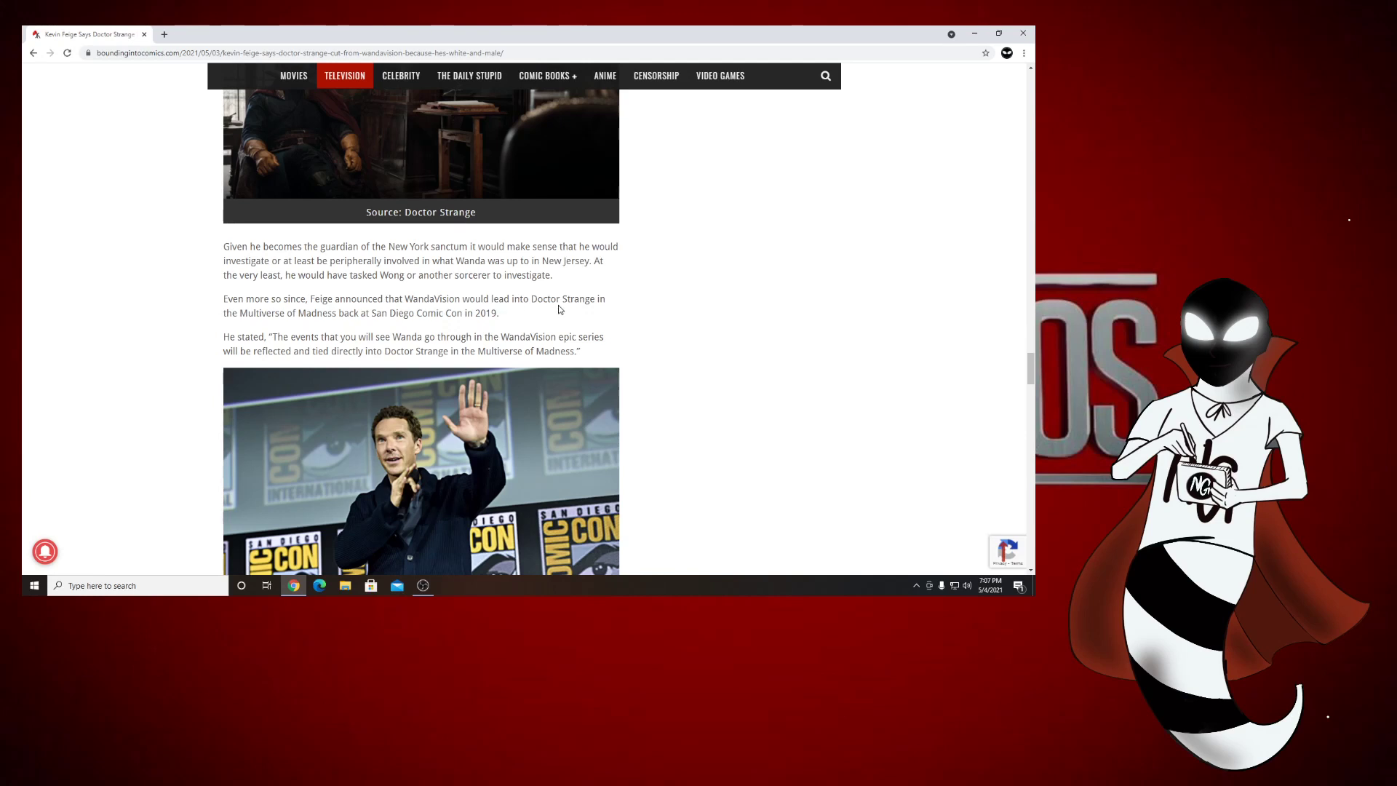
mouse_move(341, 319)
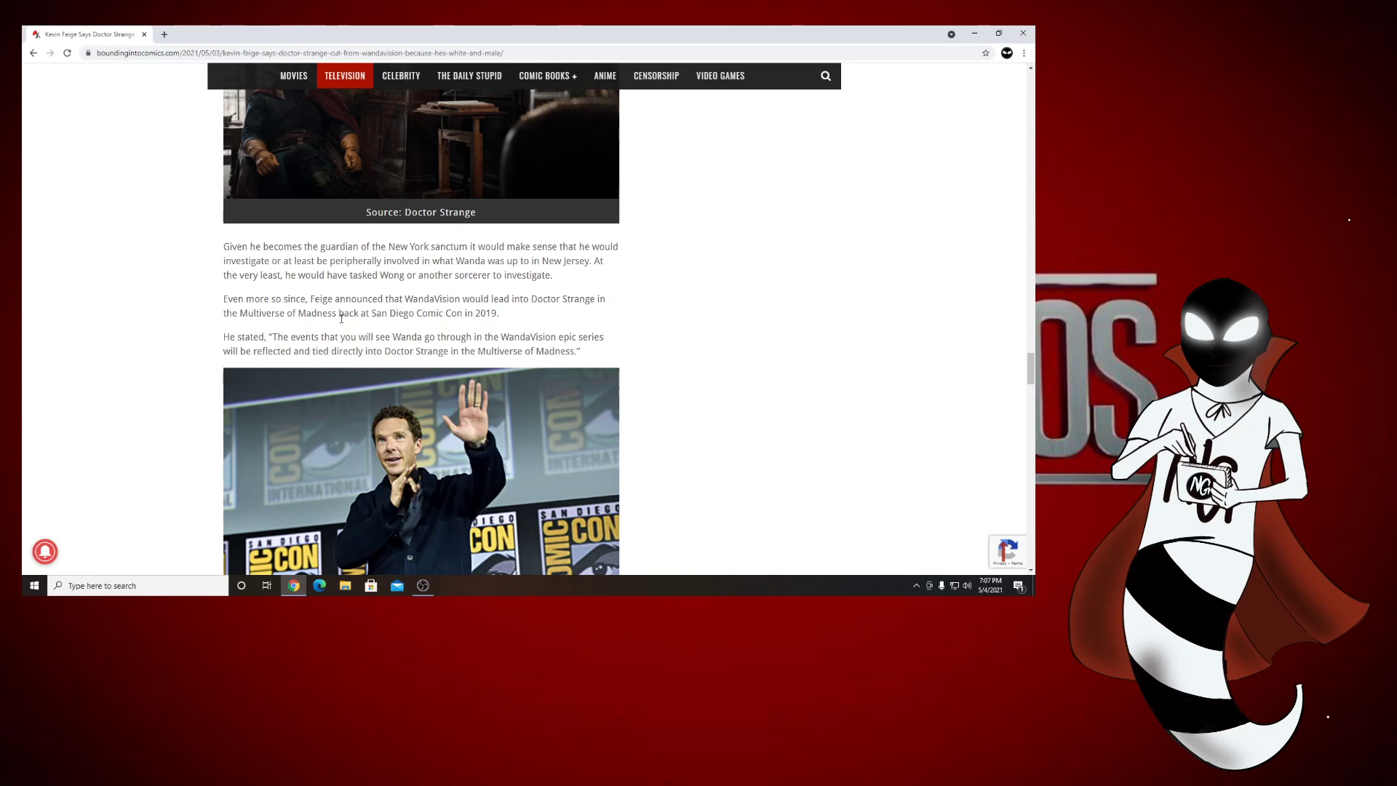
mouse_move(483, 316)
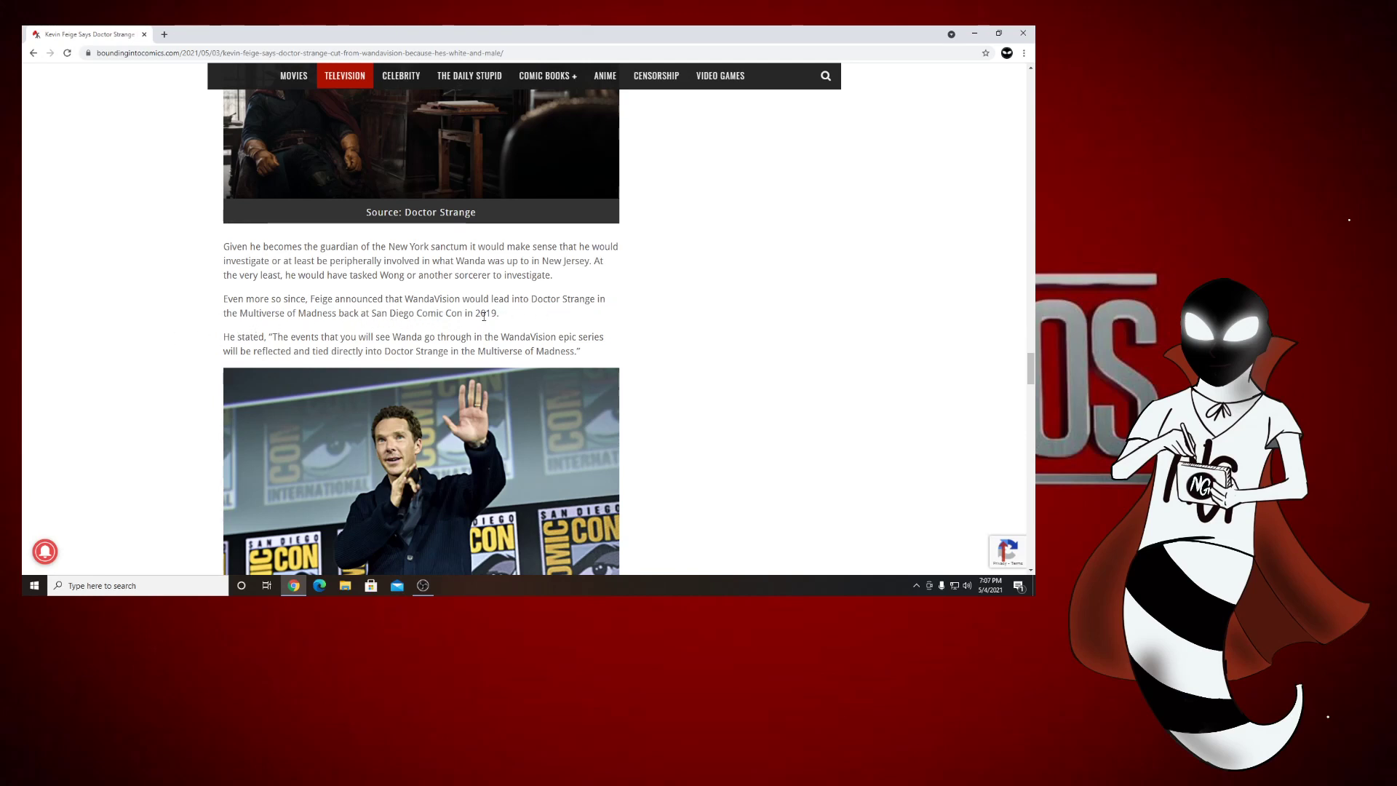
mouse_move(265, 336)
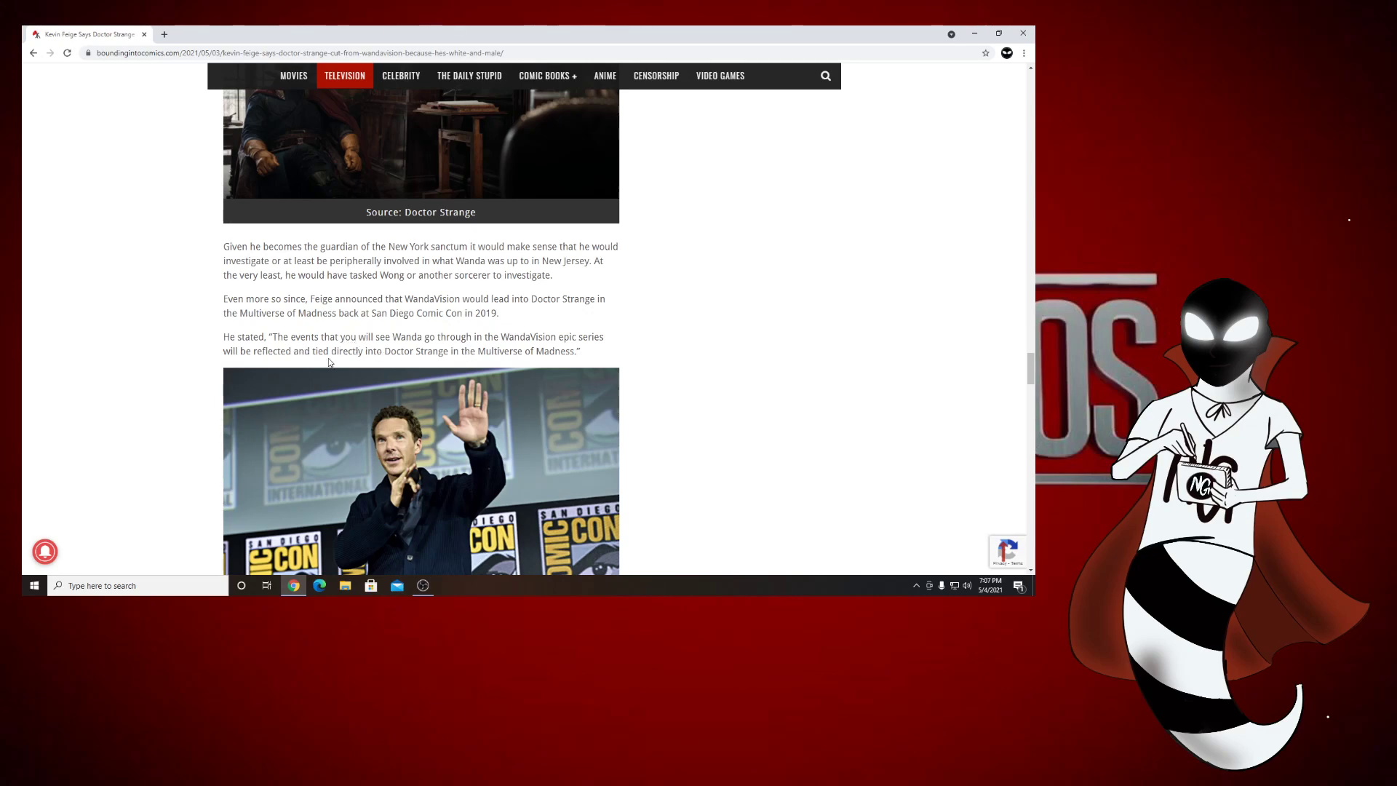
- Scroll to the closing 'dead as Star Wars' line, then back up to the headline
scroll("down", 3)
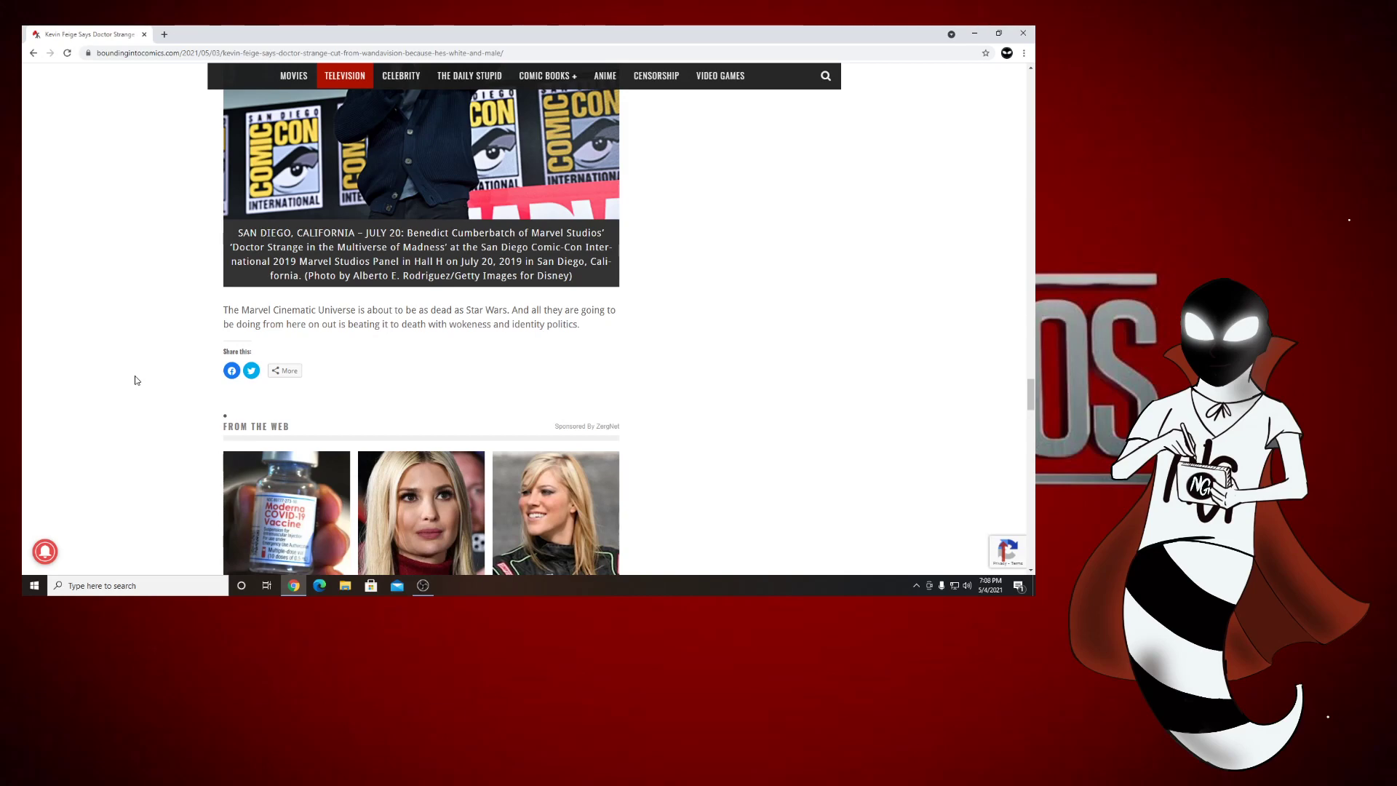
scroll("up", 3)
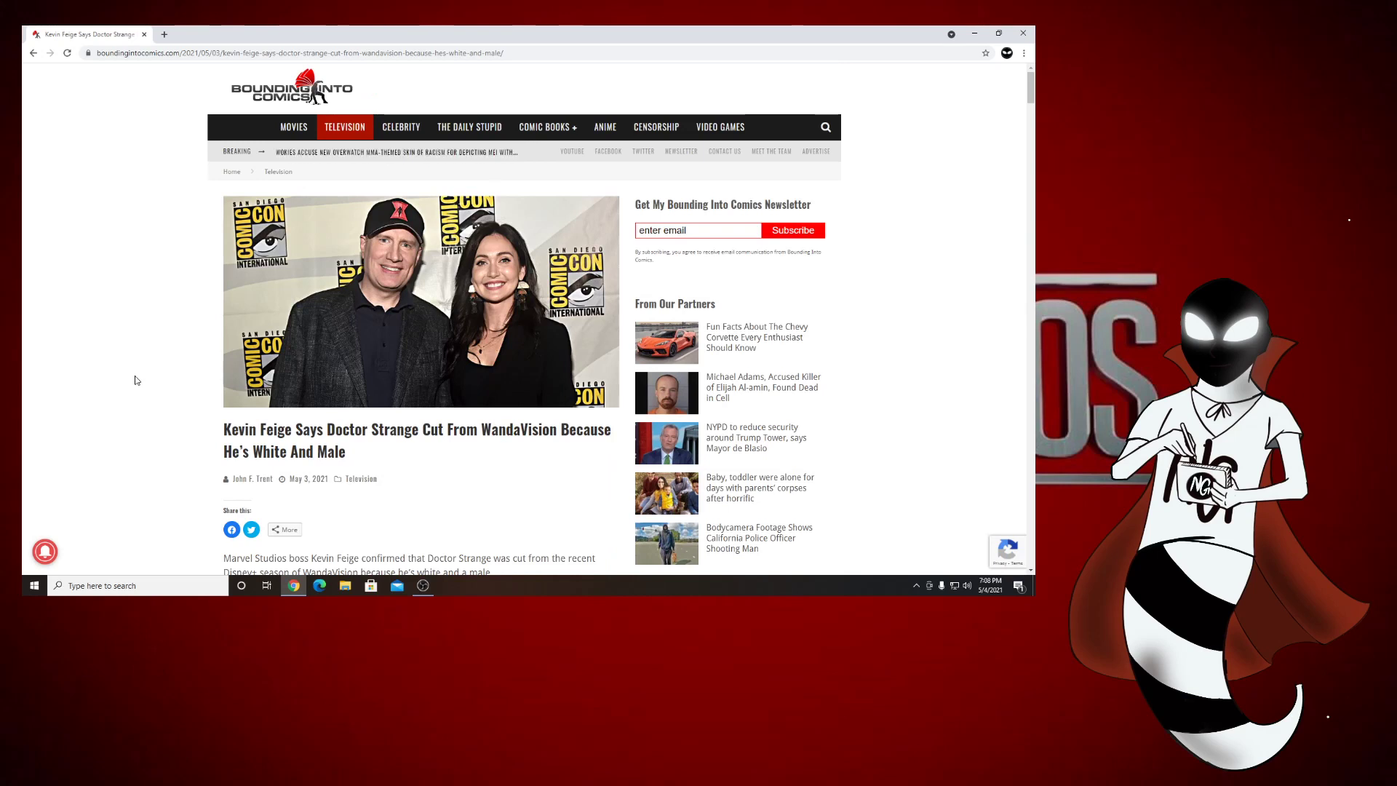